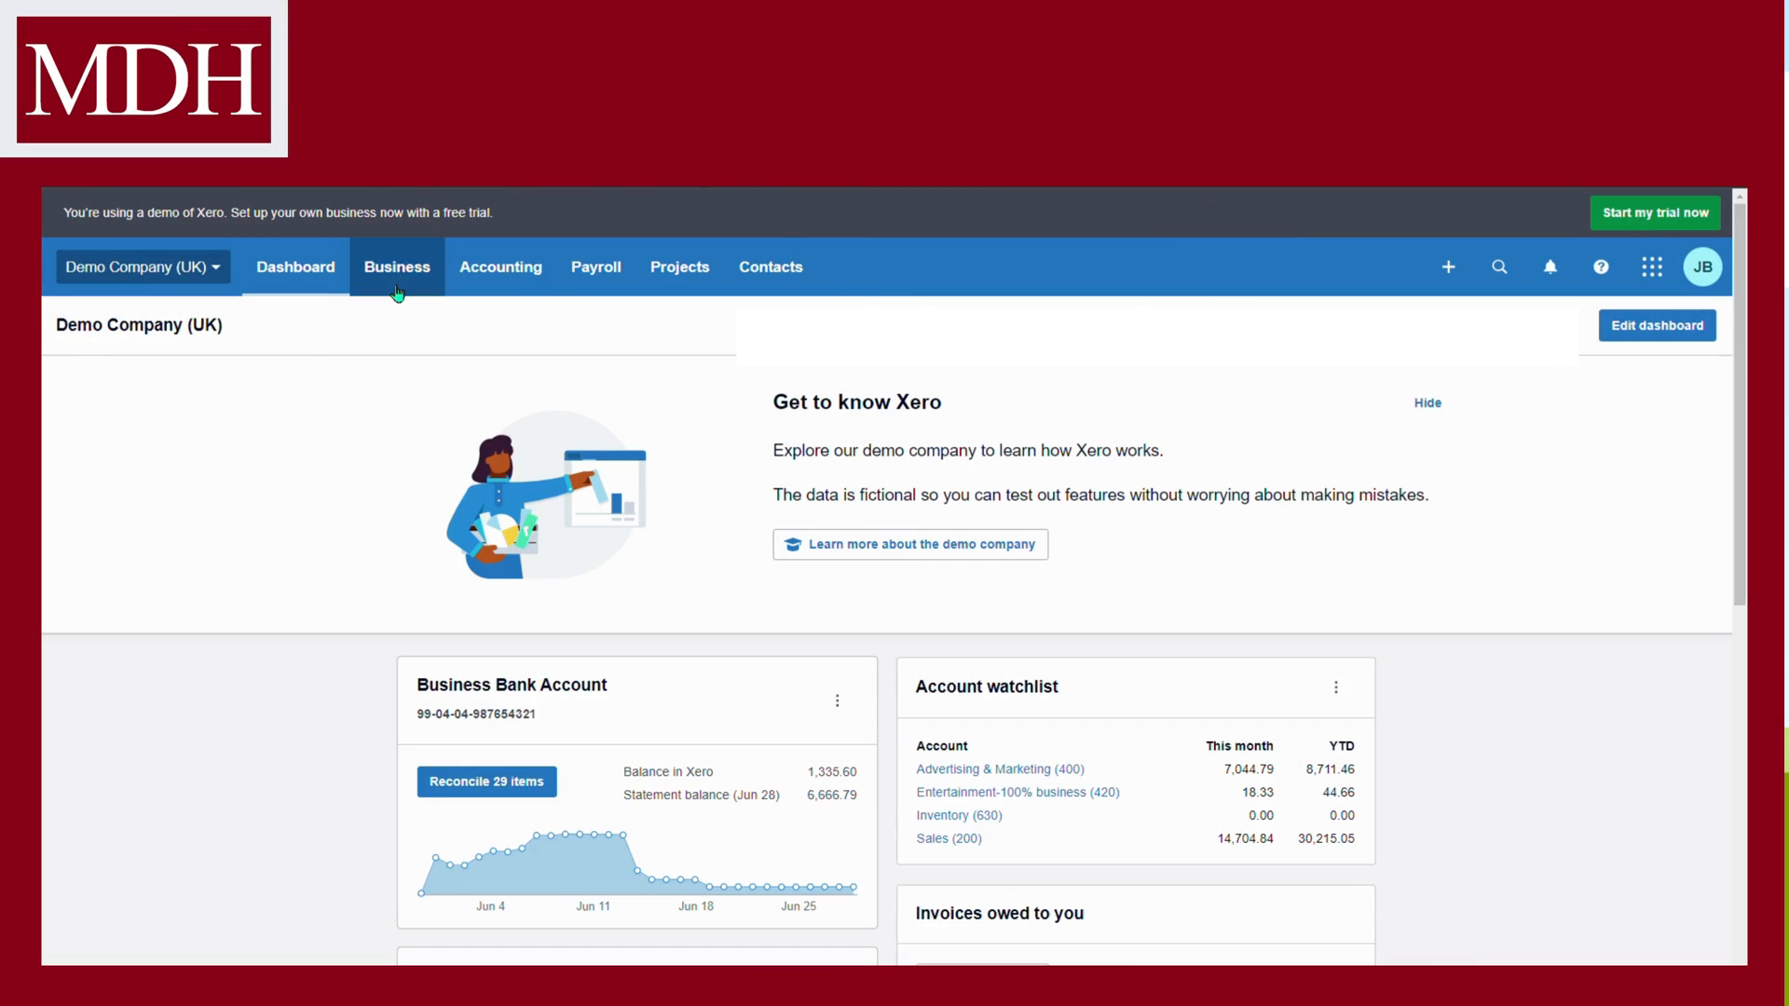
Open the empty Quotes list from the Business menu
click(396, 267)
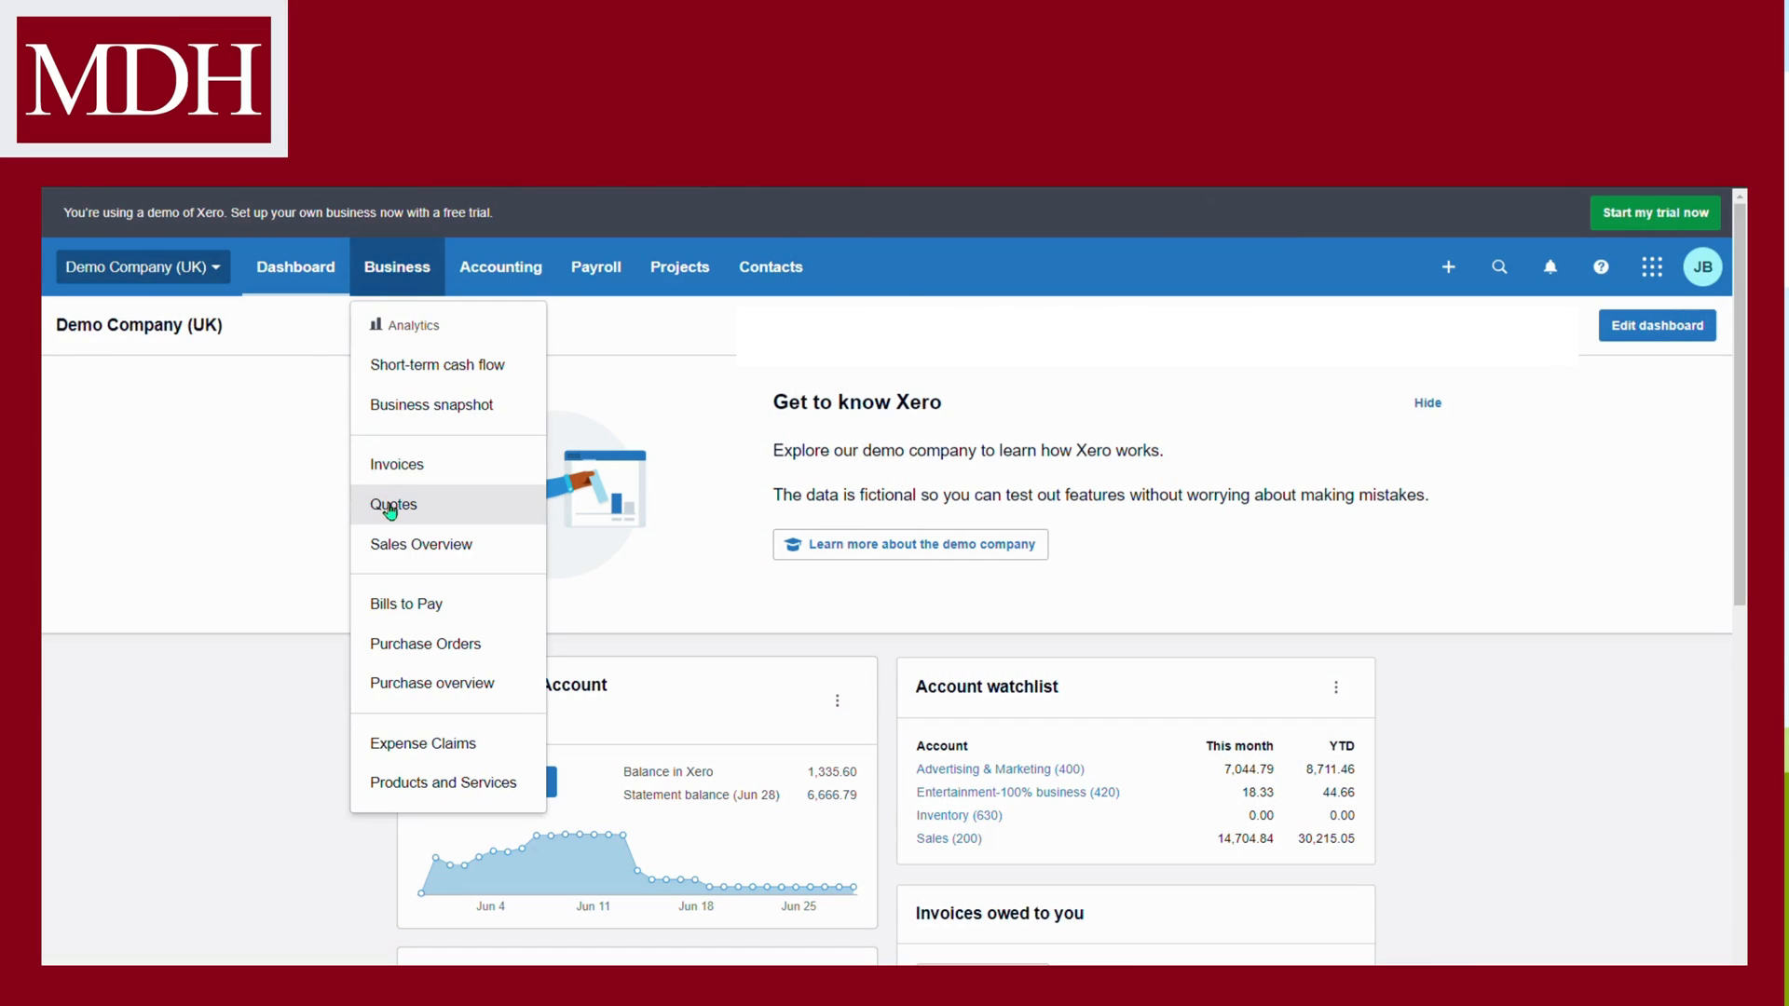
click(393, 505)
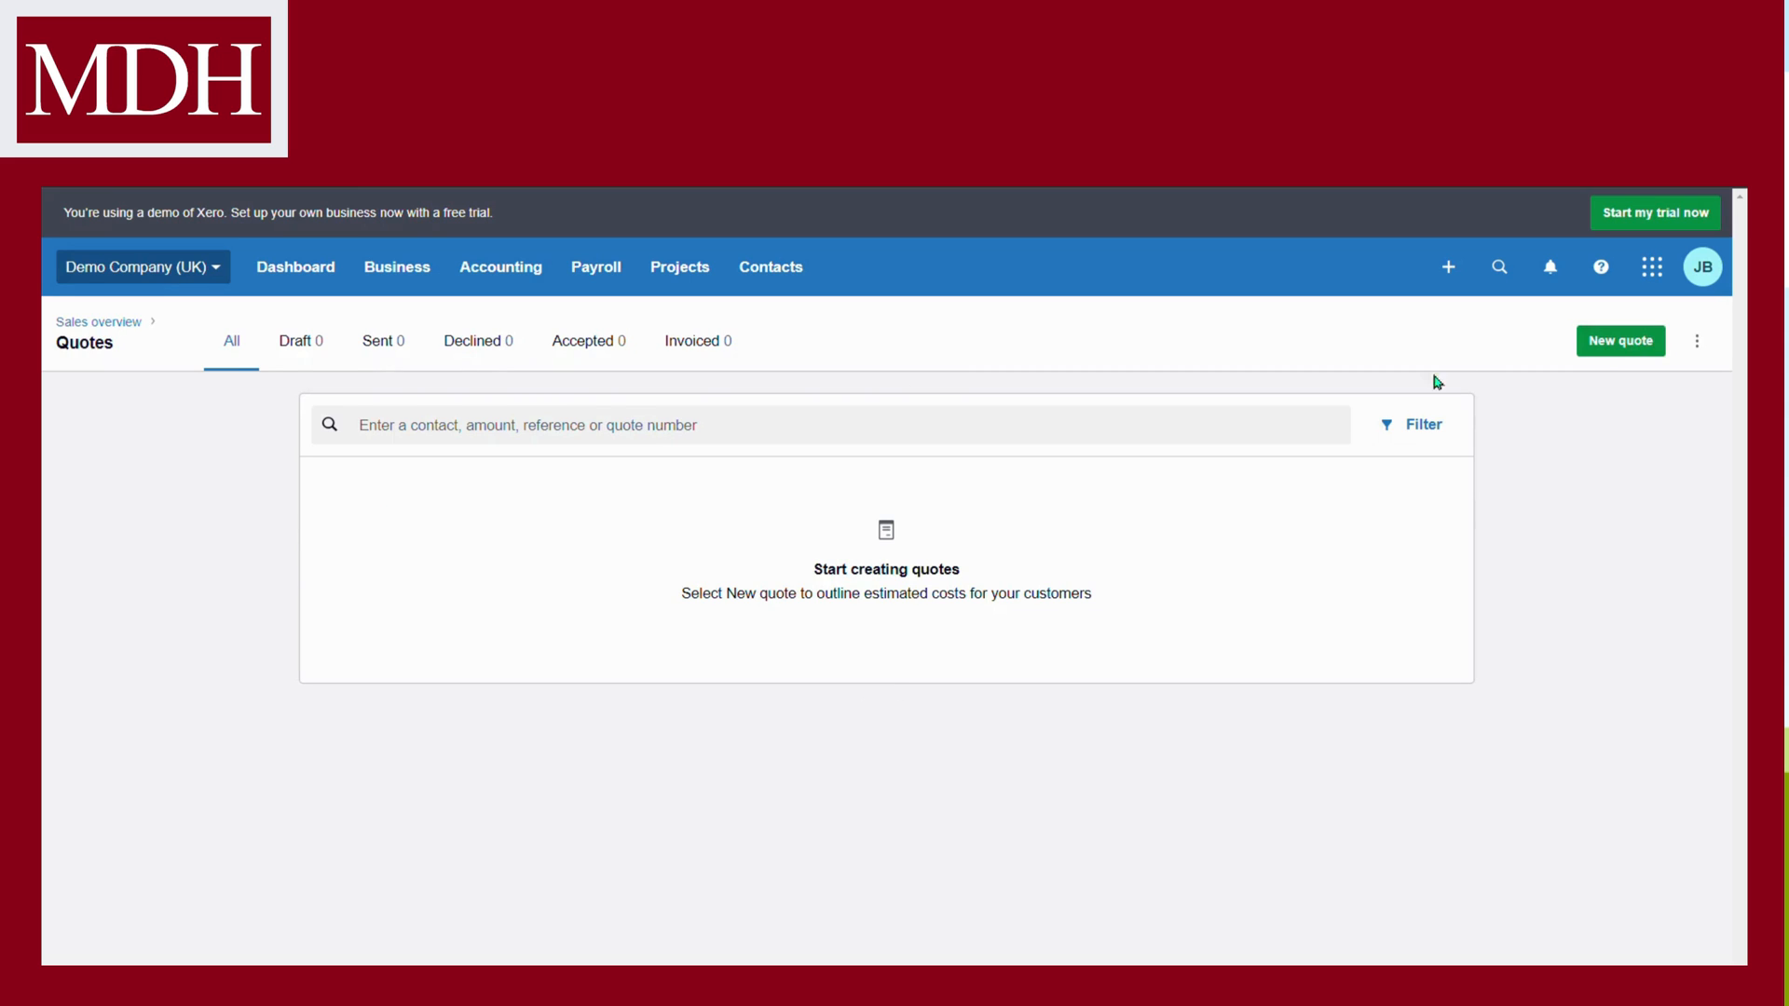
mouse_move(1558, 543)
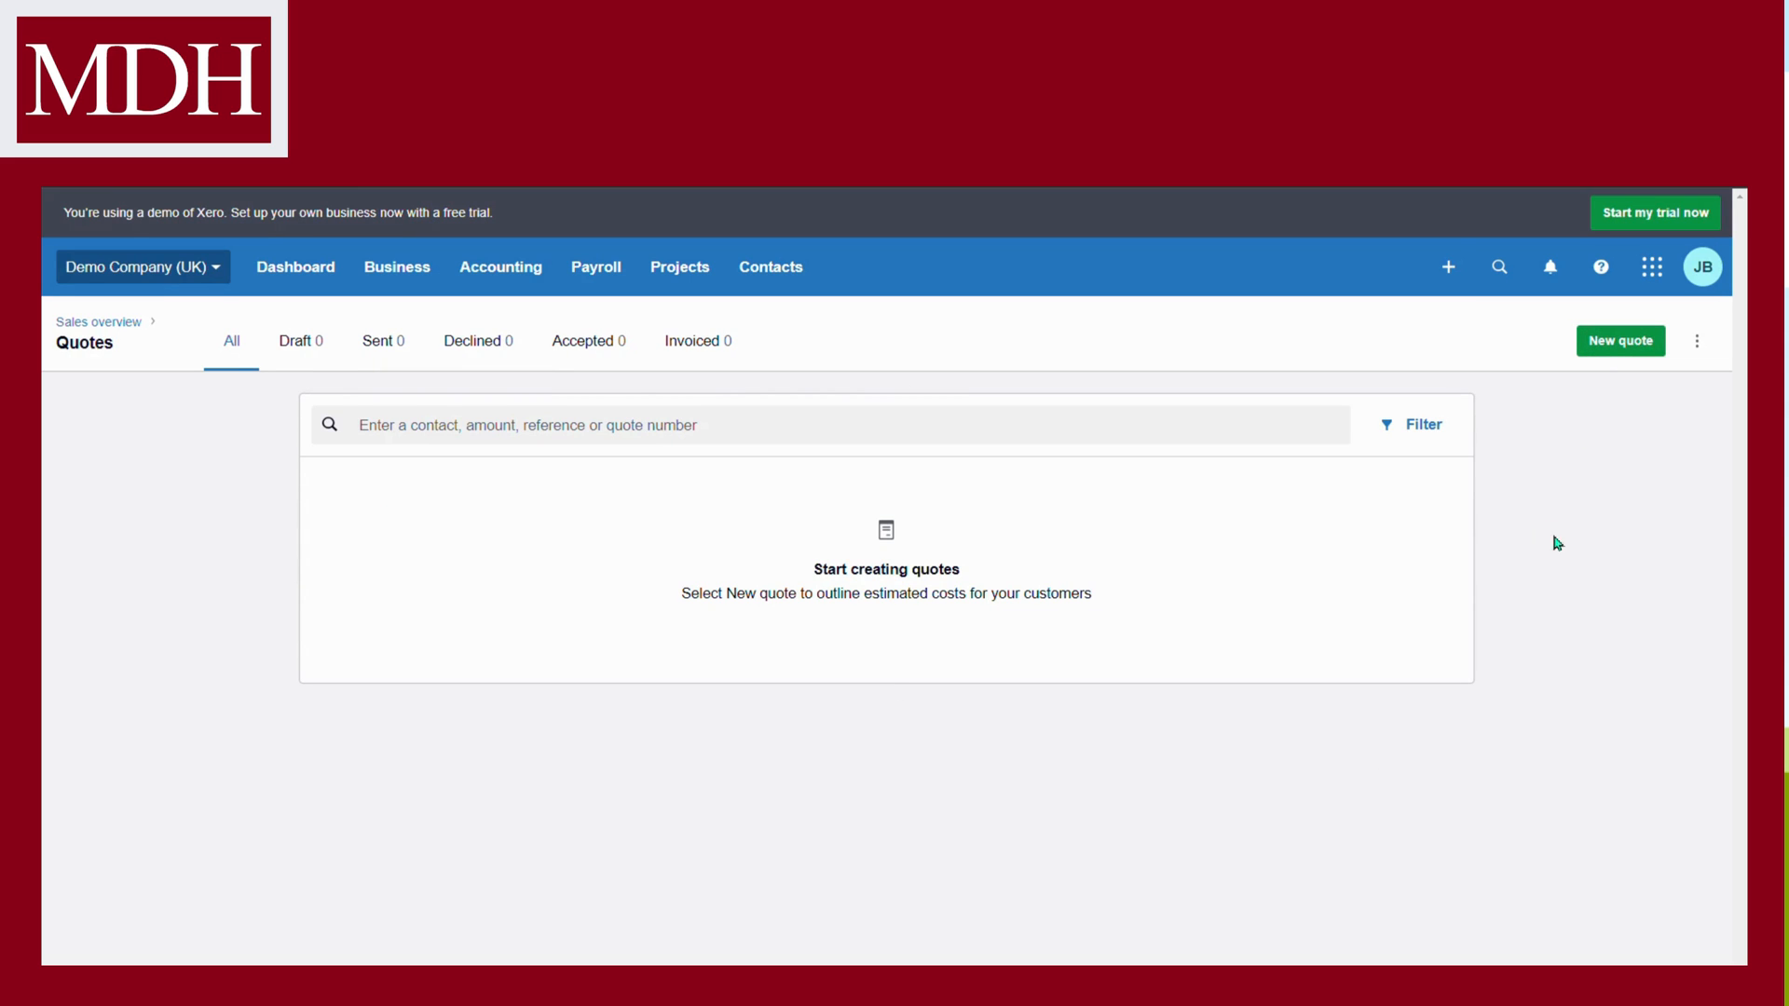
click(1448, 267)
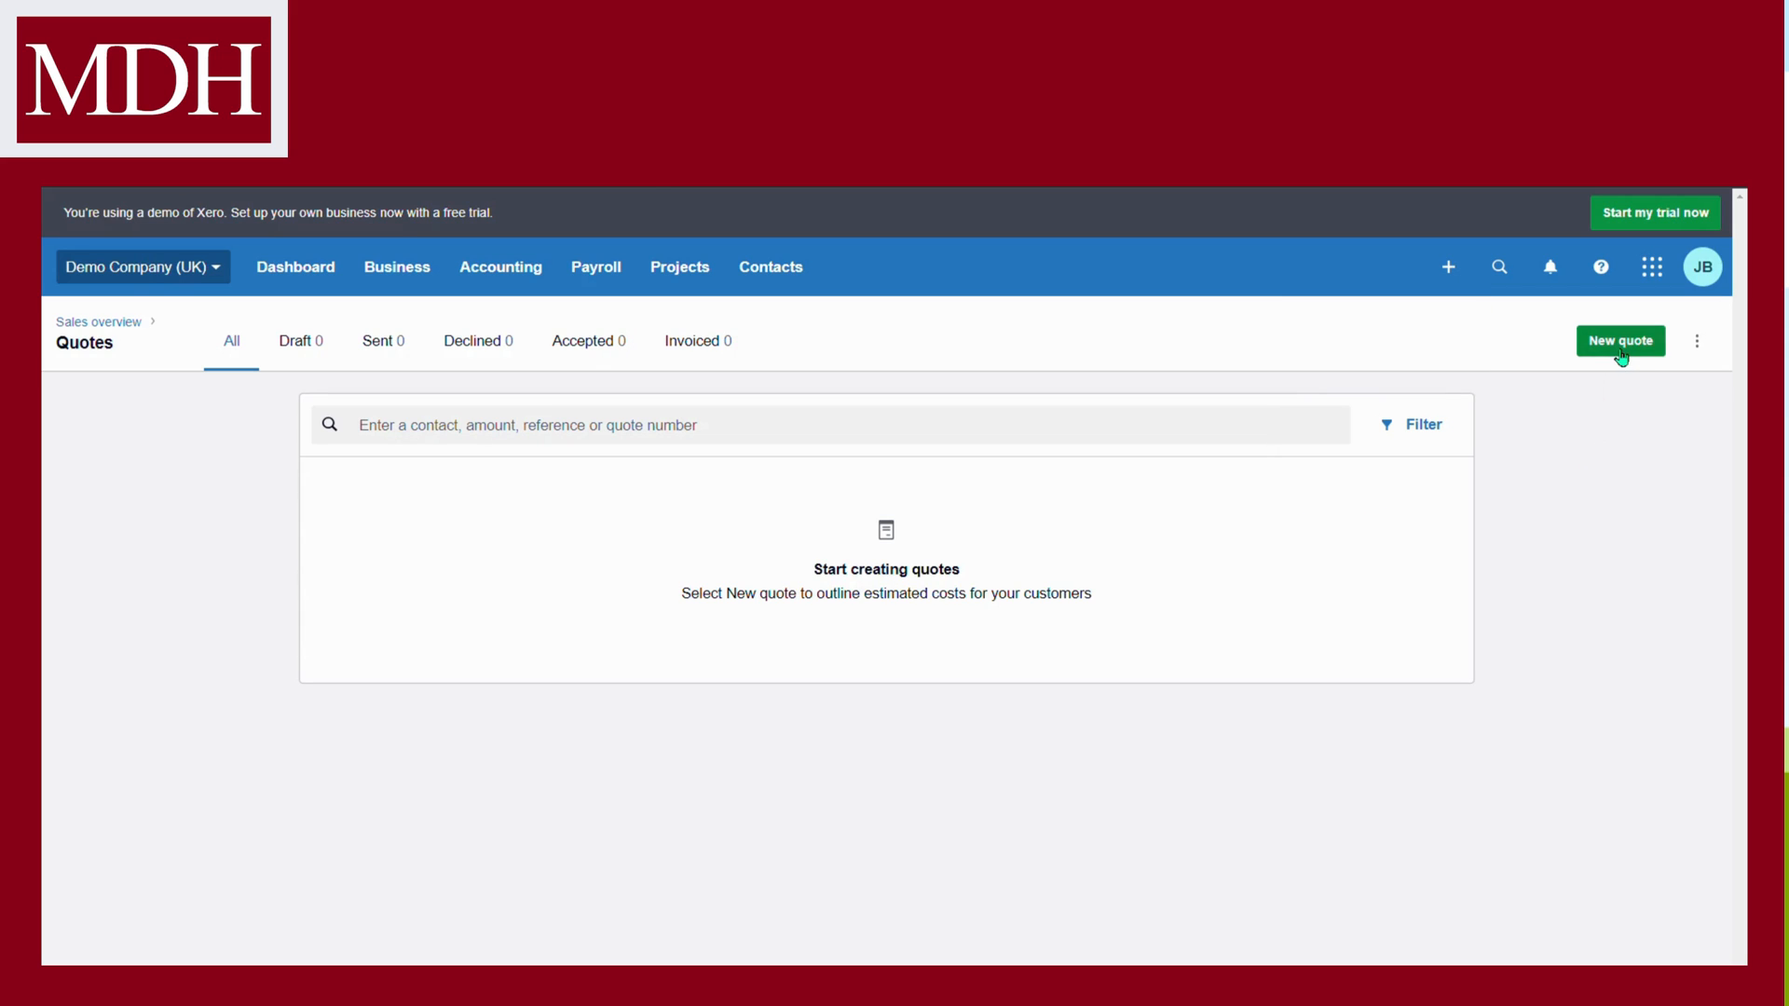
Create new quote QU-0001 for PowerDirect, expiring 13 Jul 2023
click(1619, 340)
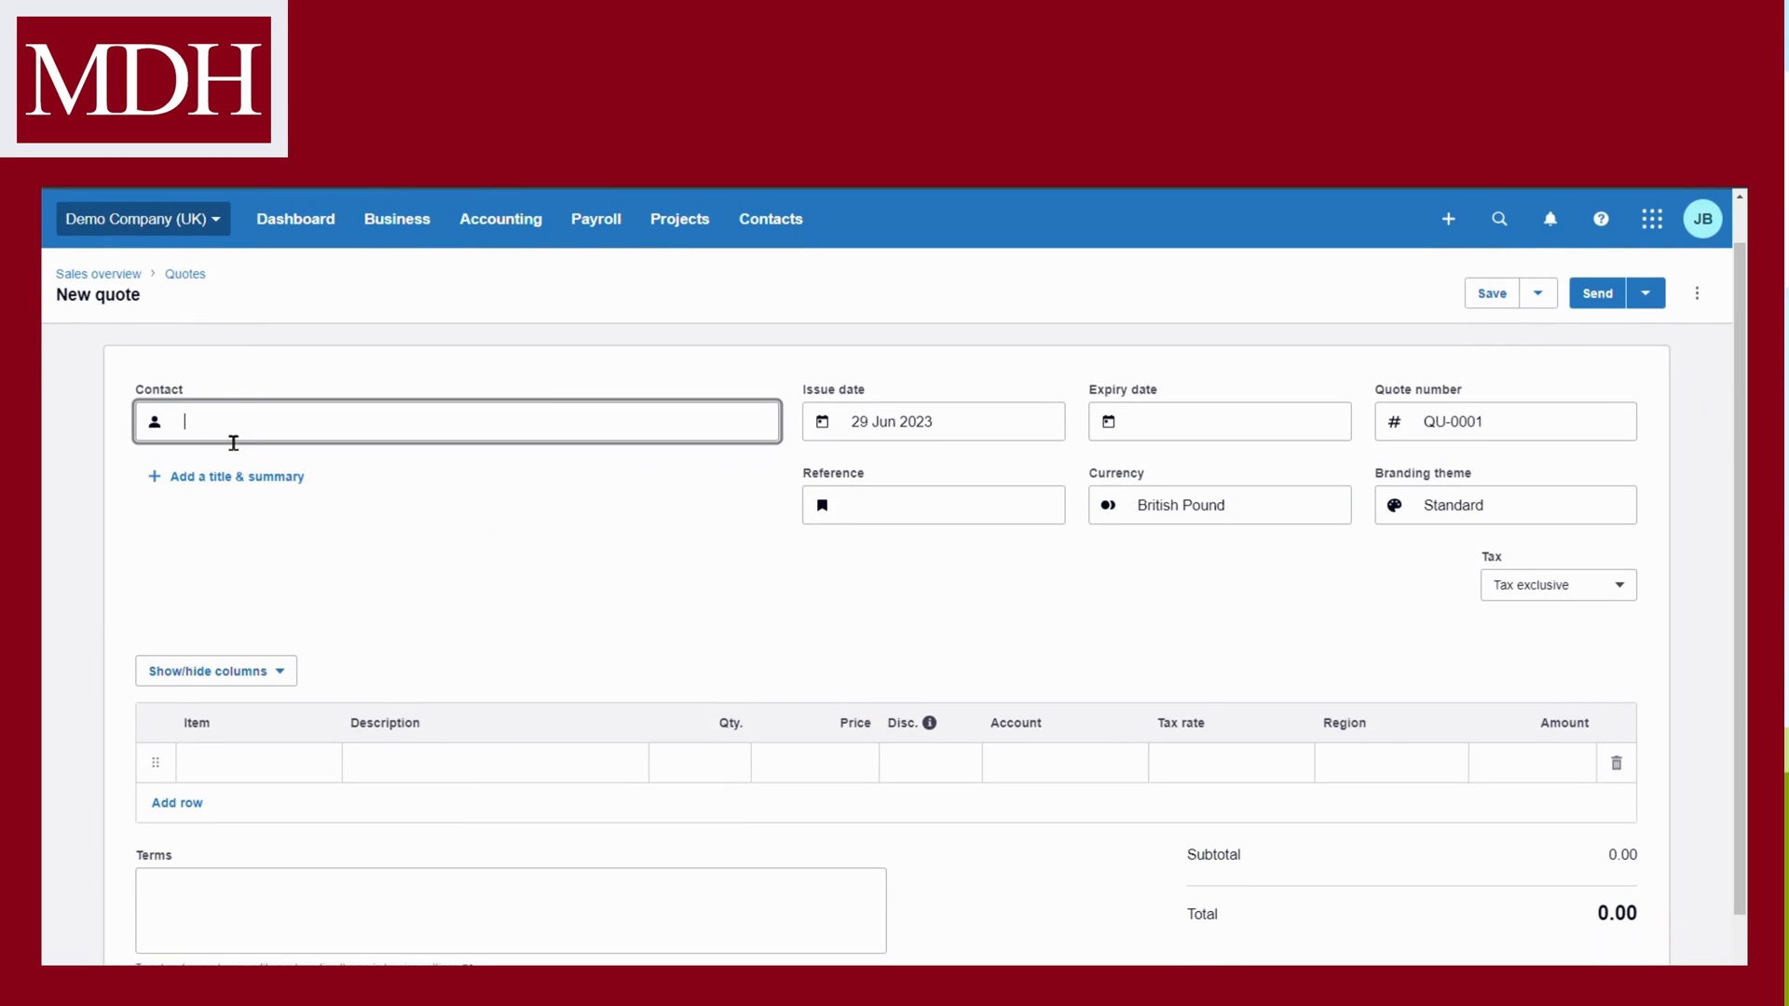
text(powe)
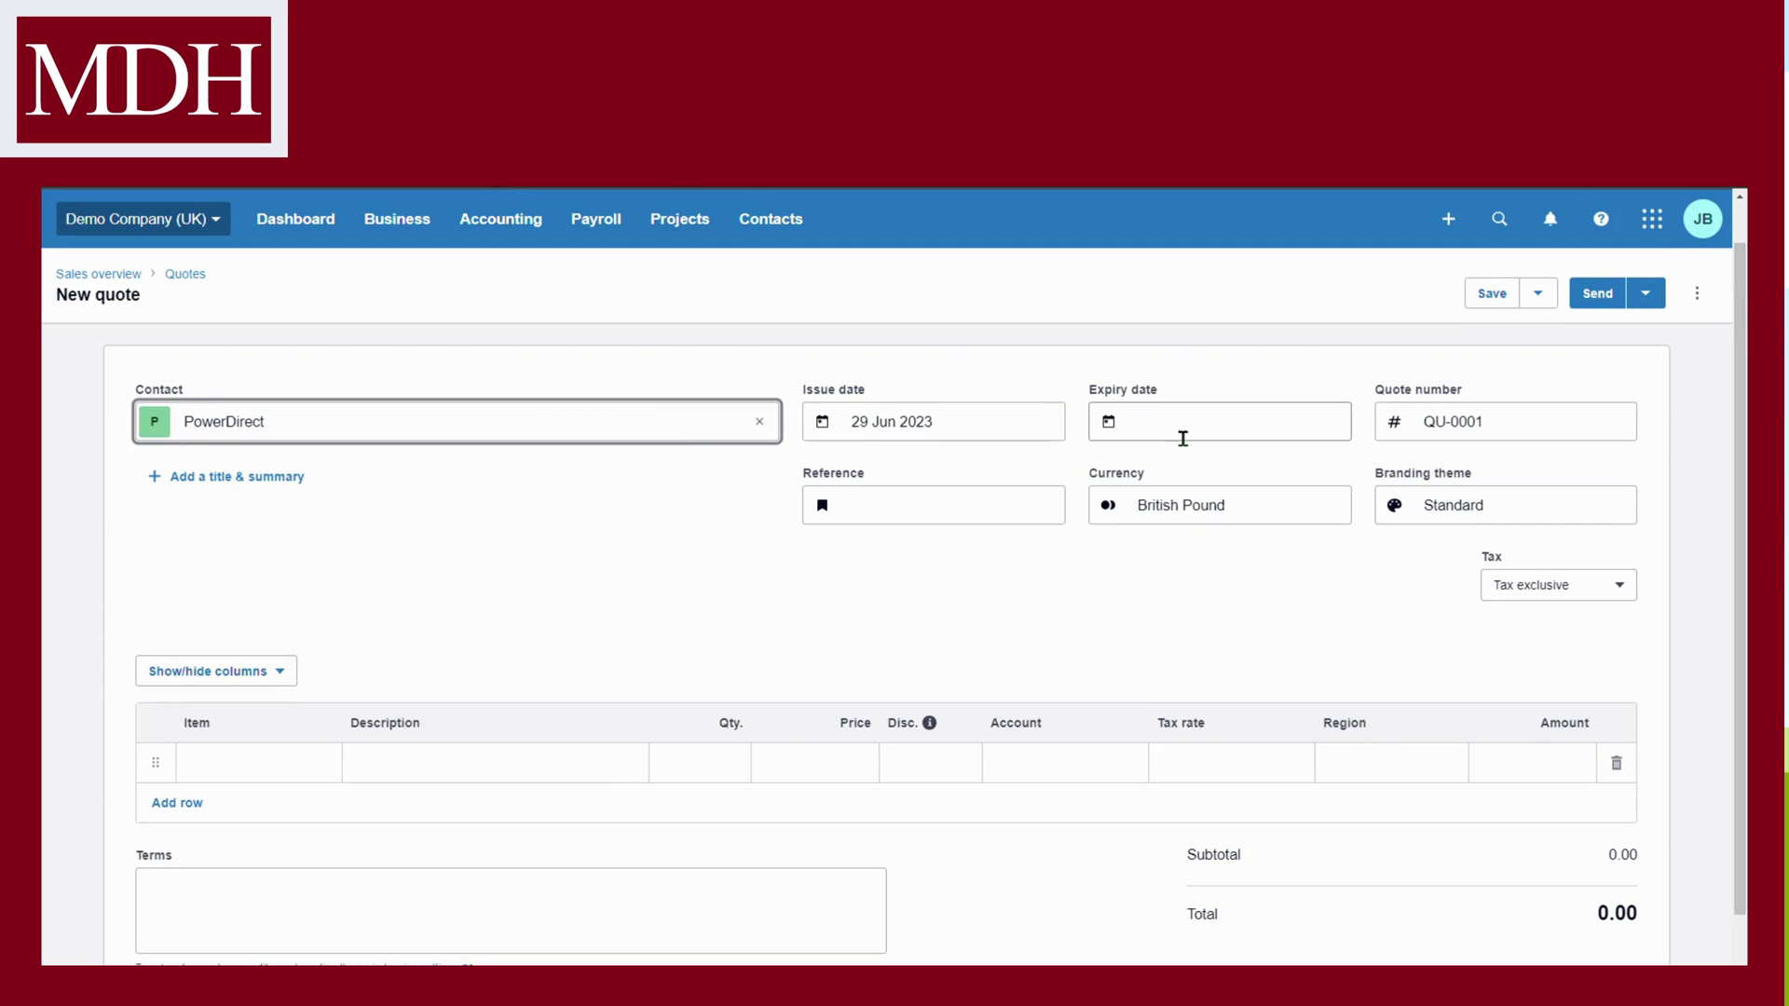
click(1220, 421)
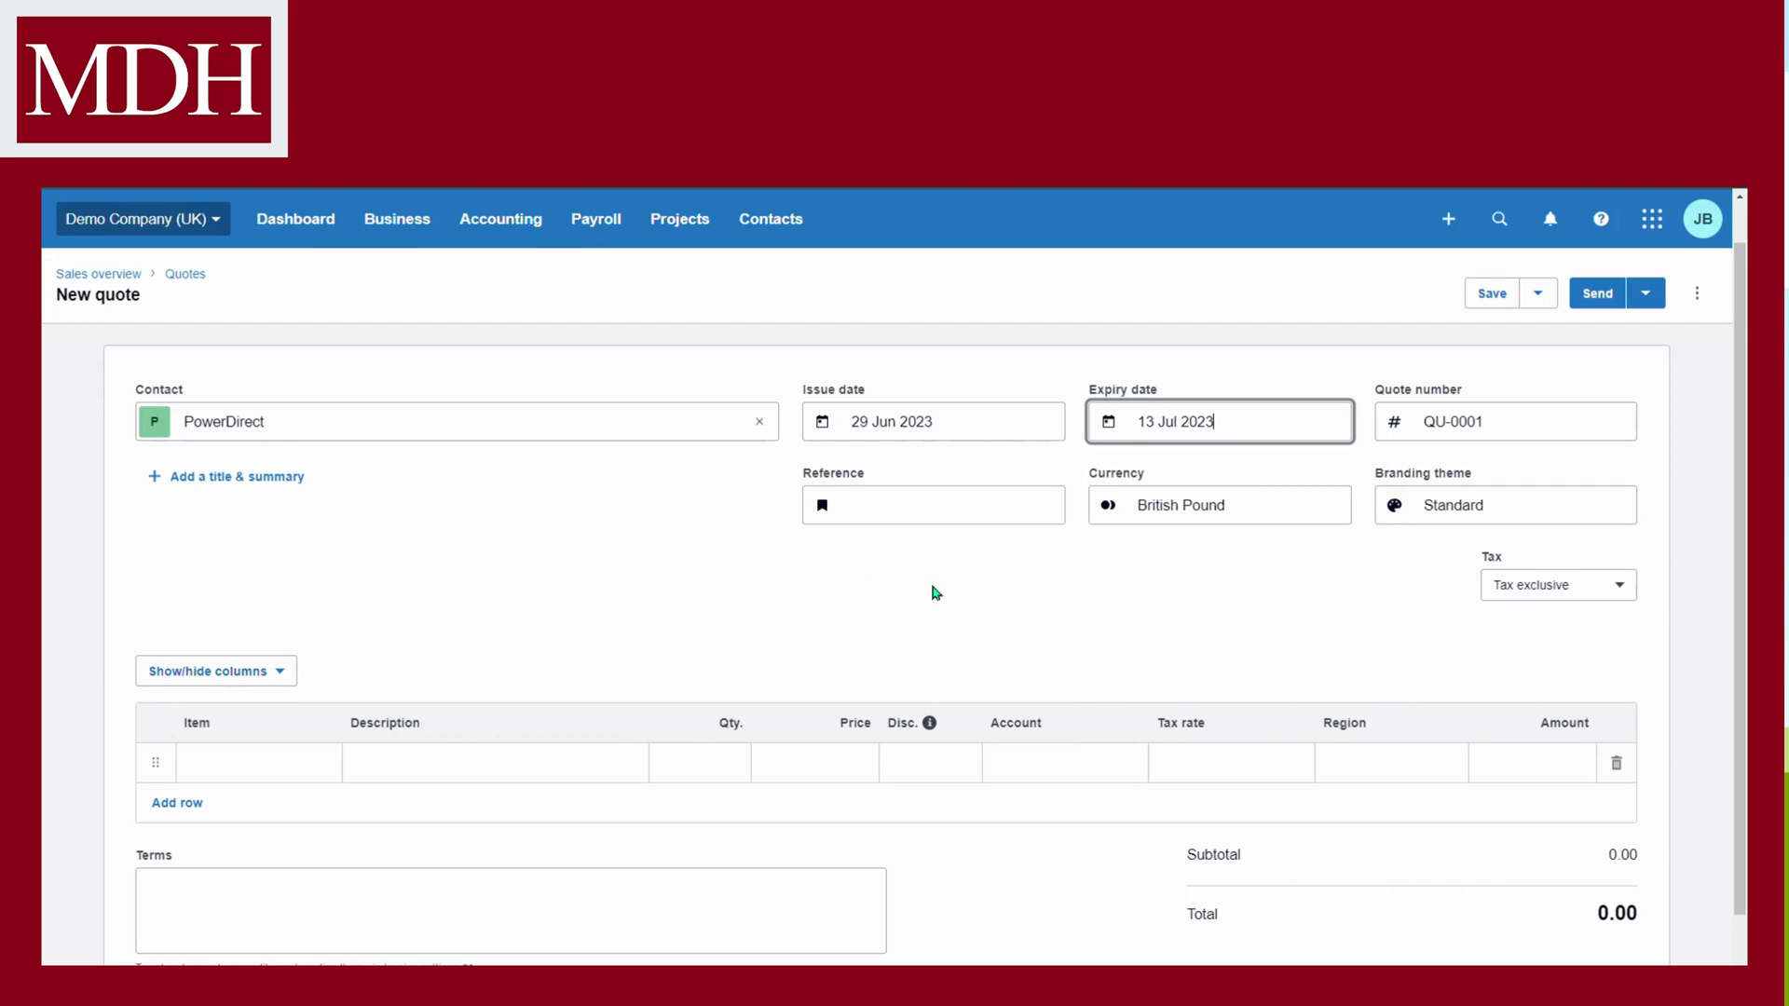
scroll(down, 3)
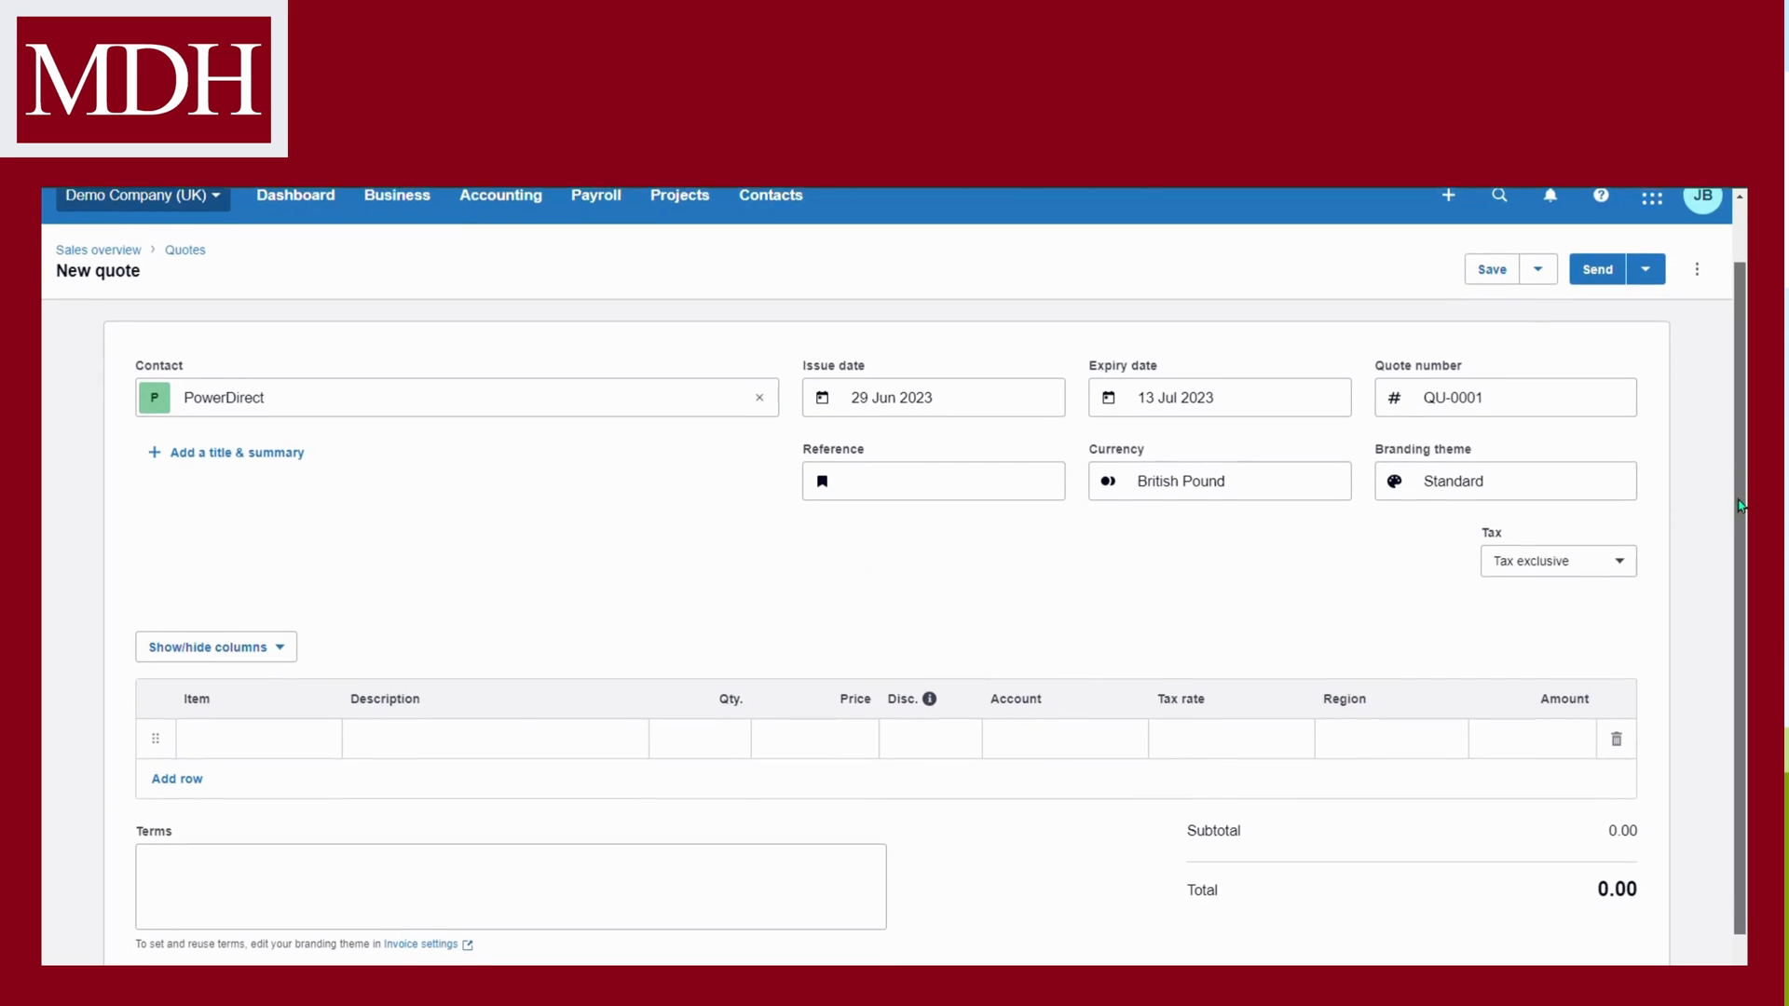
Add the desktop/network support line: Qty 3 at 541.25, account 200 - Sales, 20% VAT
click(495, 671)
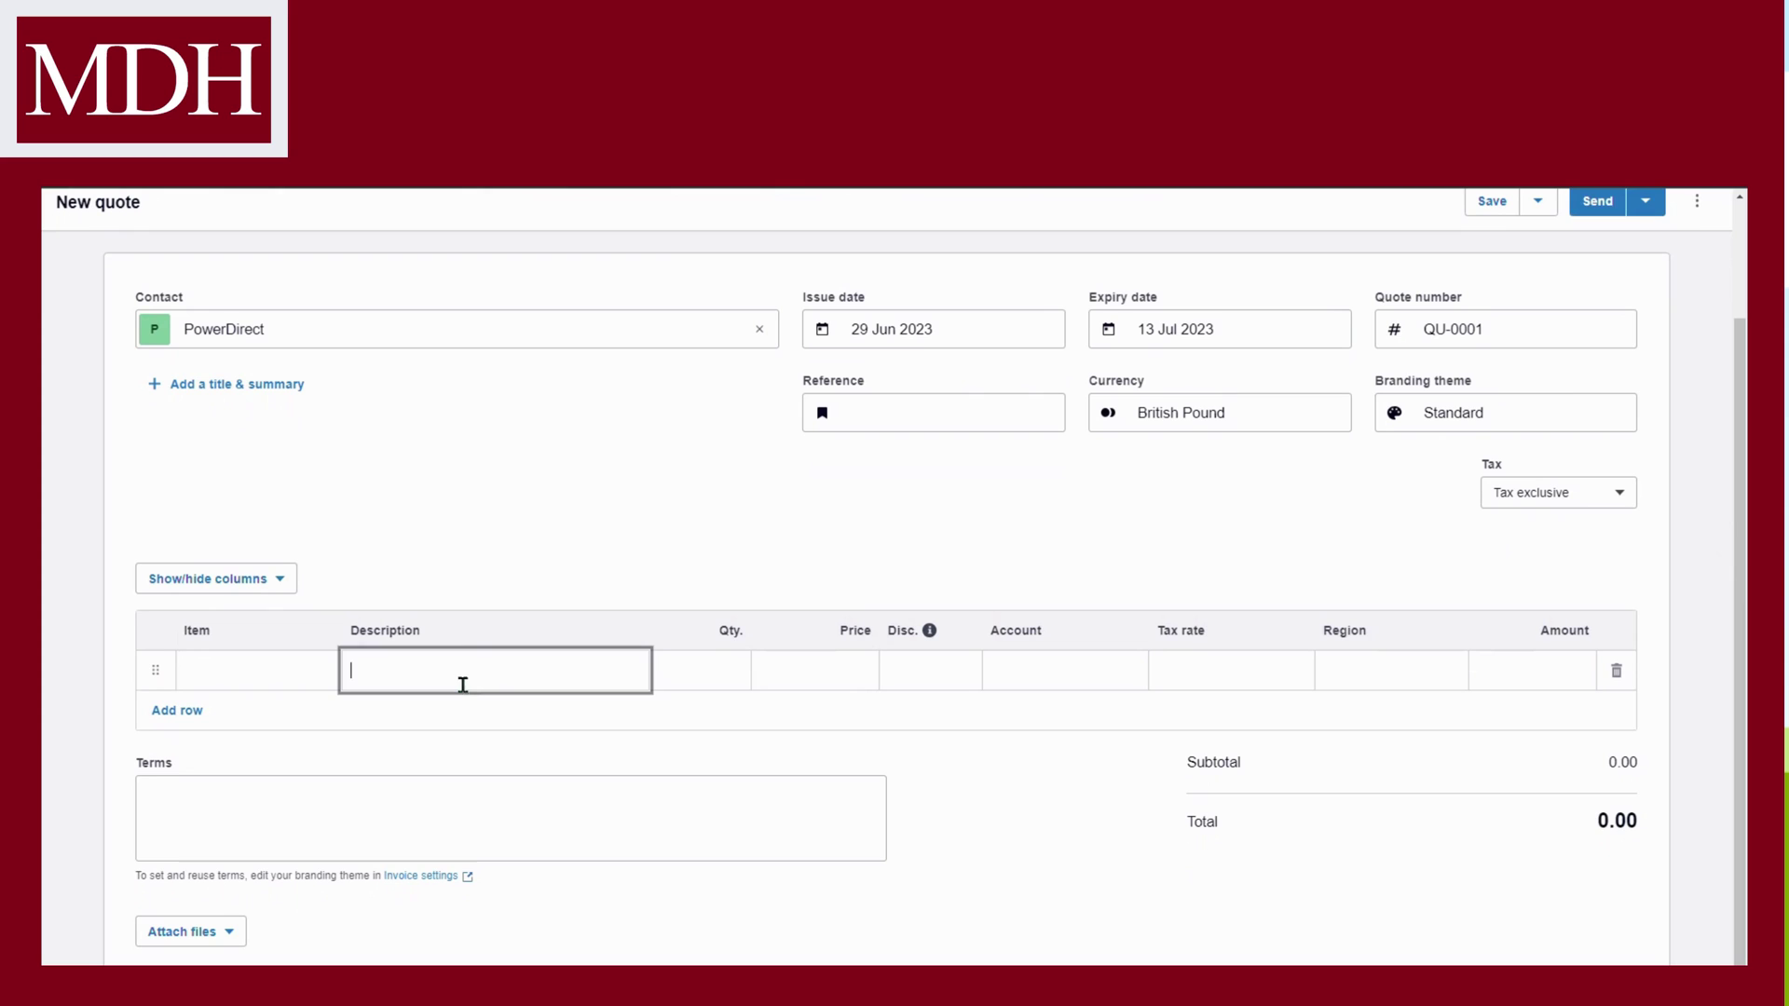
text(Desktop)
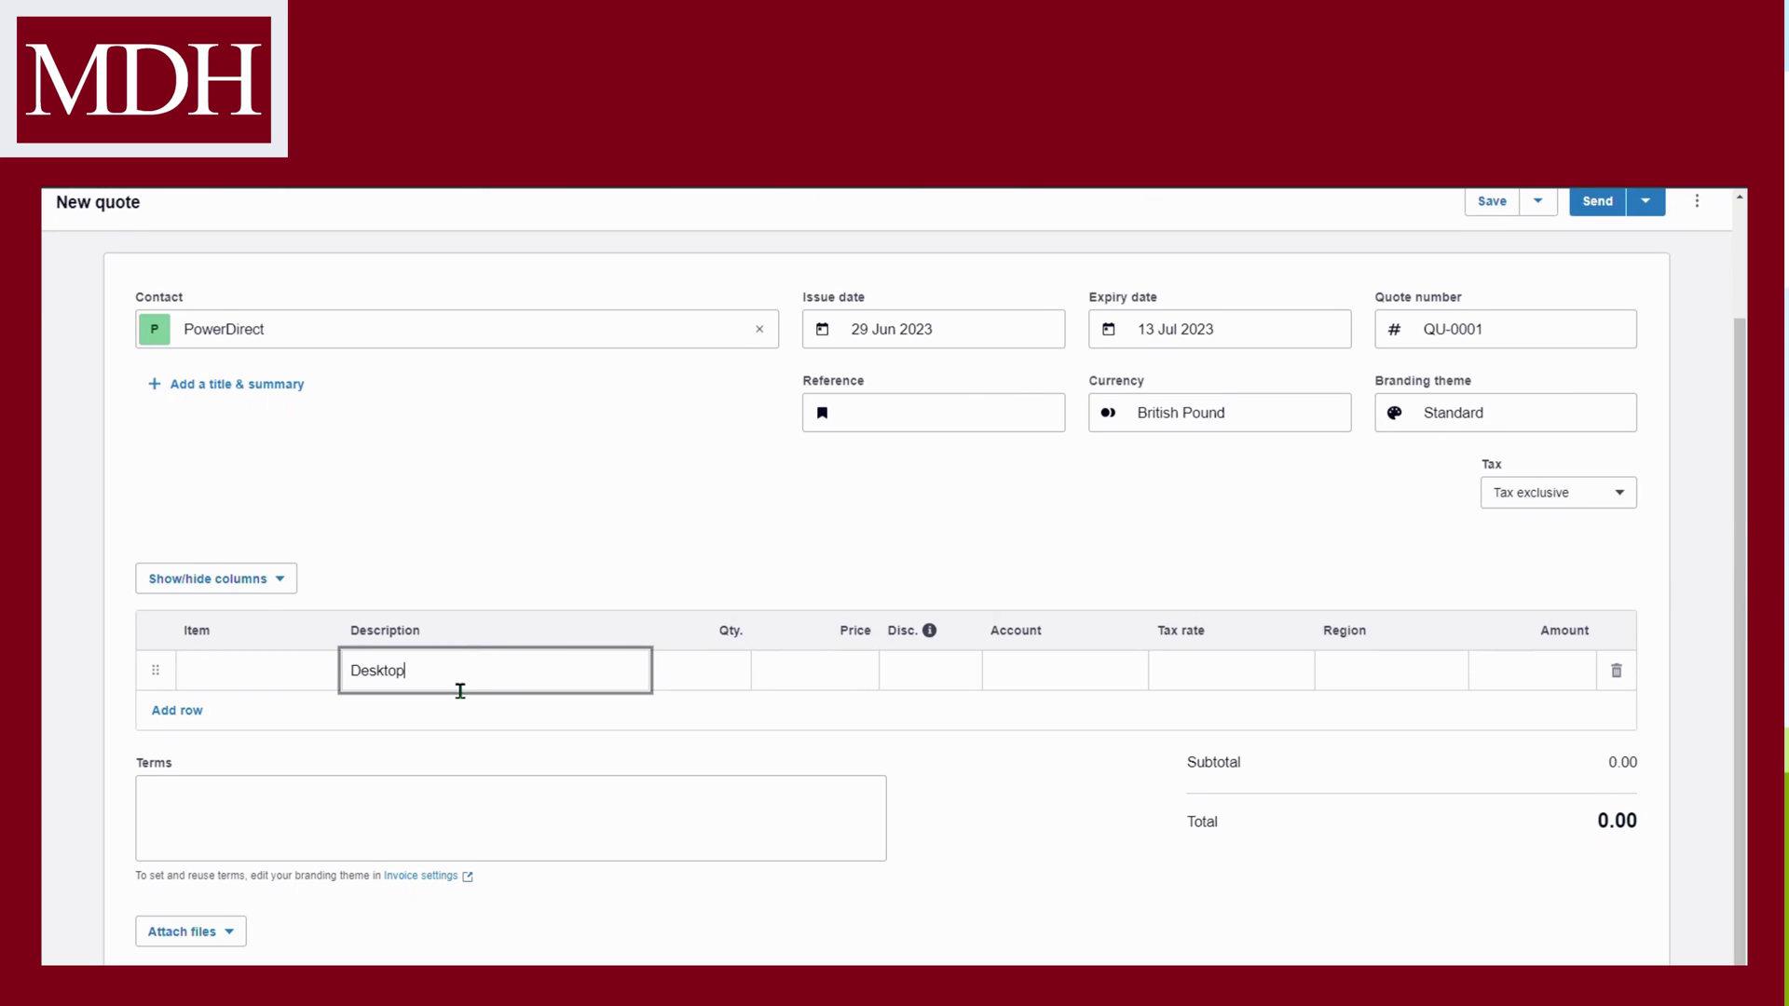
text(/network suppo)
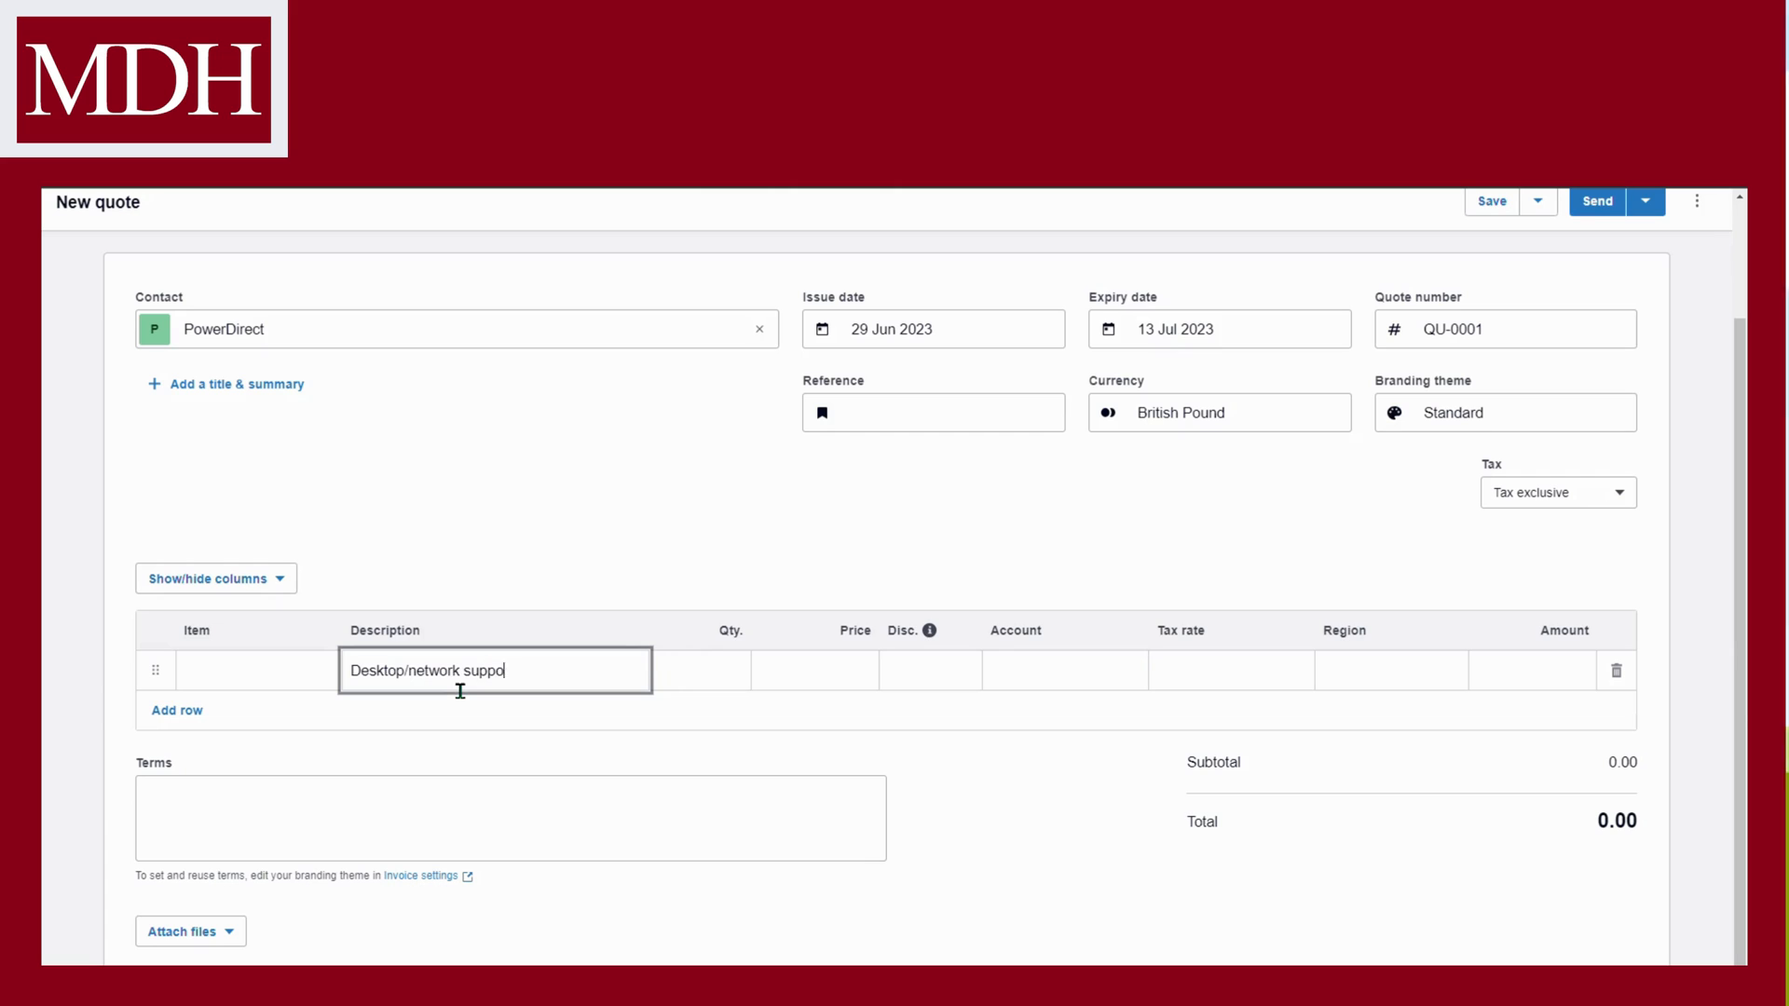
text(rt via email & phone.)
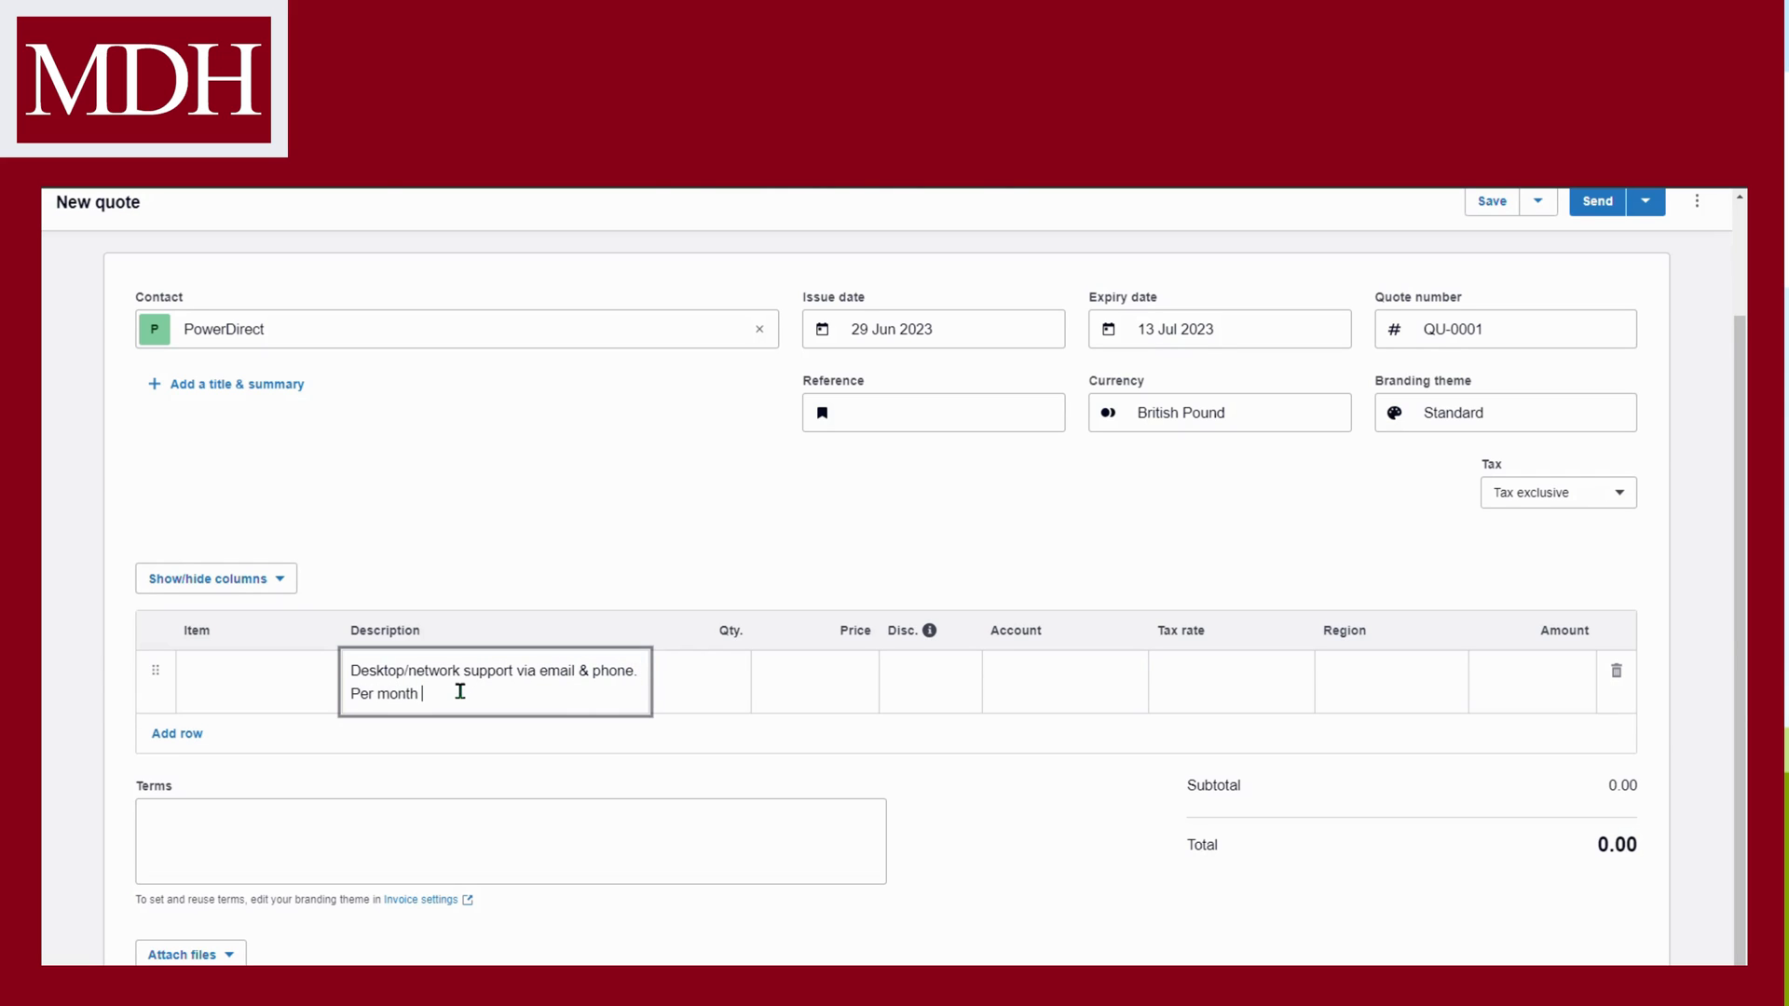
text(fixed fee for)
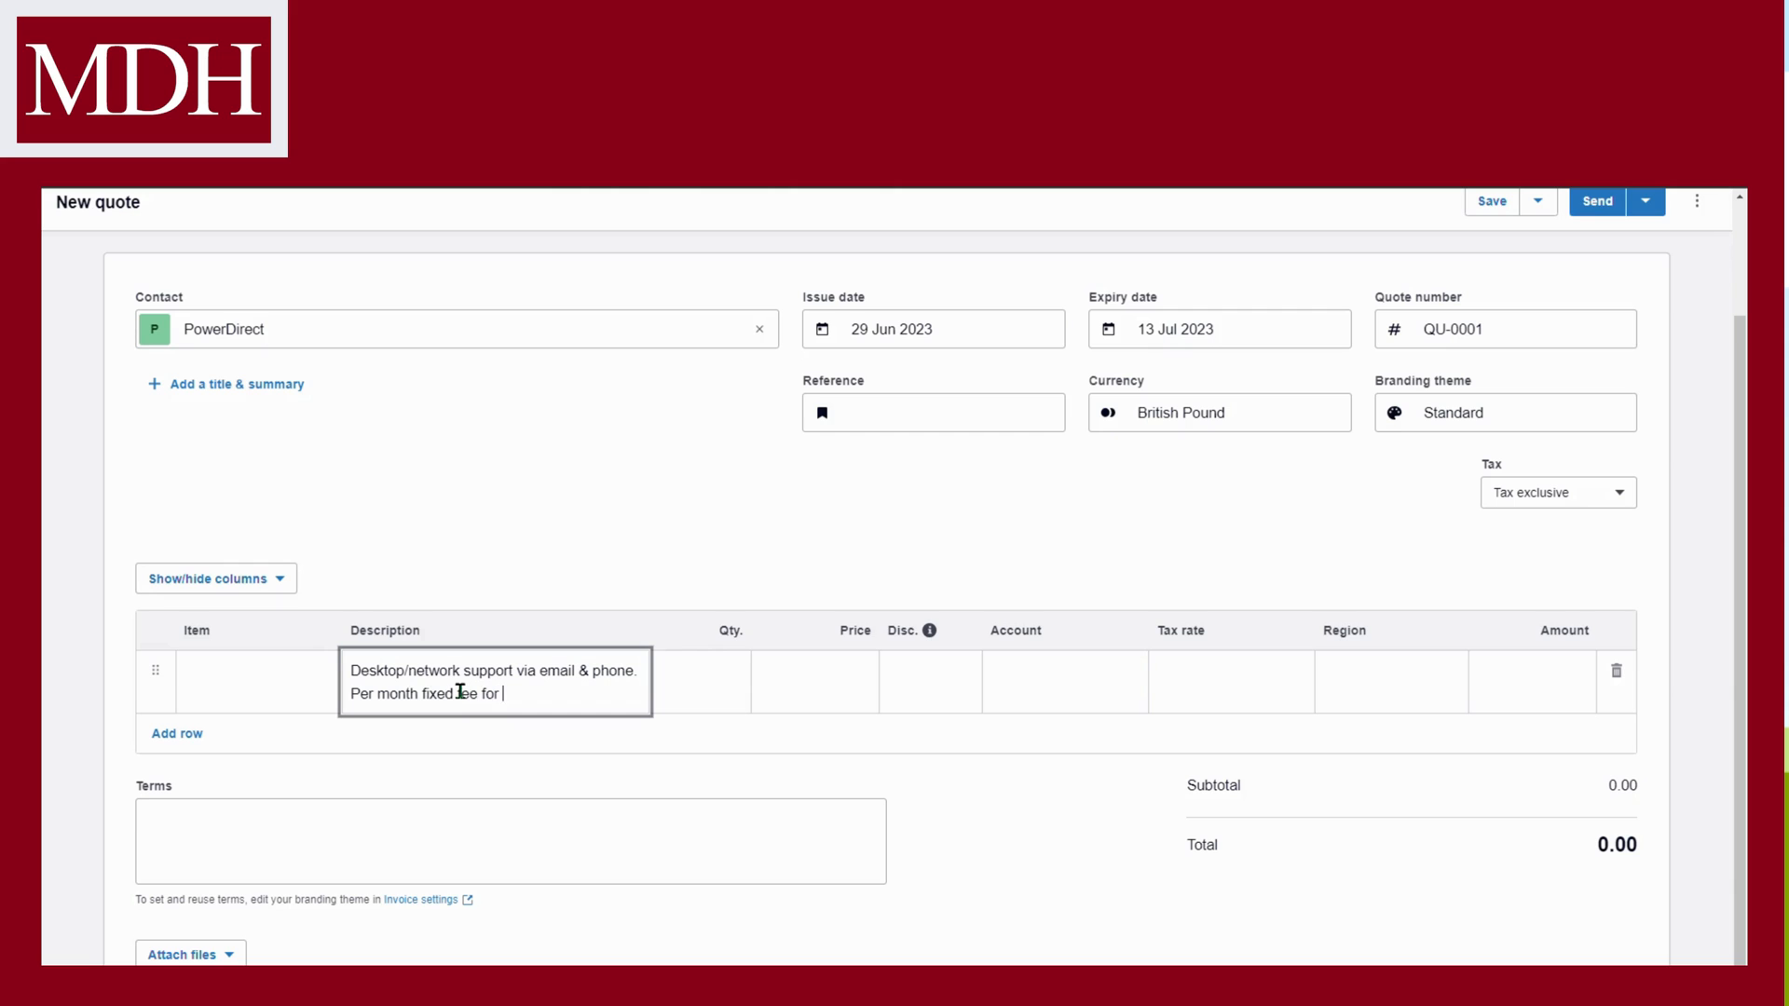
text(minimum of)
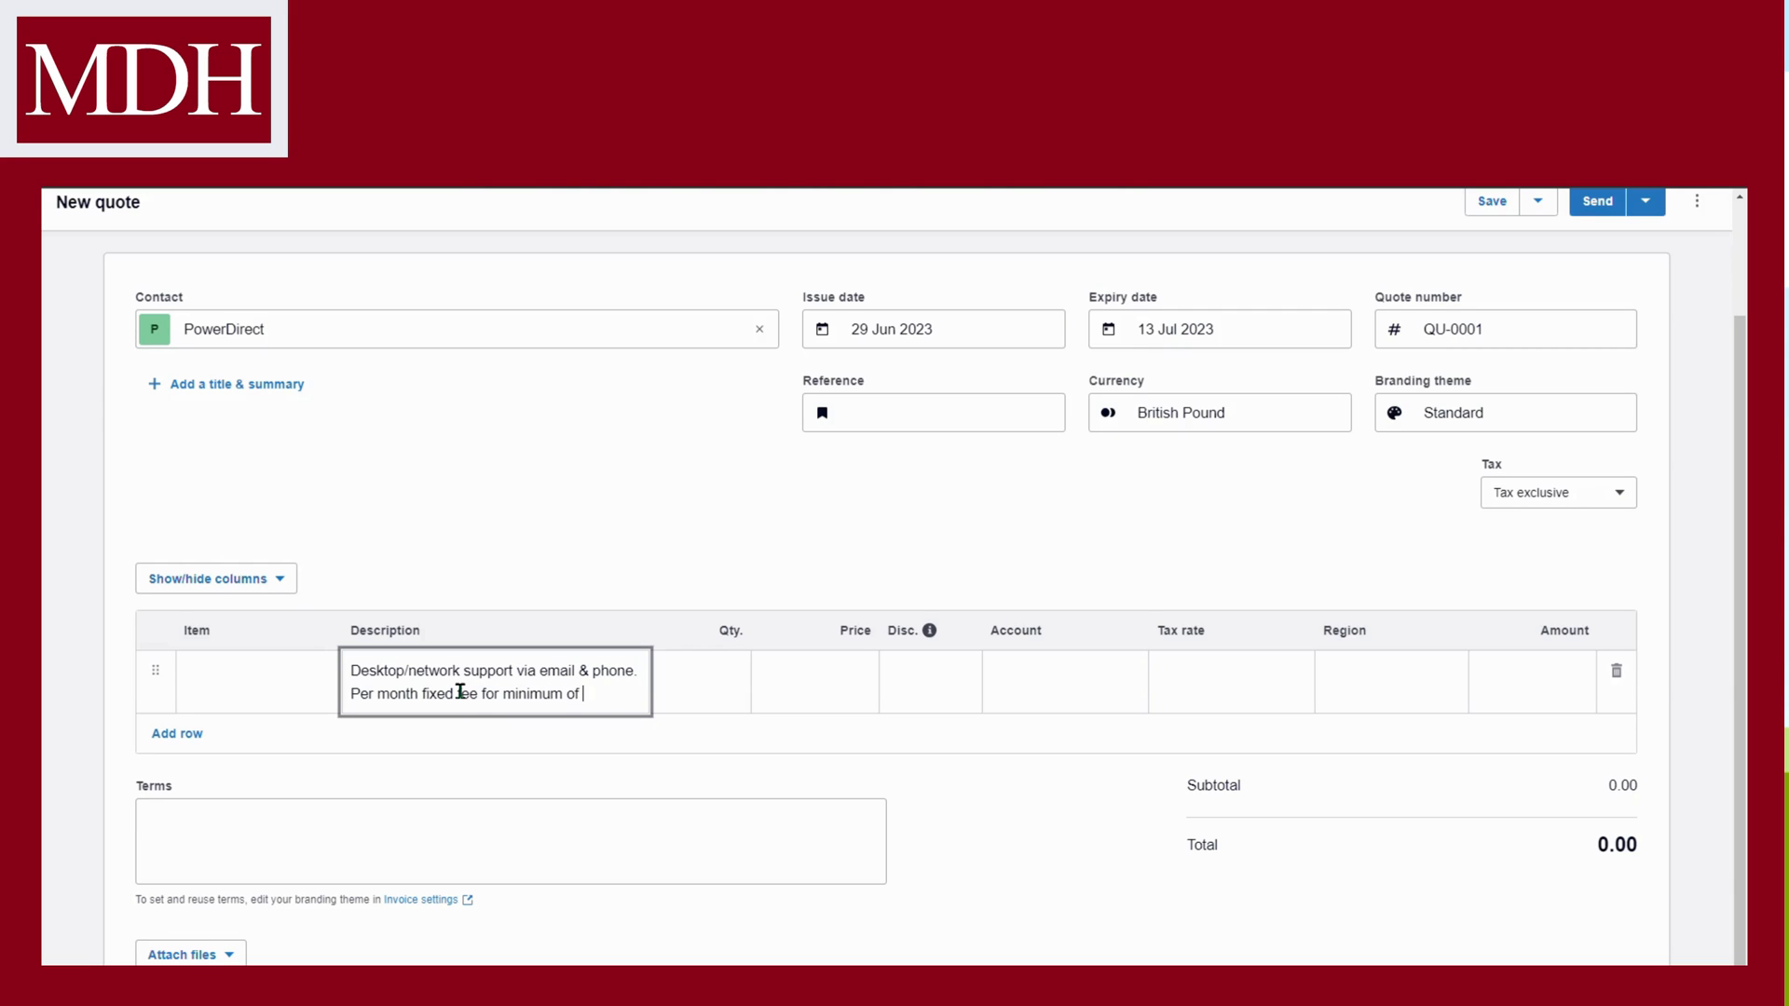
text(20 hours/month.)
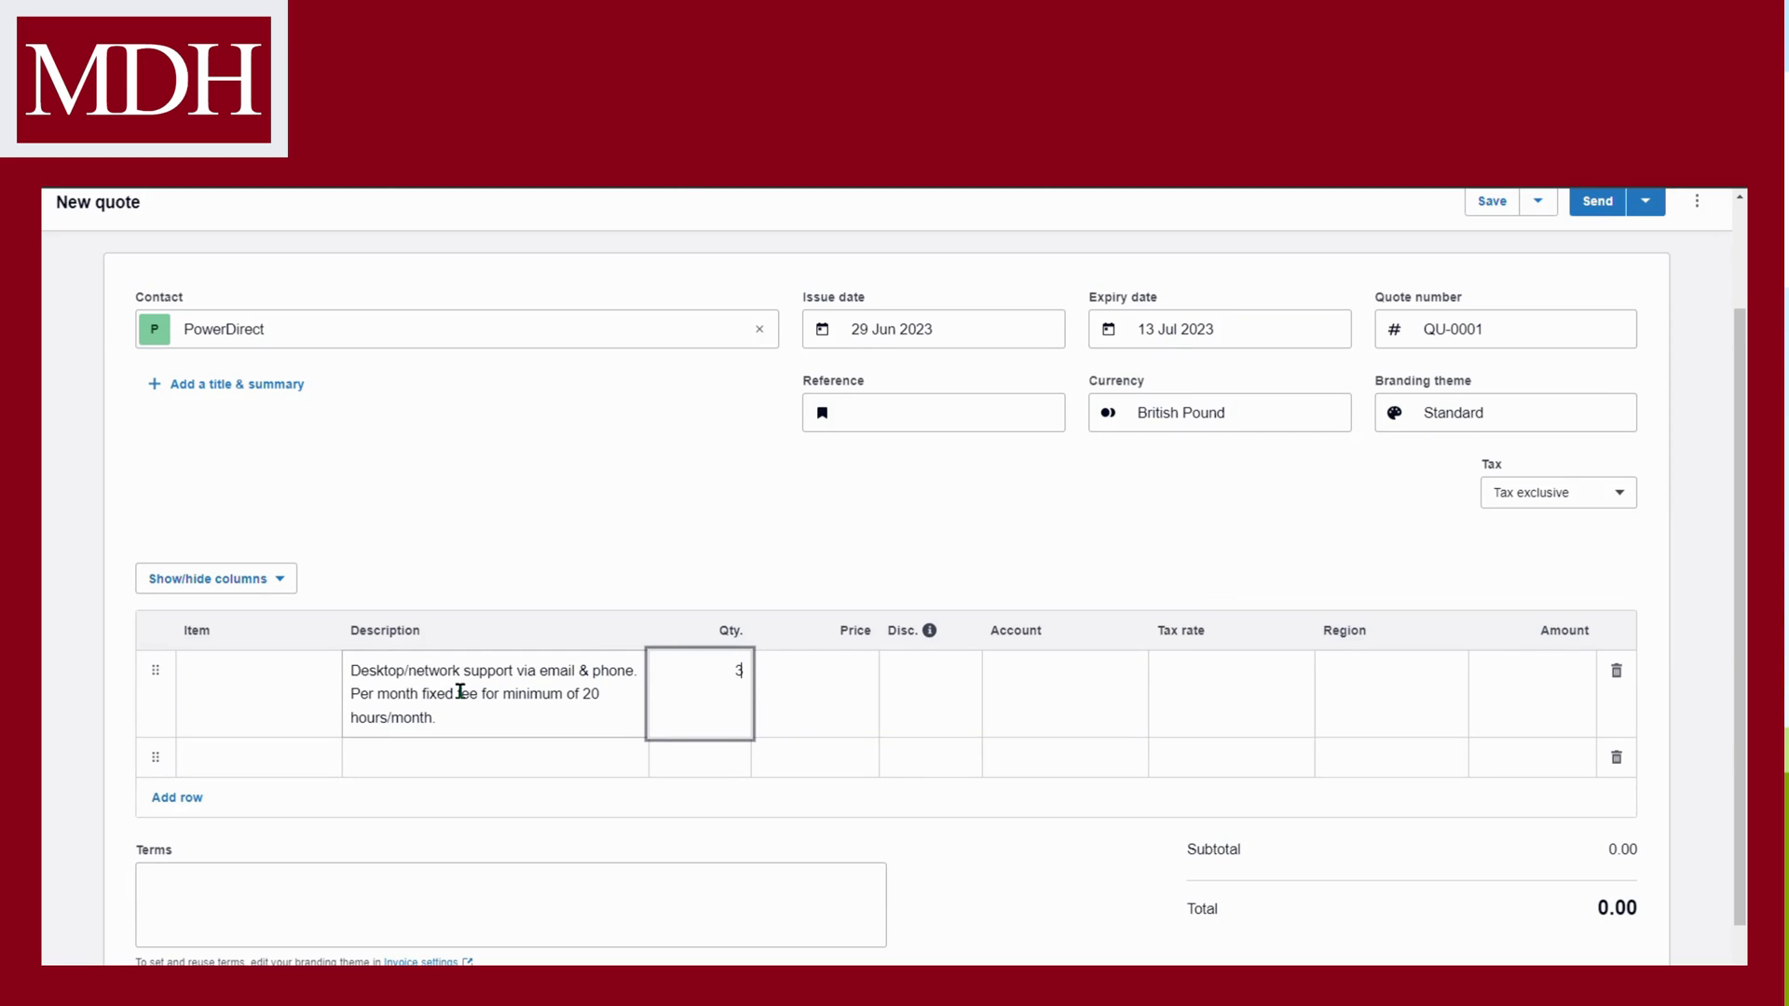
text(541.25)
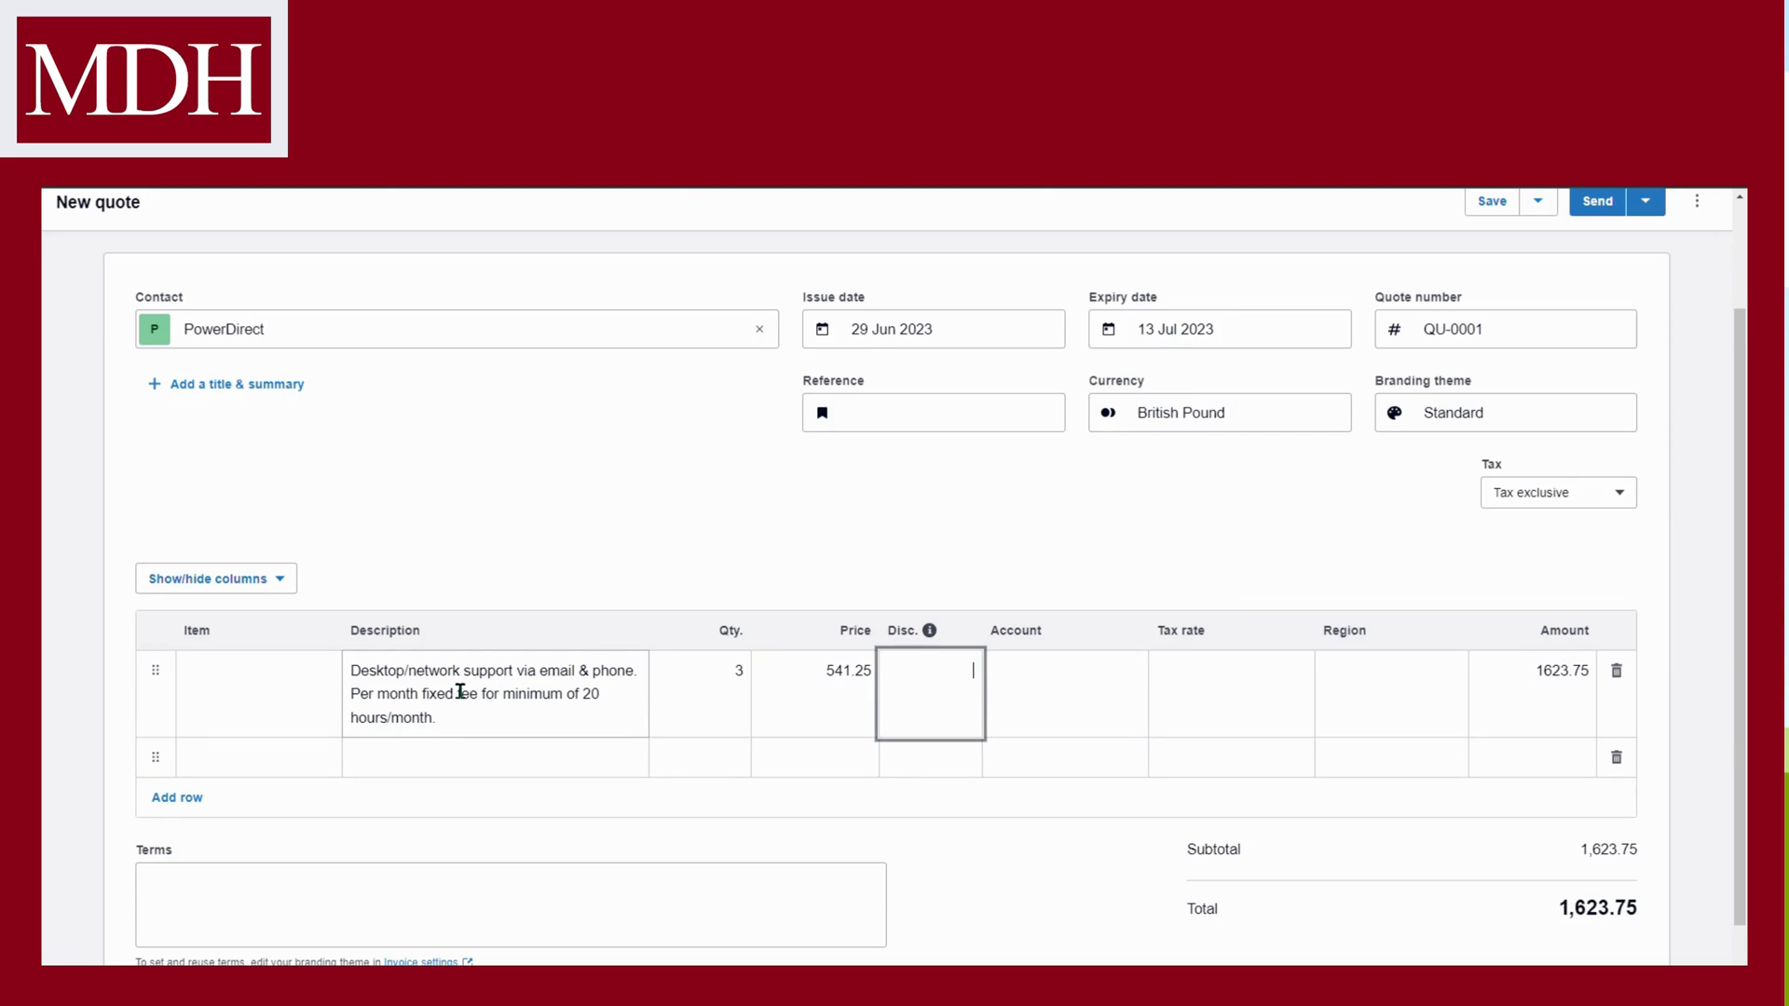
click(1062, 695)
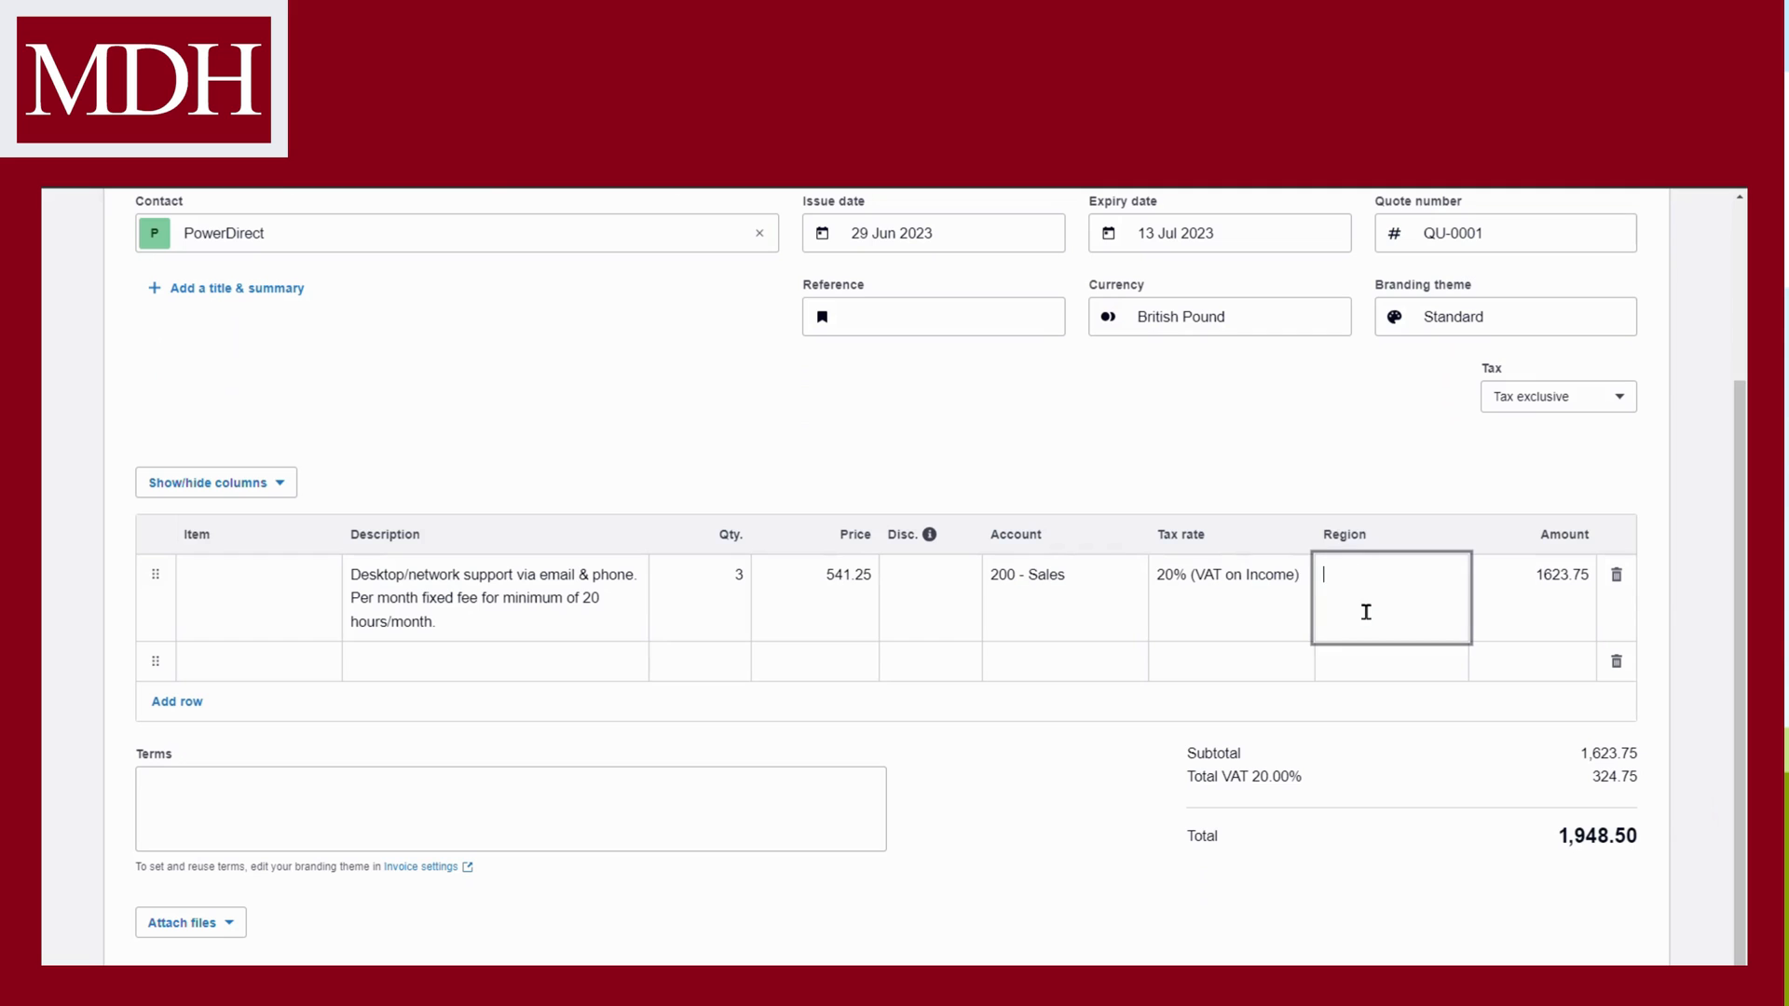
click(258, 596)
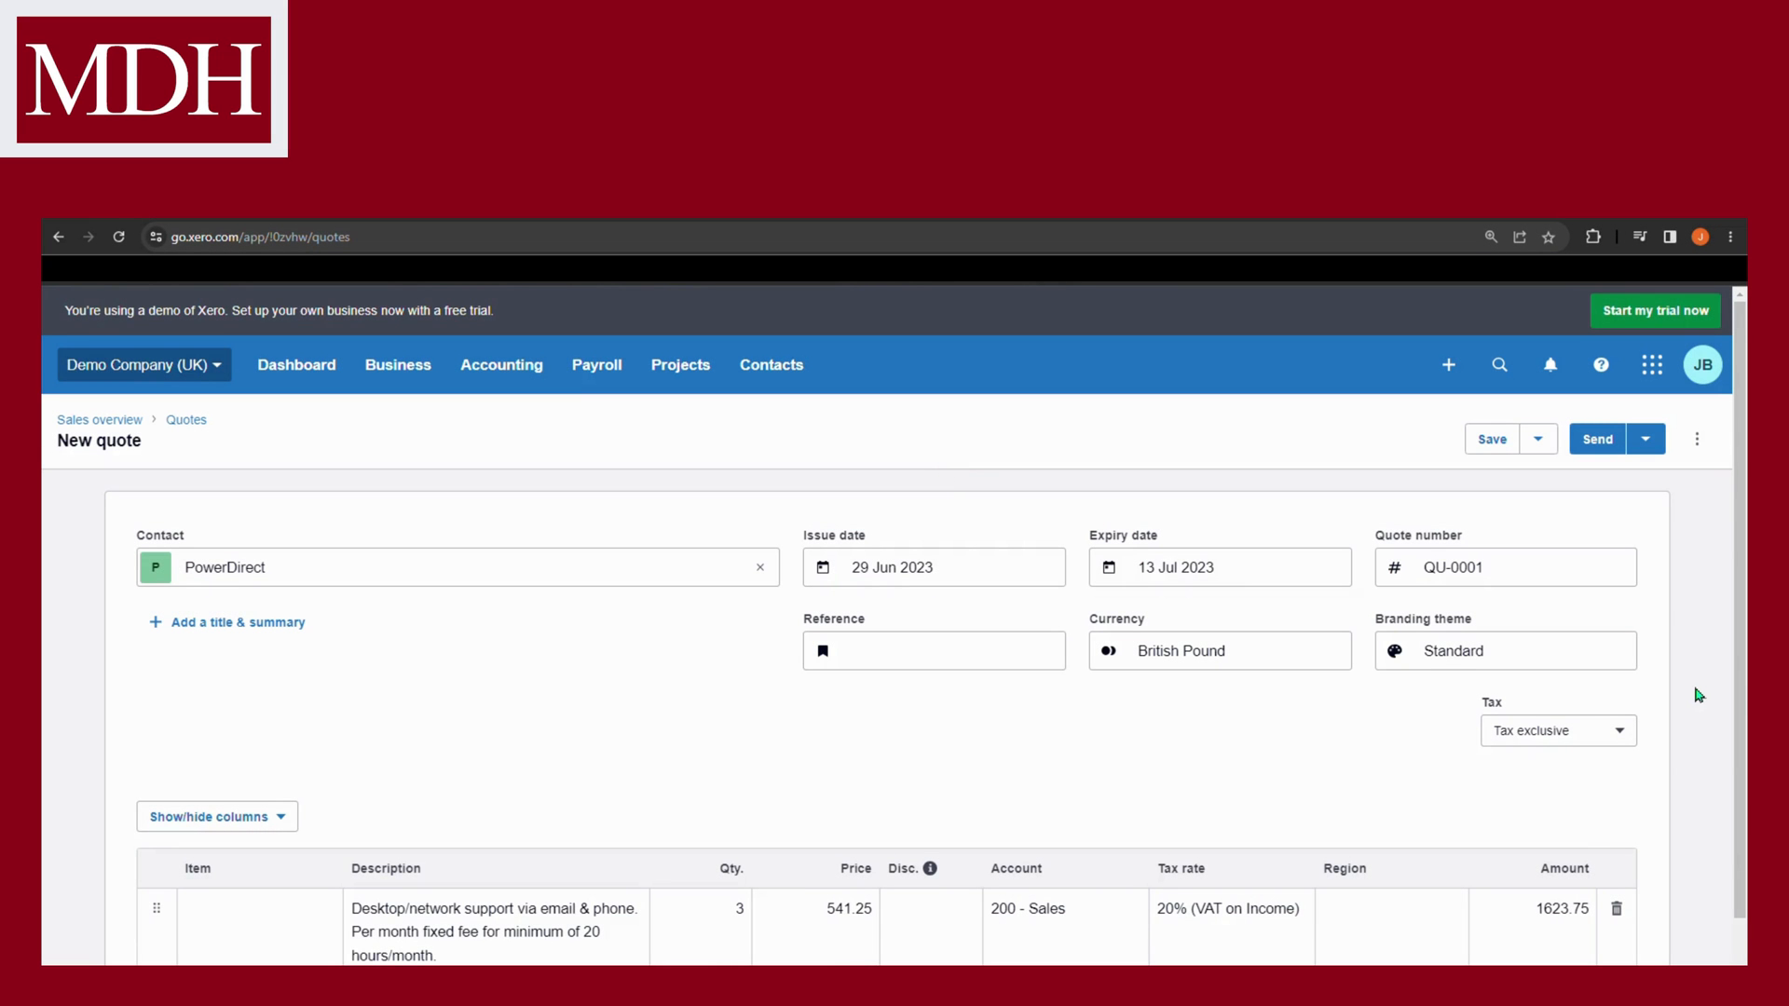
mouse_move(1613, 614)
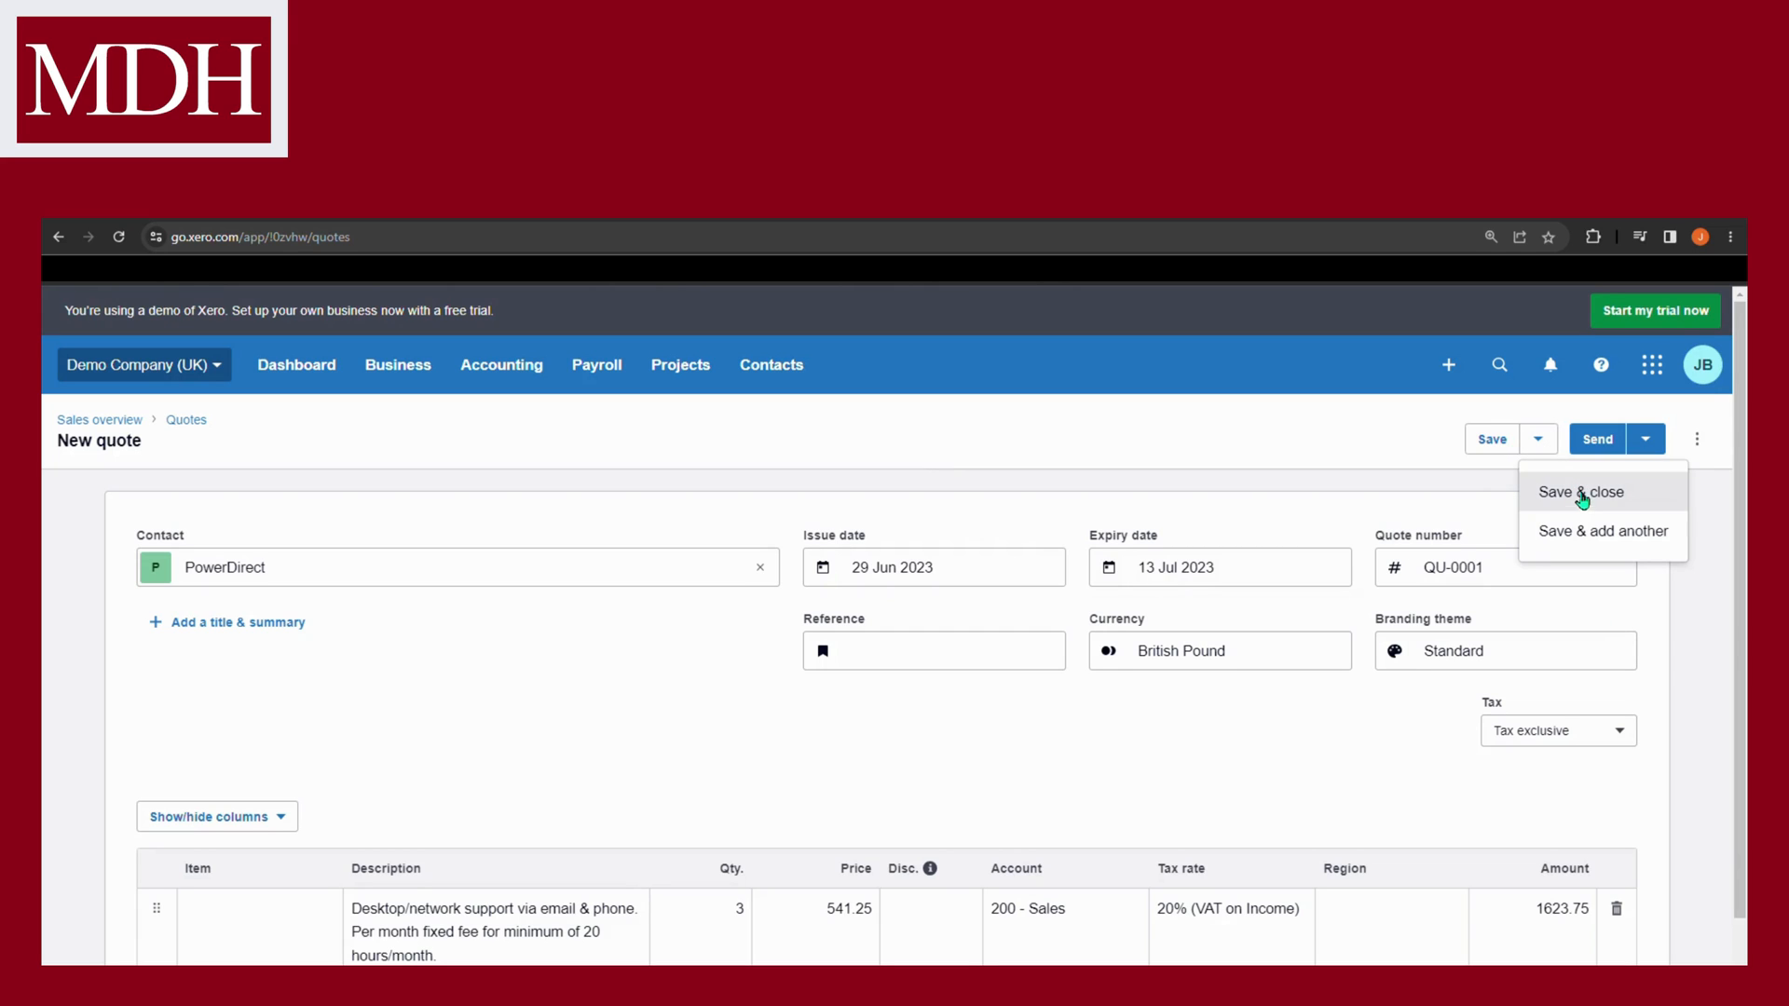
mouse_move(1582, 549)
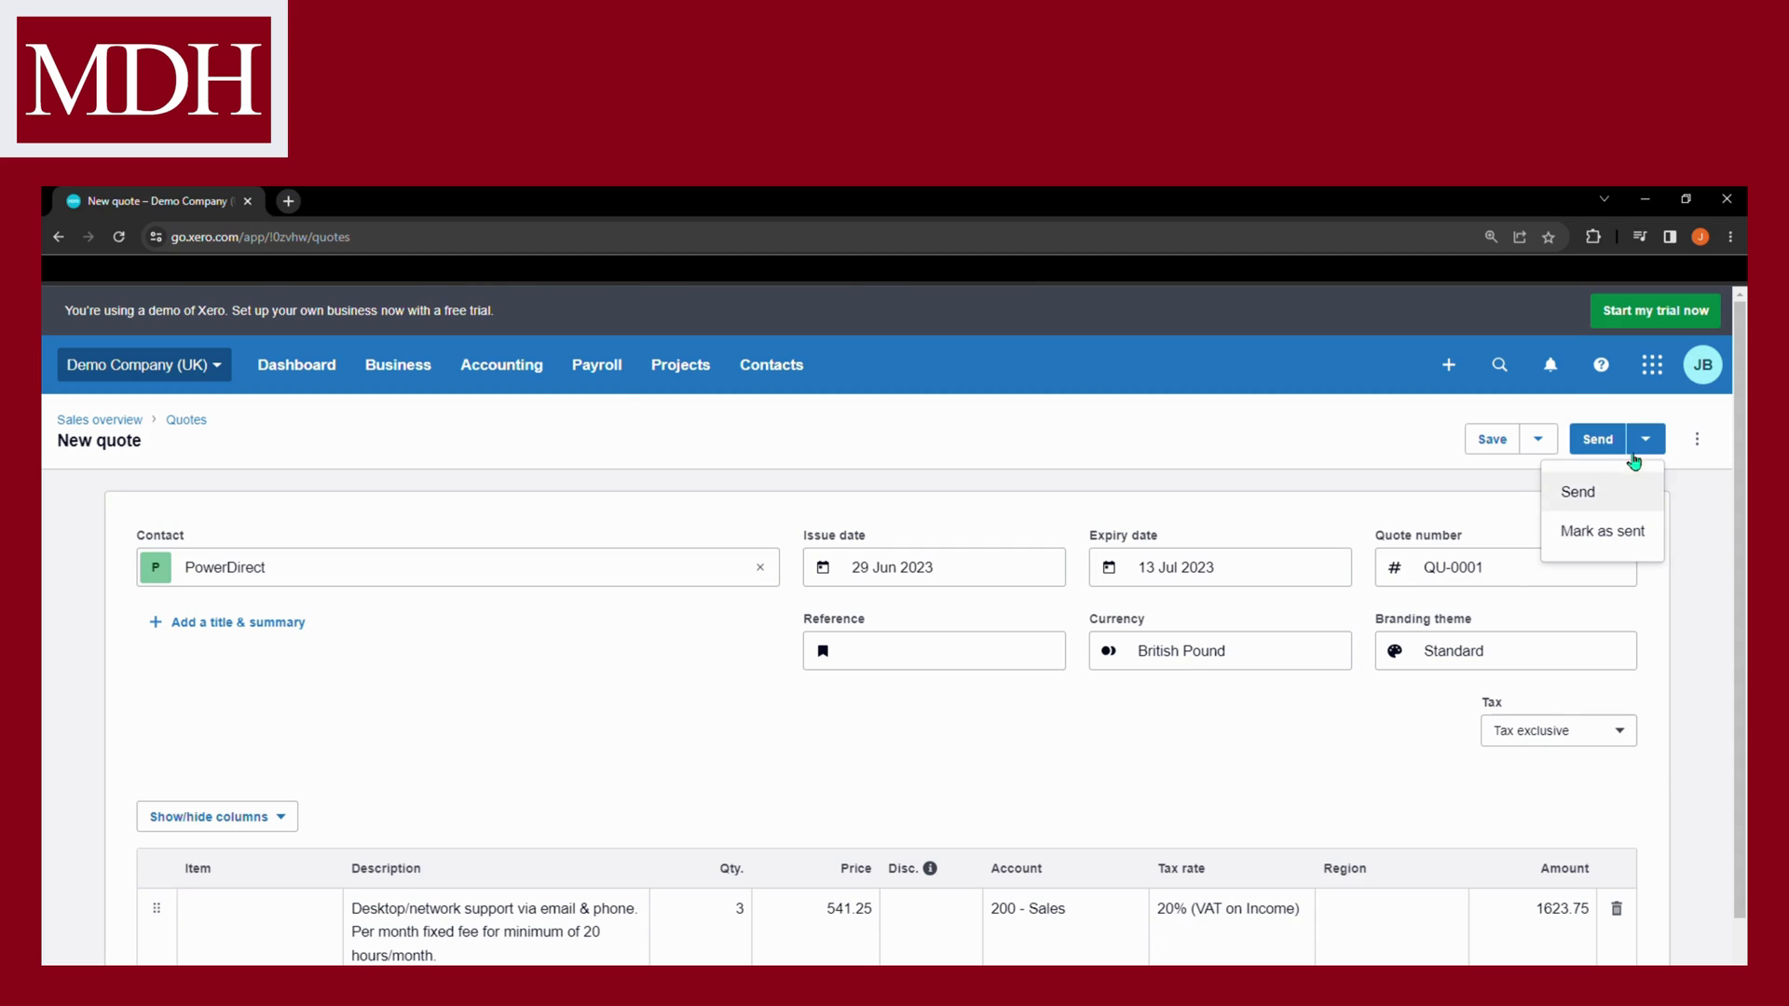
click(1577, 492)
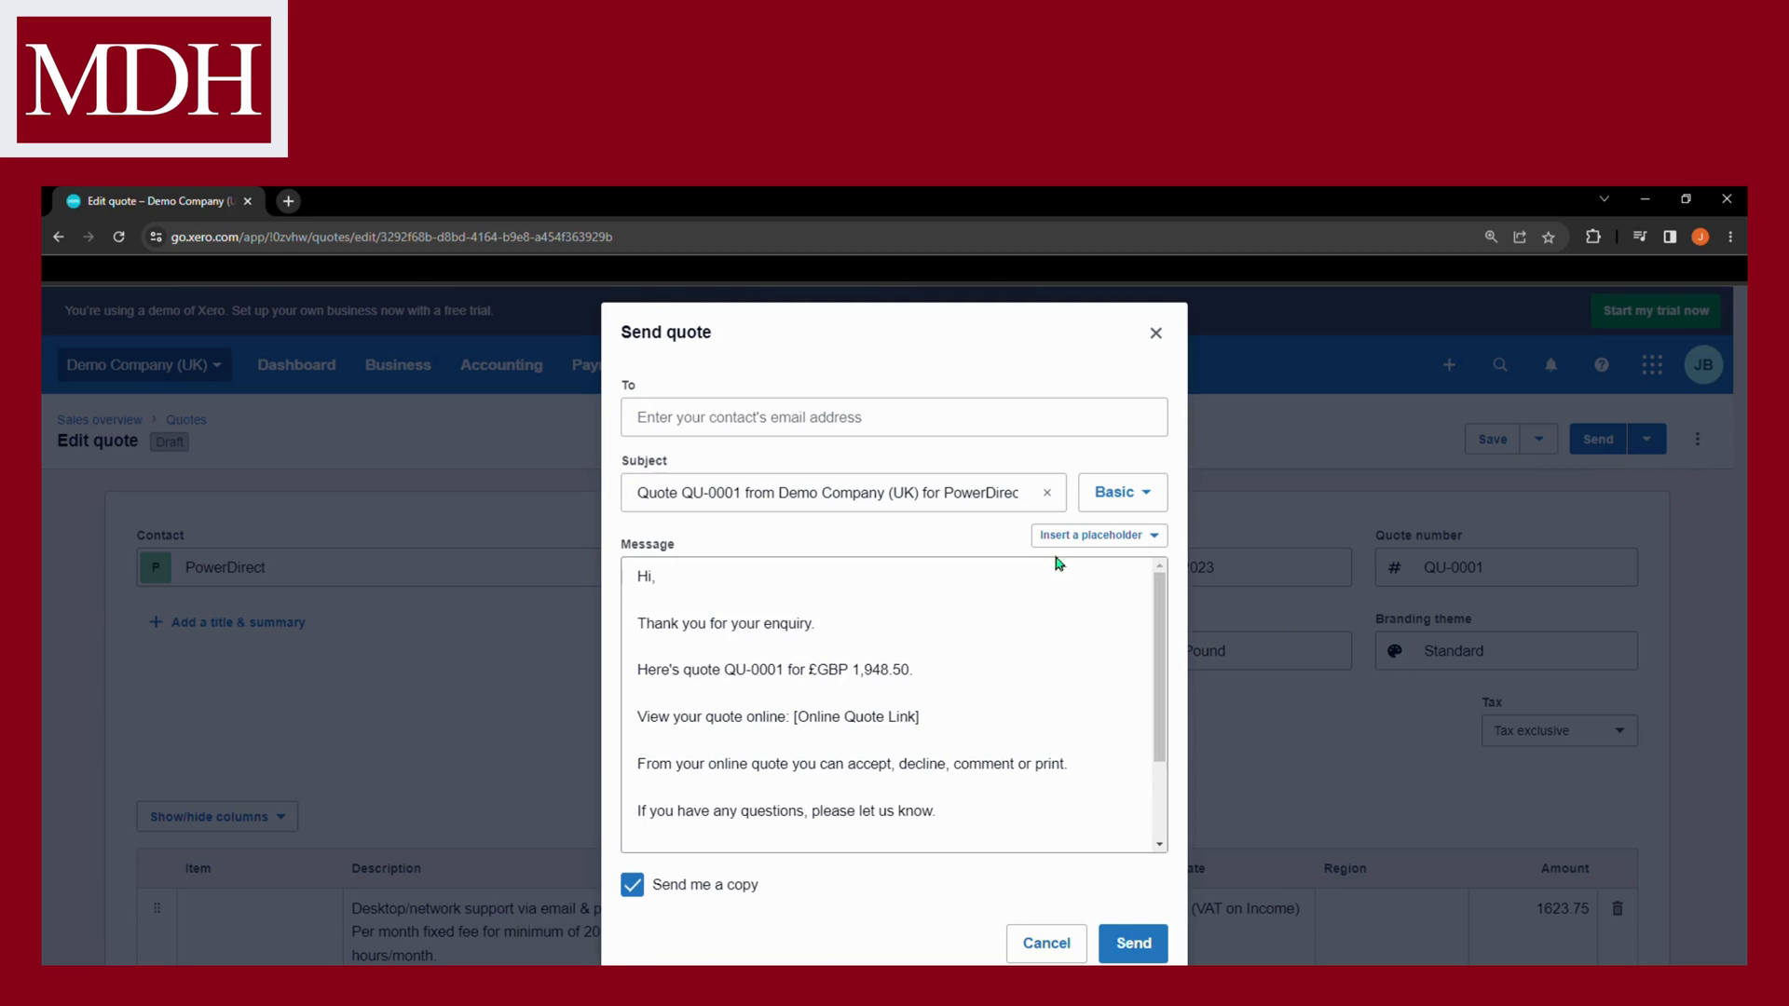
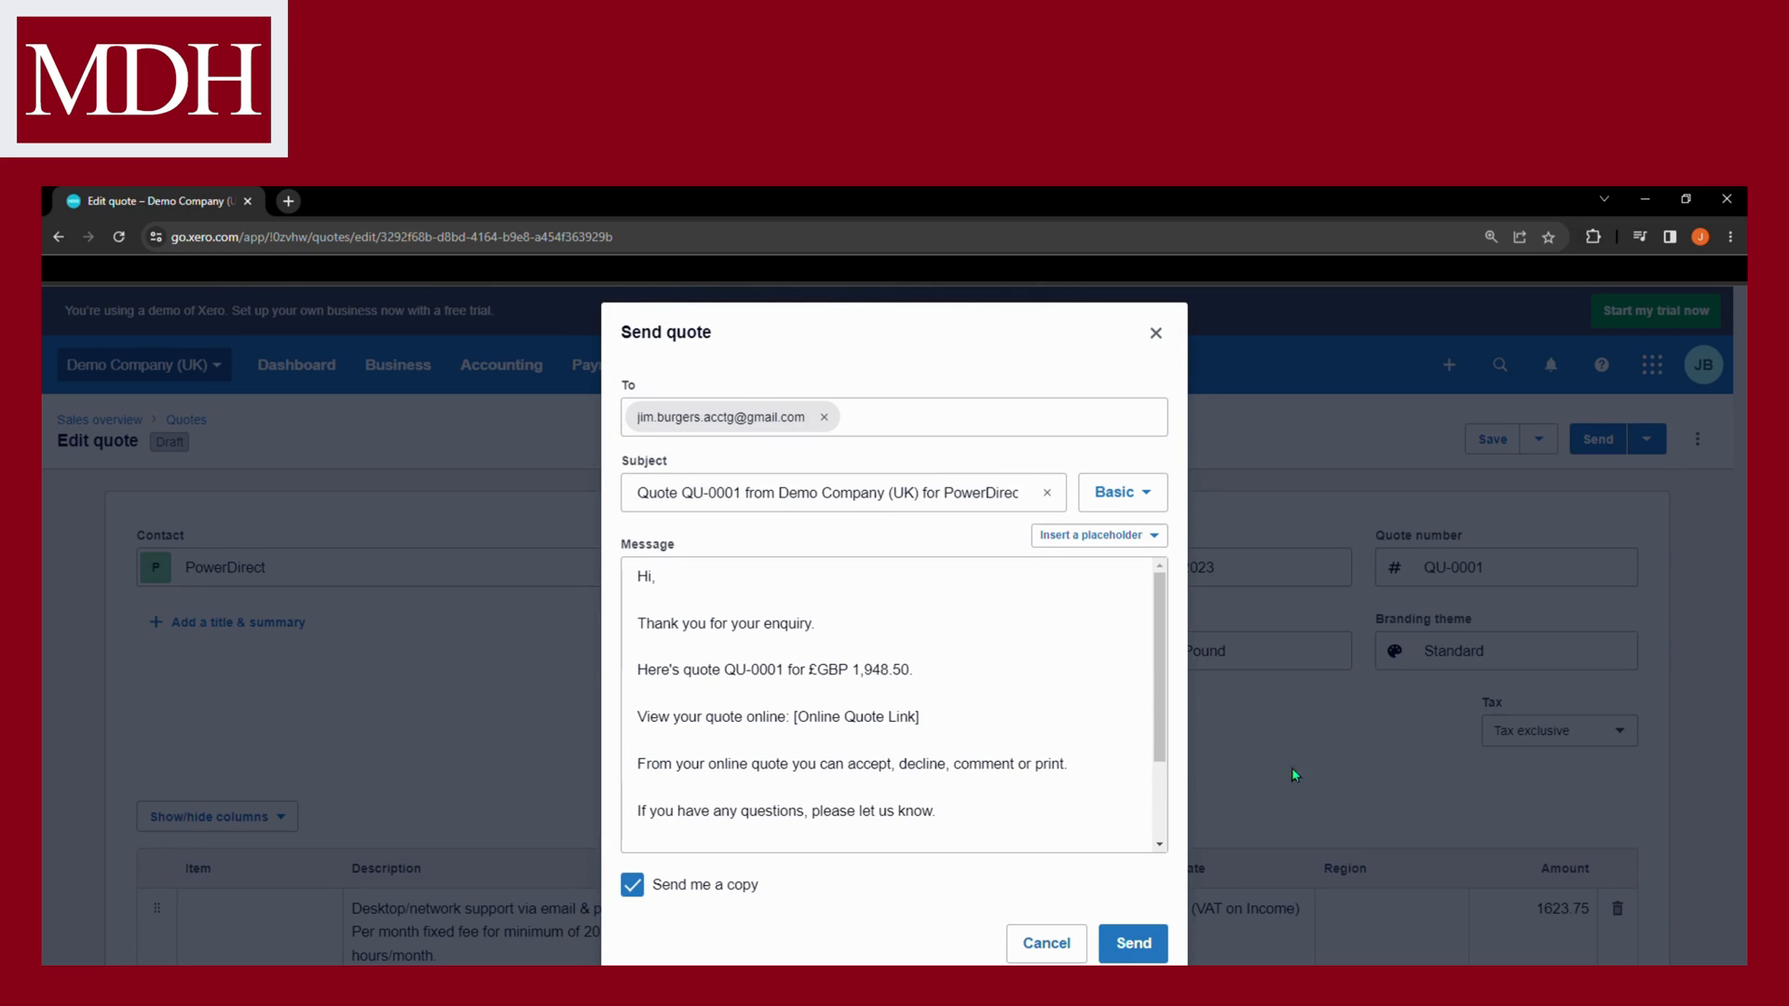
scroll(down, 3)
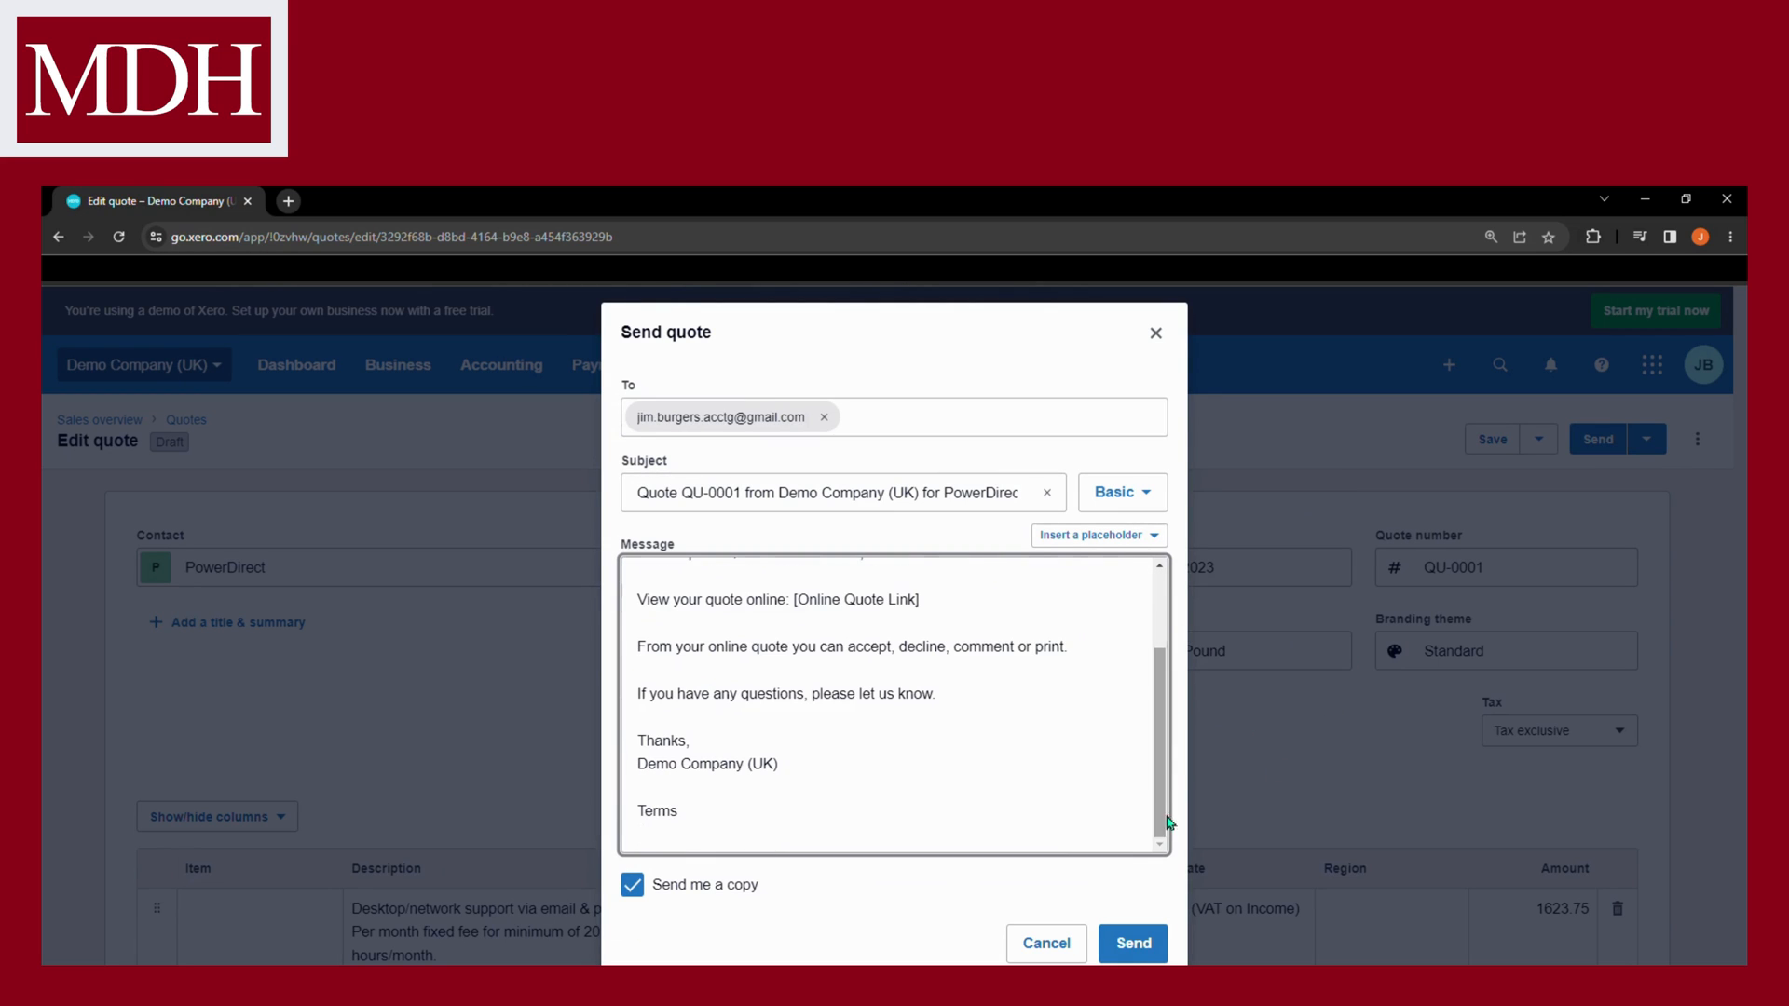
click(1132, 943)
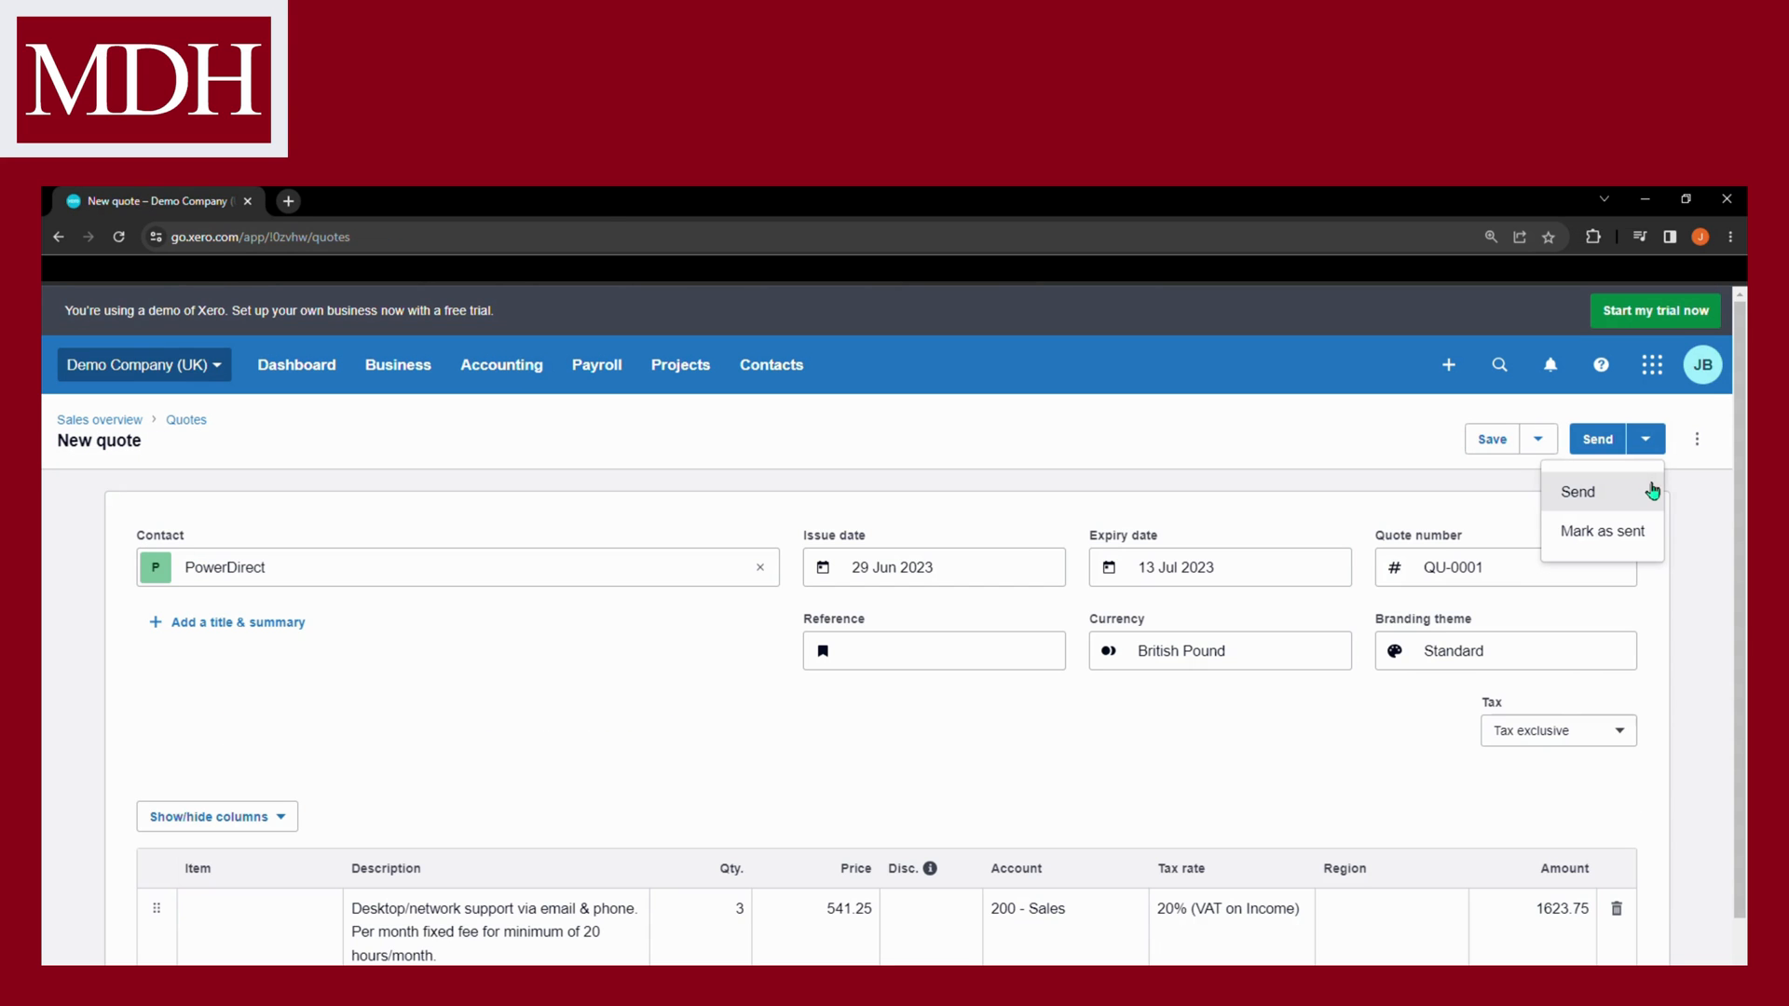
mouse_move(1645, 537)
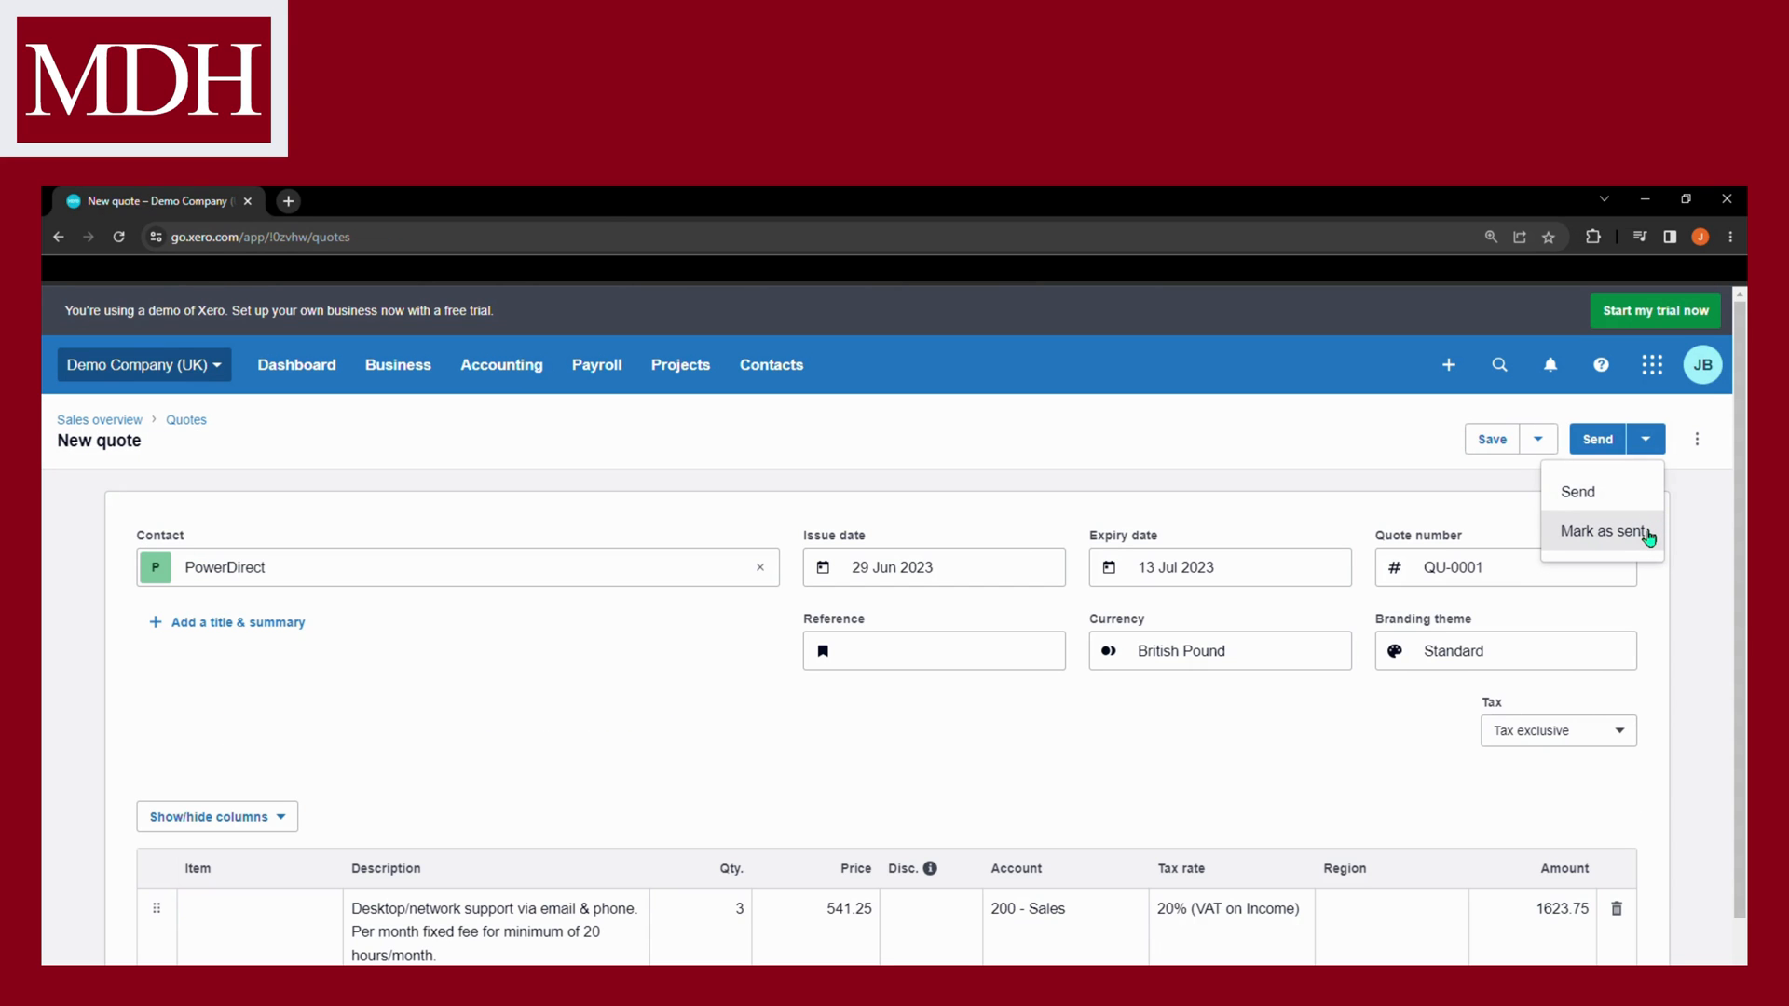
mouse_move(1702, 520)
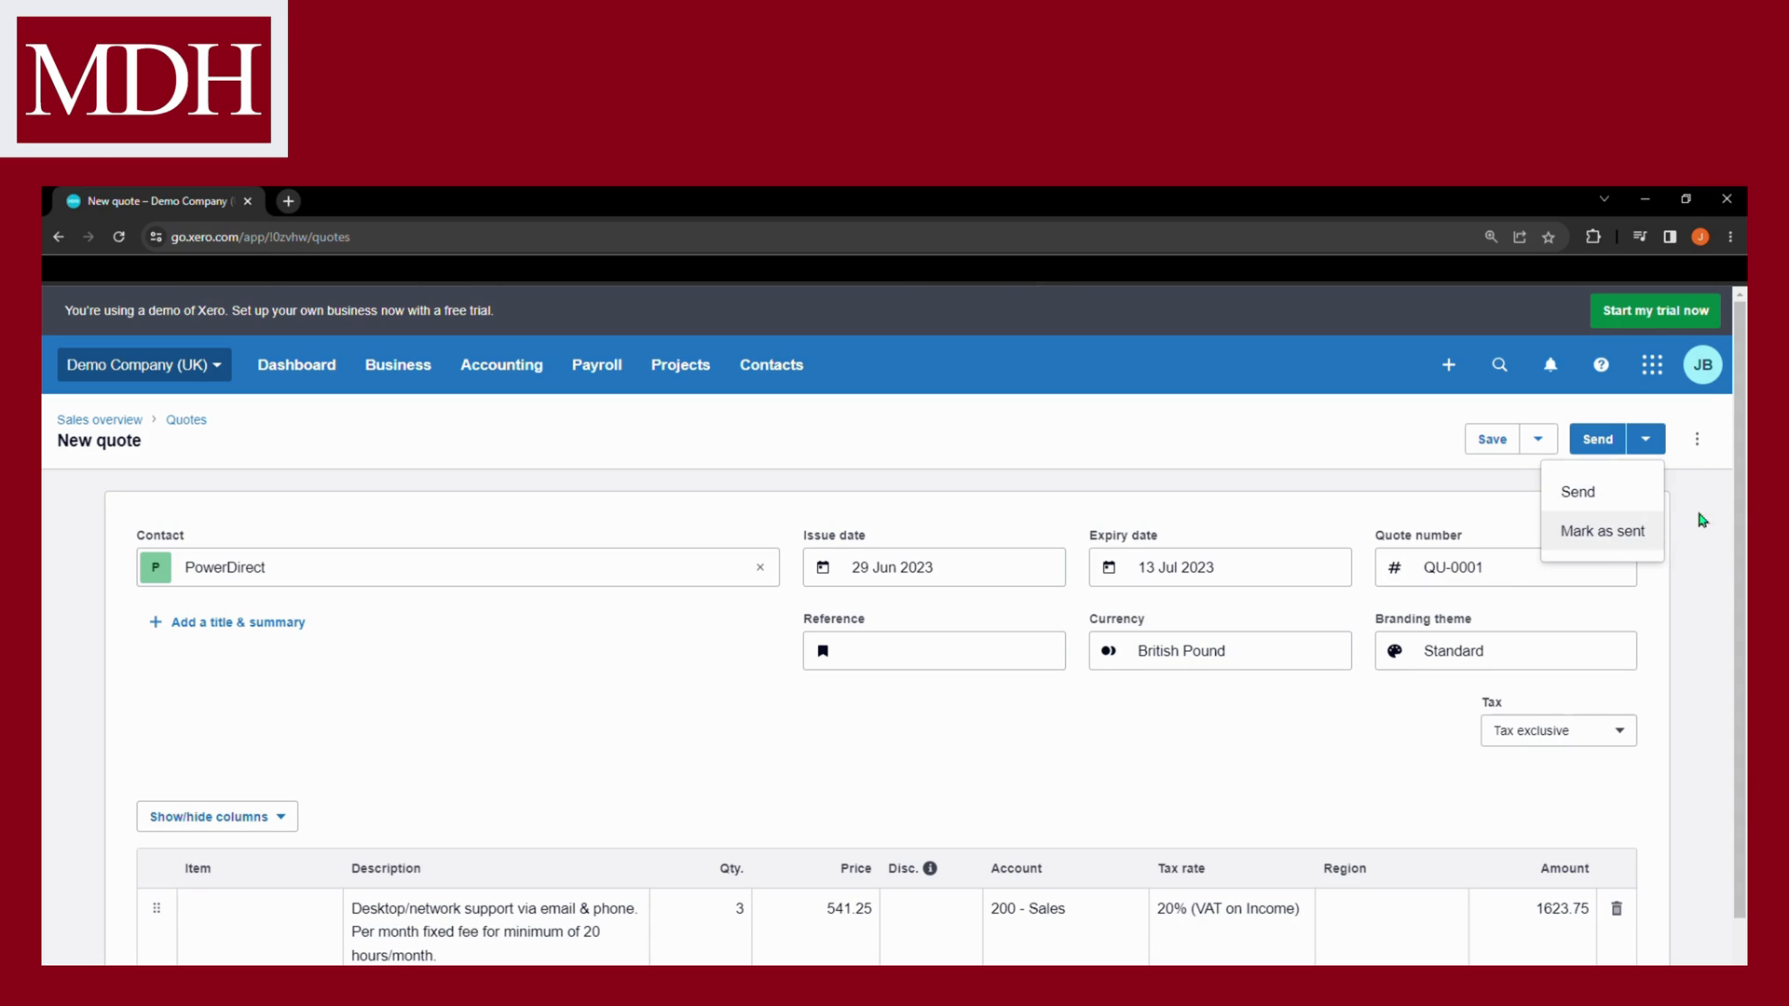
mouse_move(1577, 491)
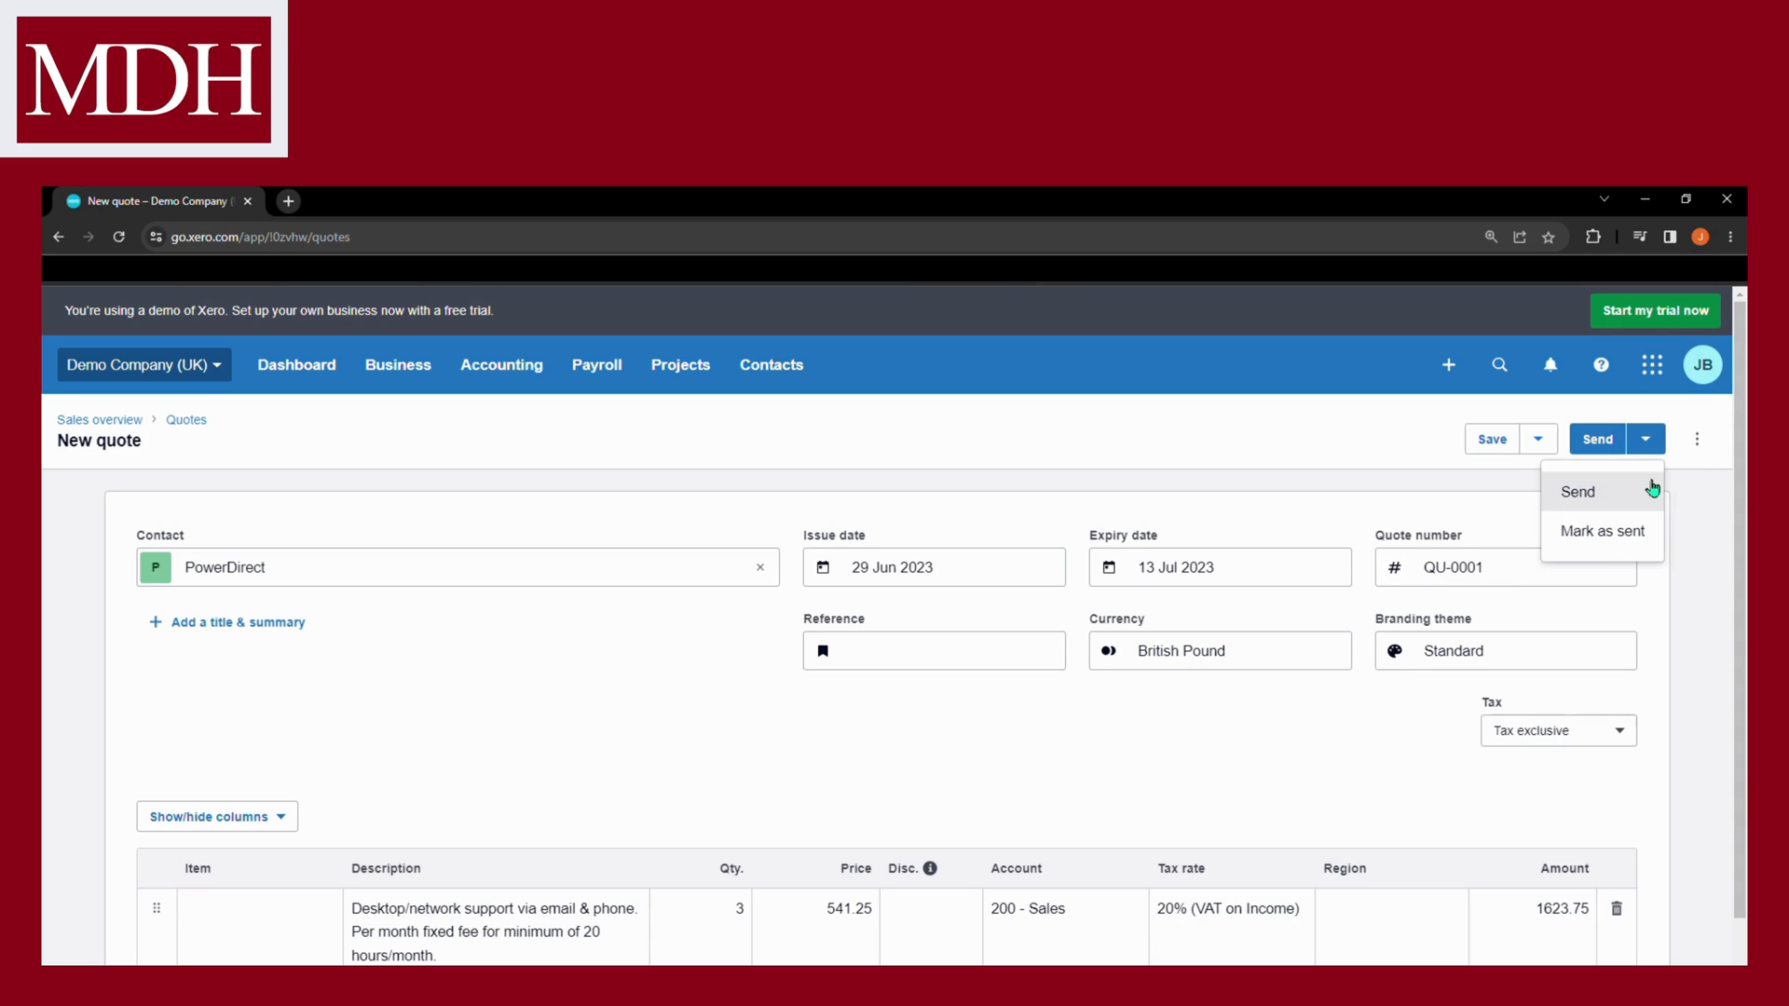
mouse_move(1642, 536)
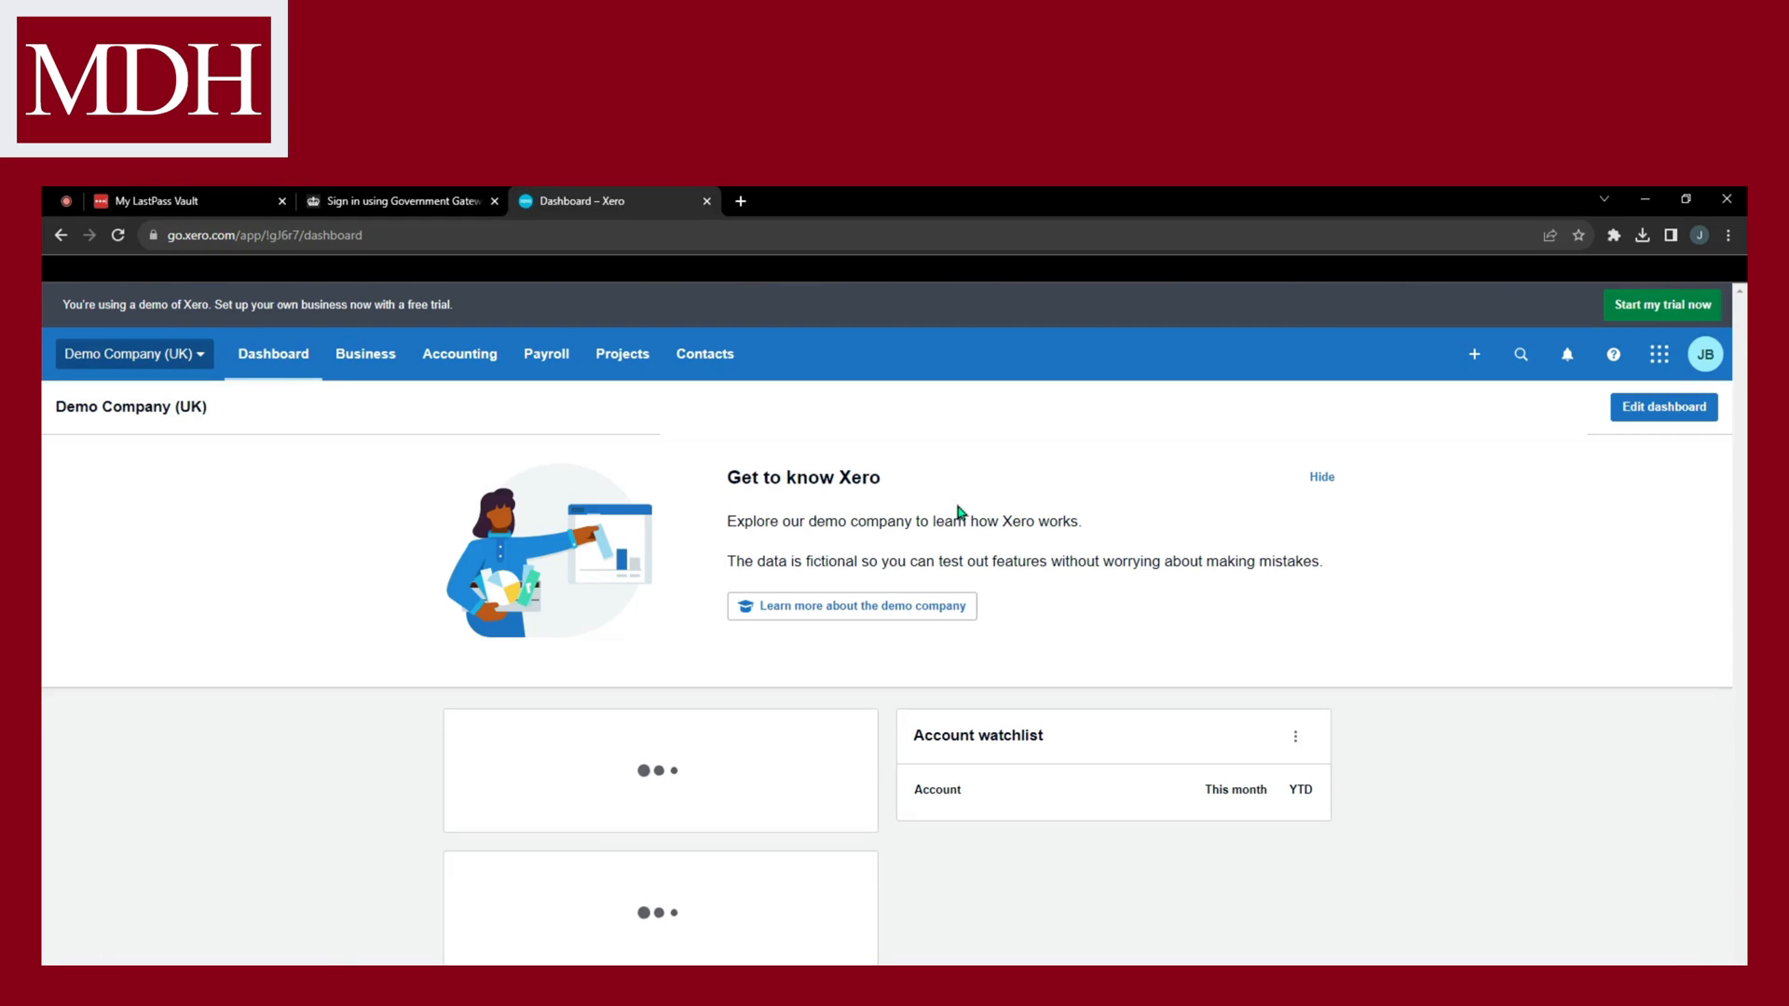
mouse_move(507, 452)
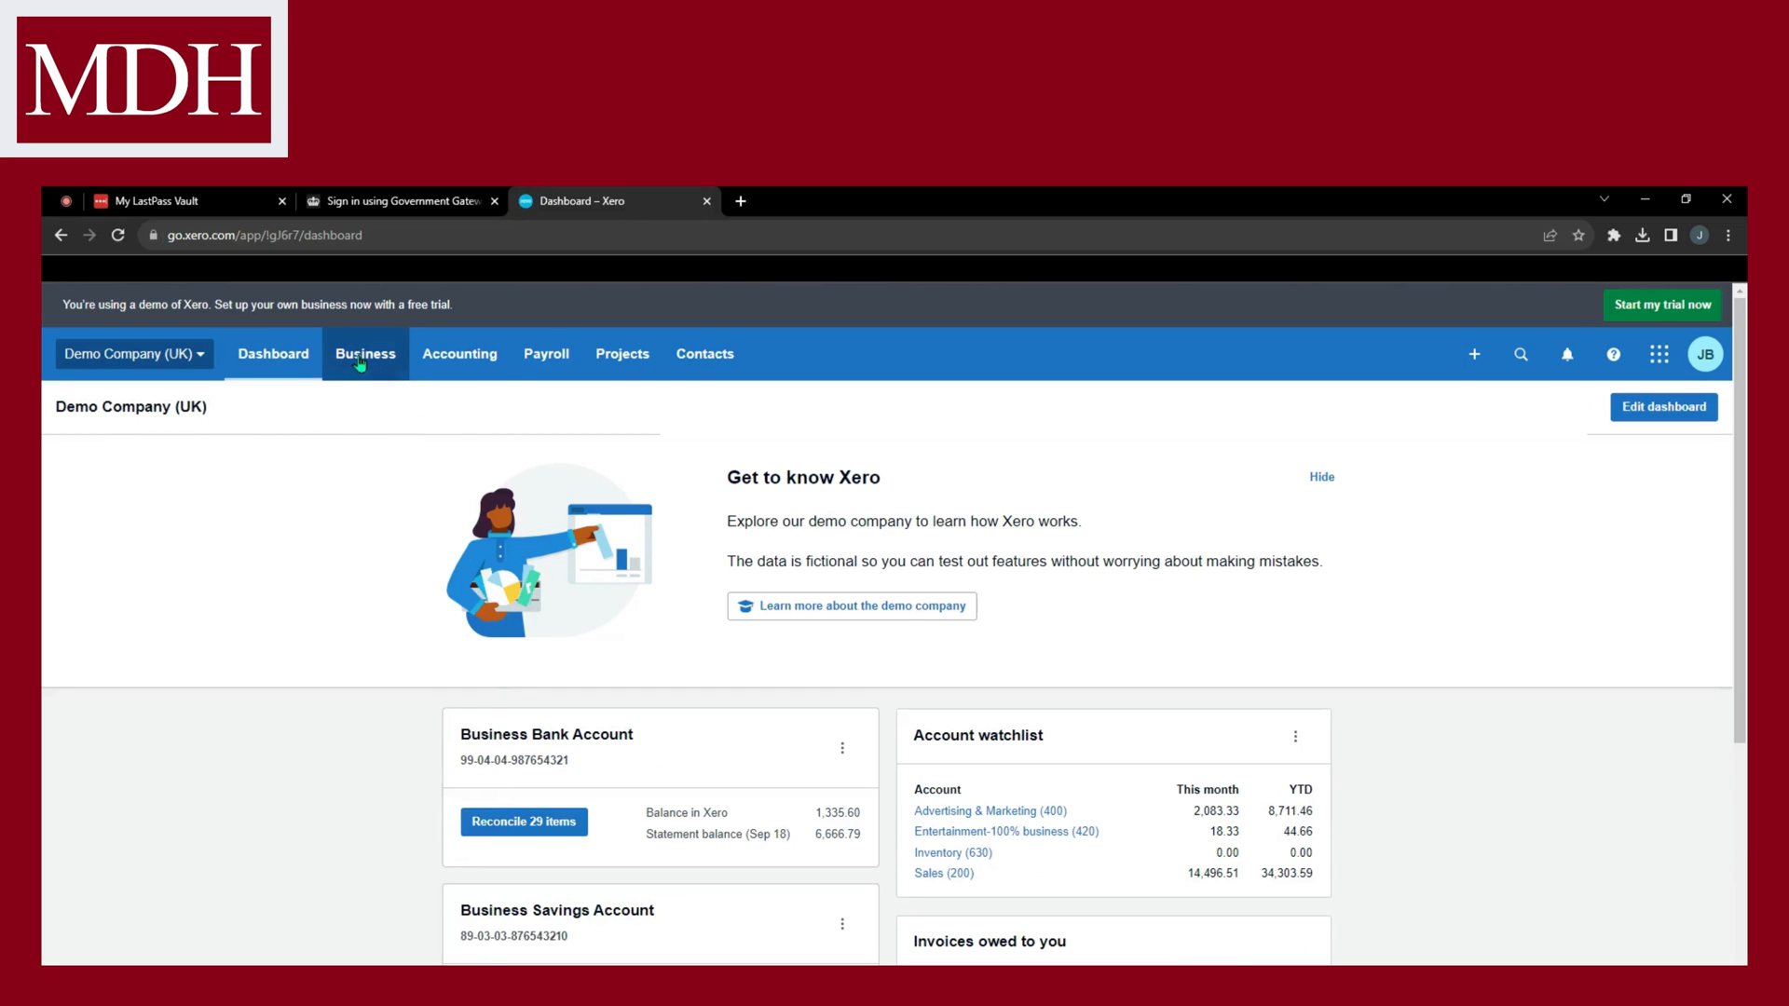
Open Business > Quotes to see QU-0001 marked Accepted
click(364, 354)
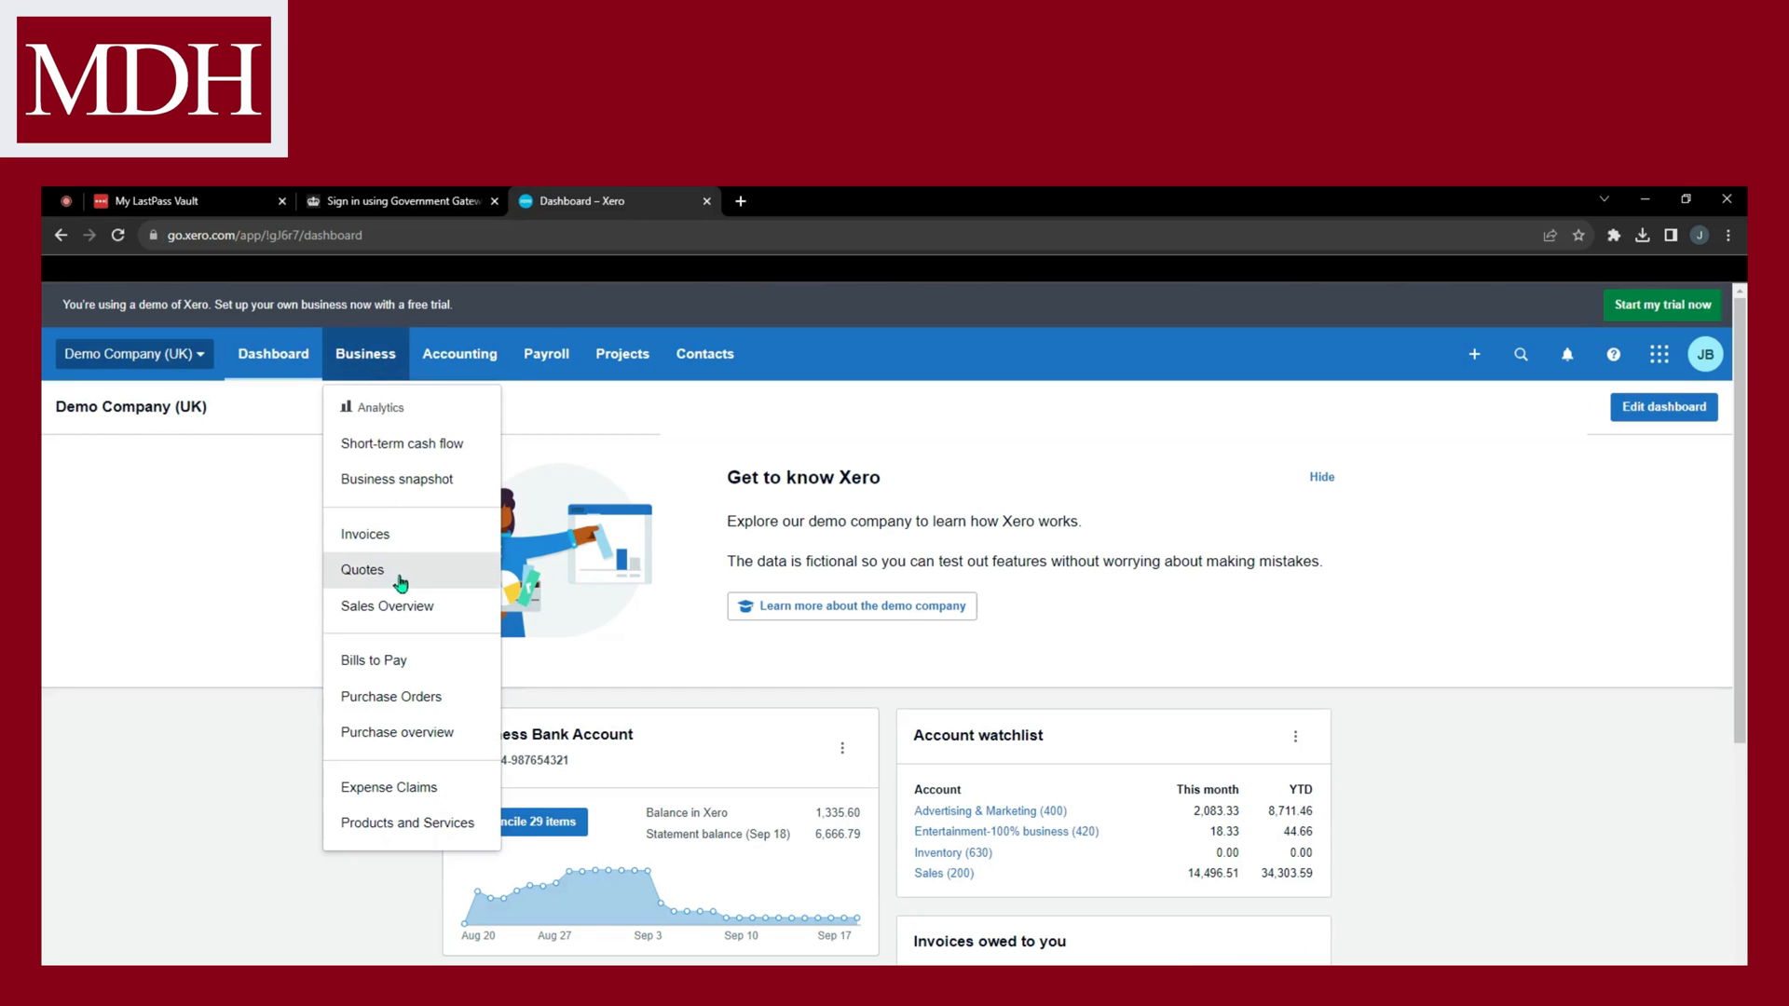
click(362, 570)
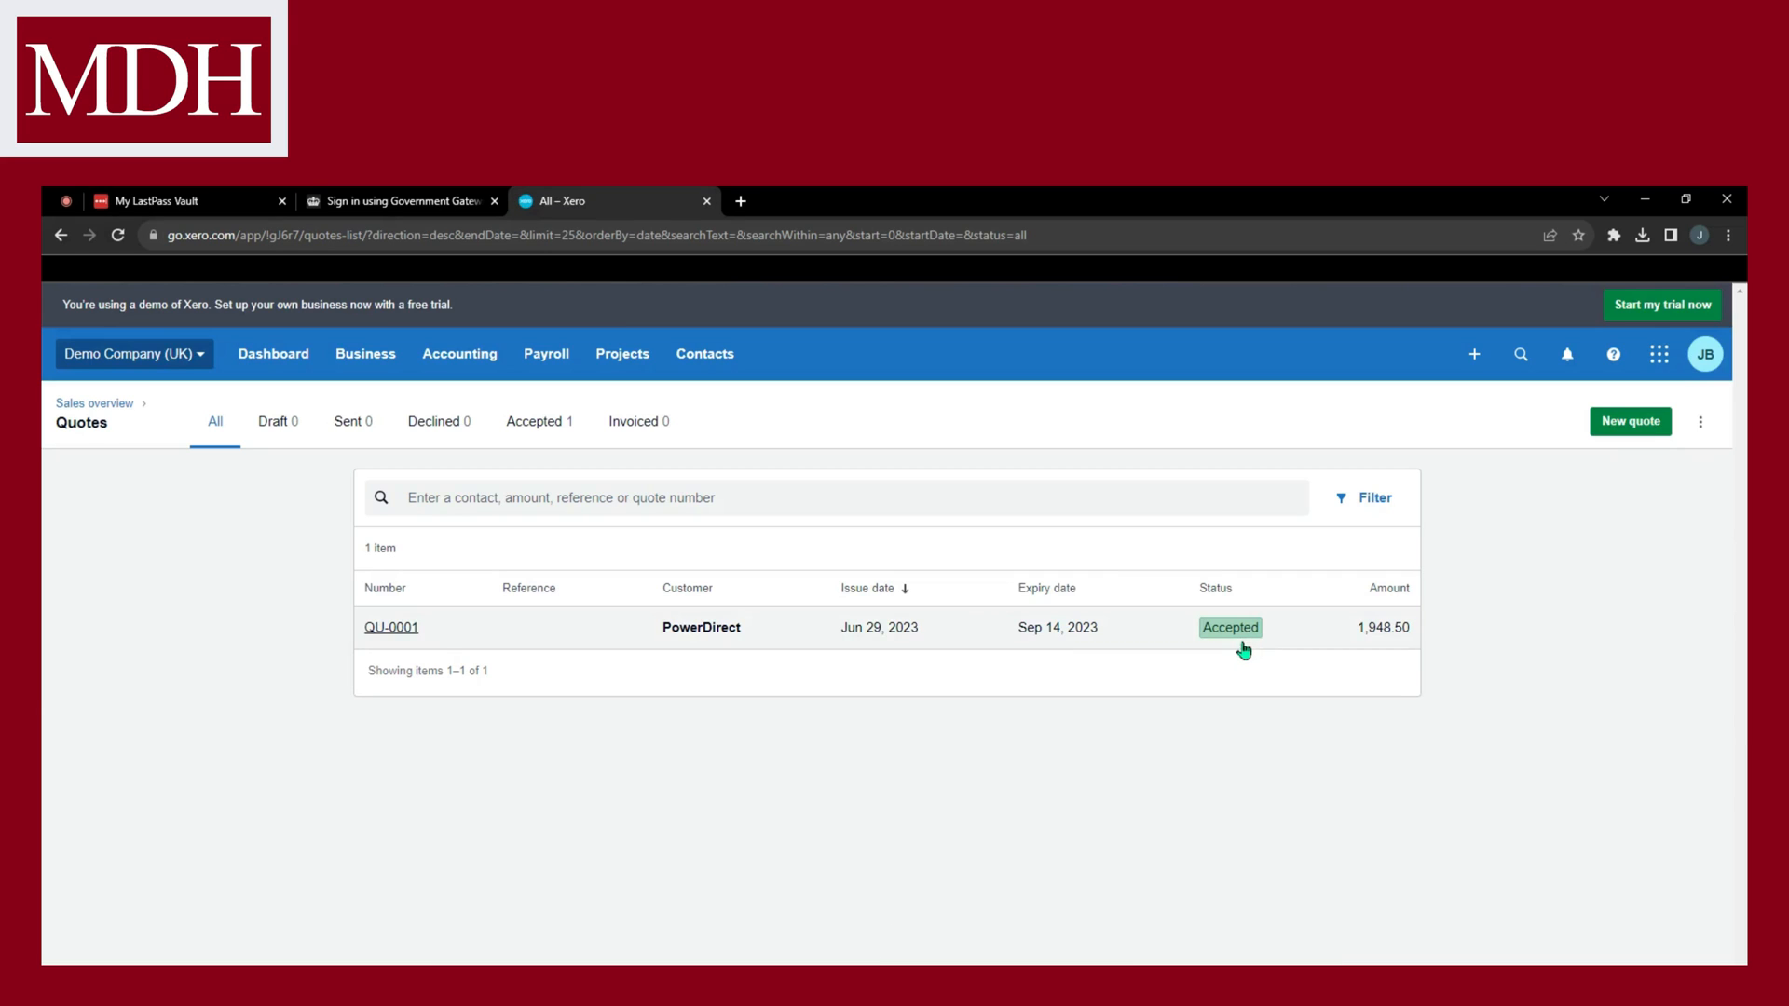
mouse_move(783, 756)
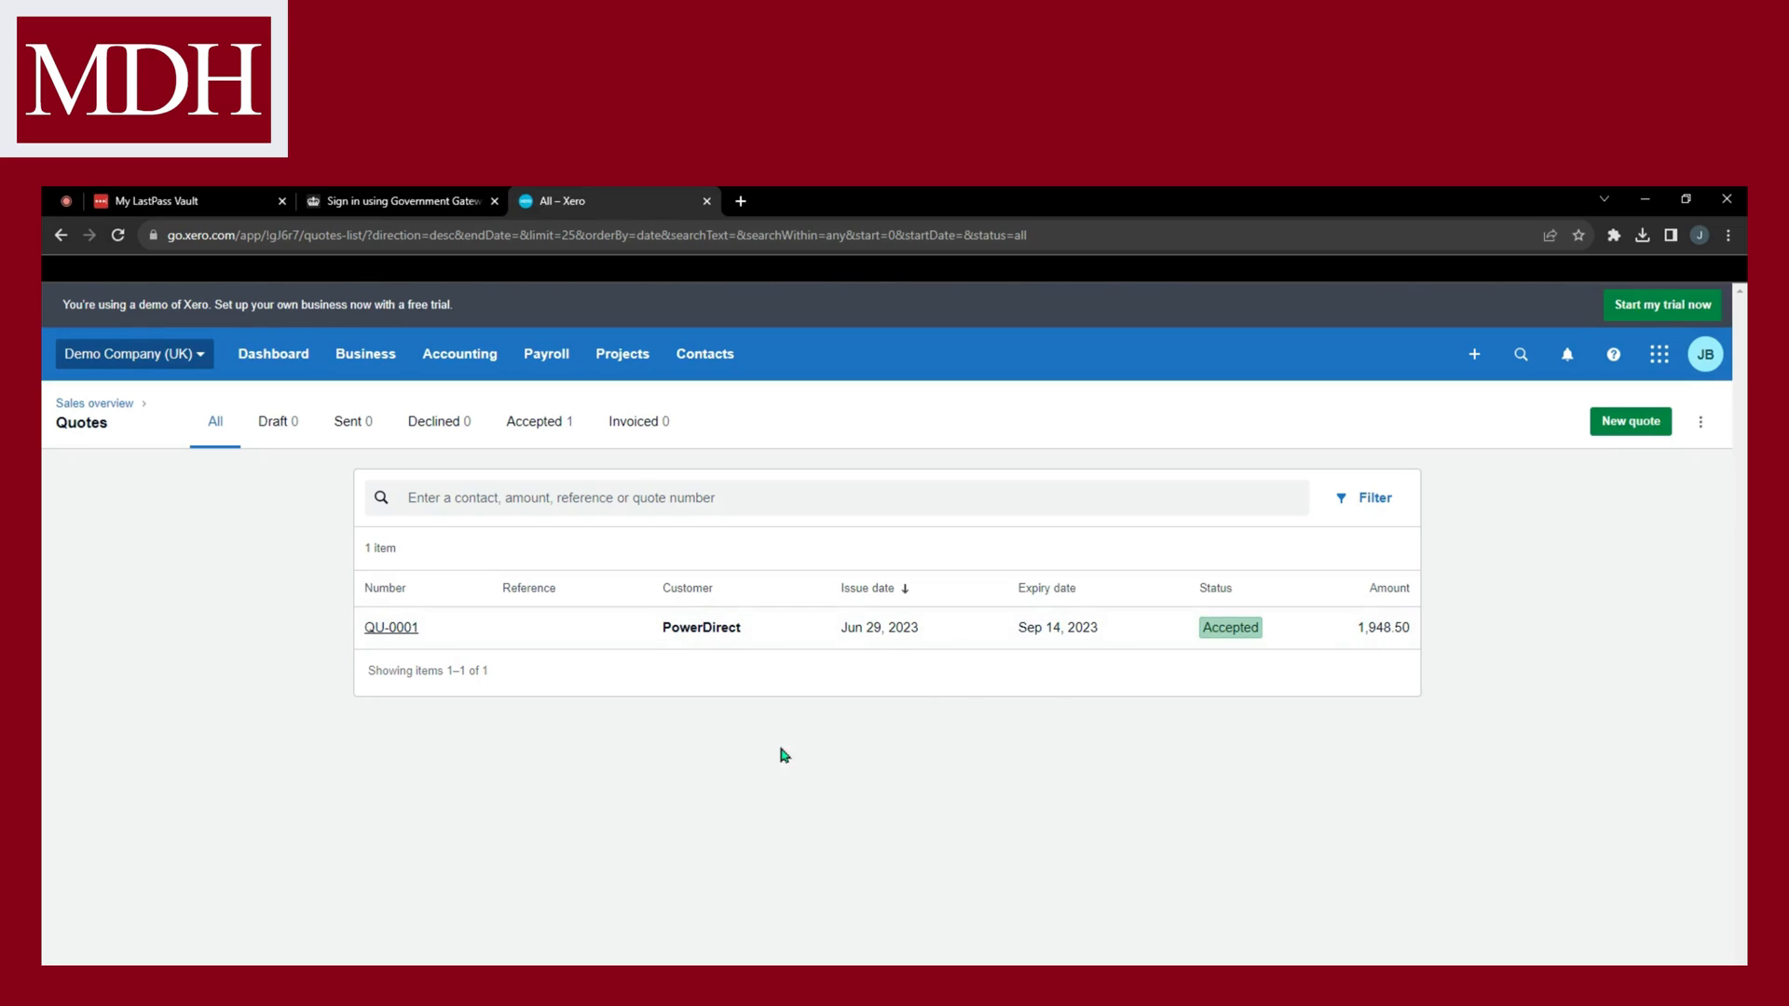
mouse_move(1139, 686)
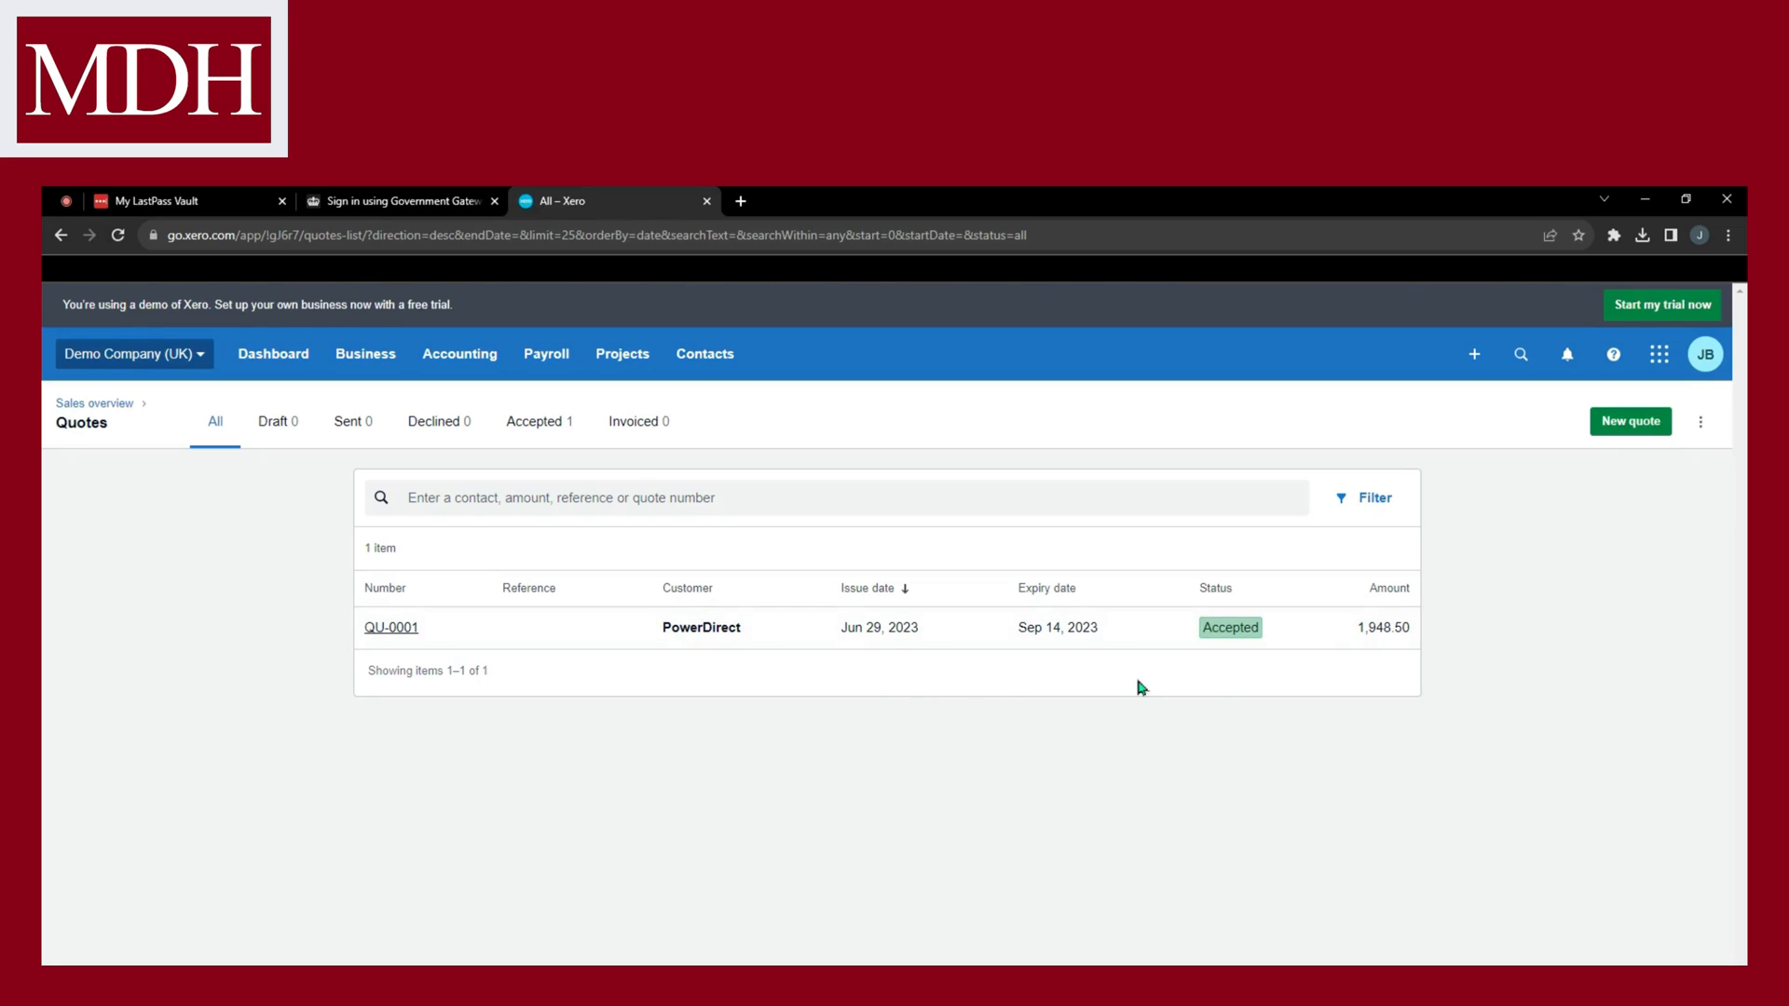
mouse_move(1271, 657)
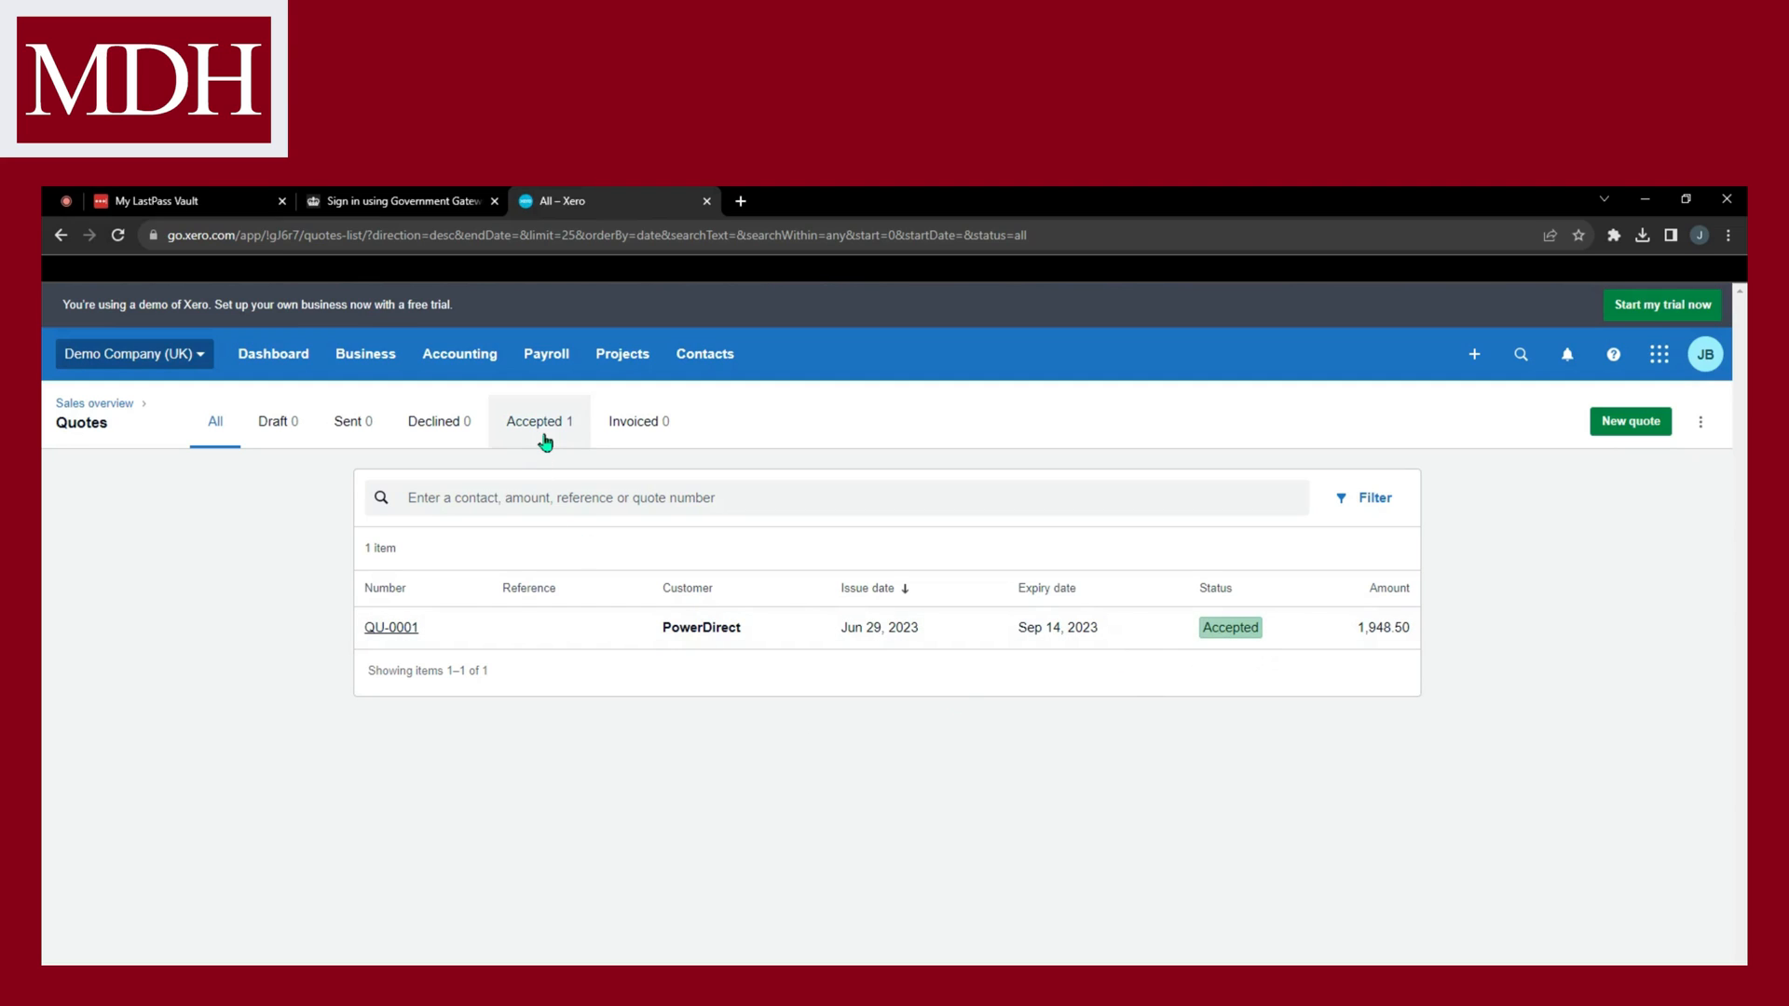
Convert accepted quote QU-0001 into draft invoice INV-0046 for PowerDirect
click(539, 421)
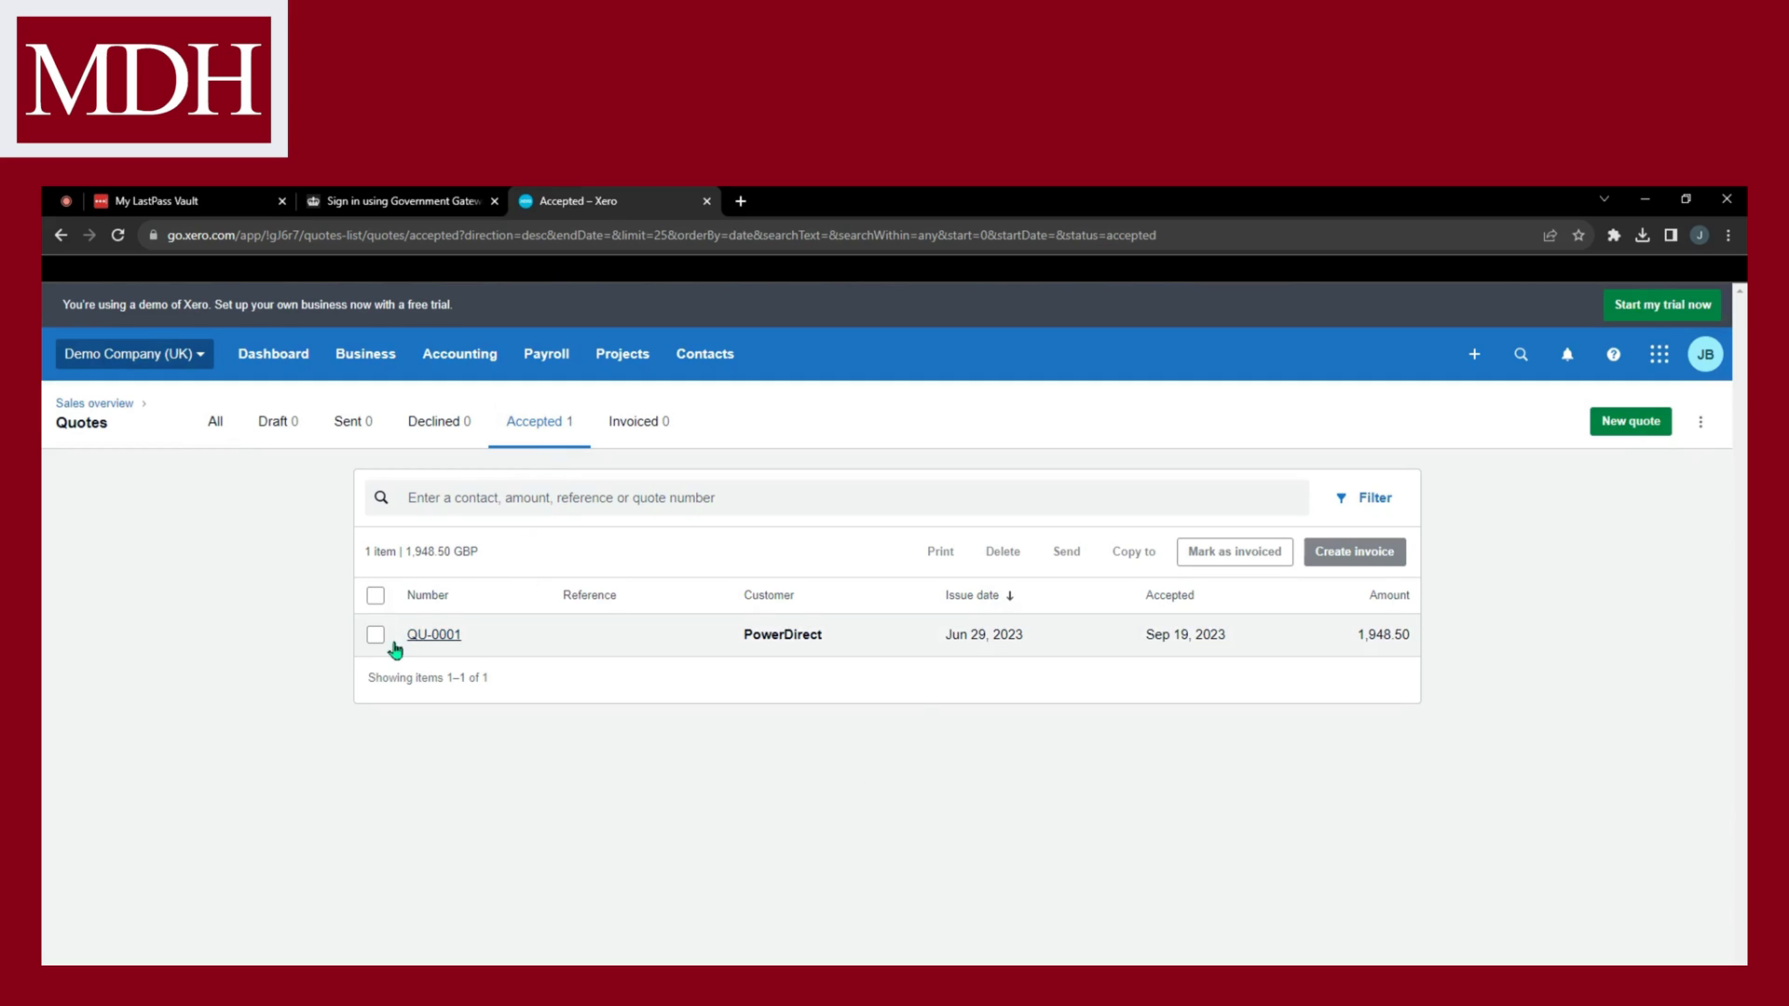
click(375, 635)
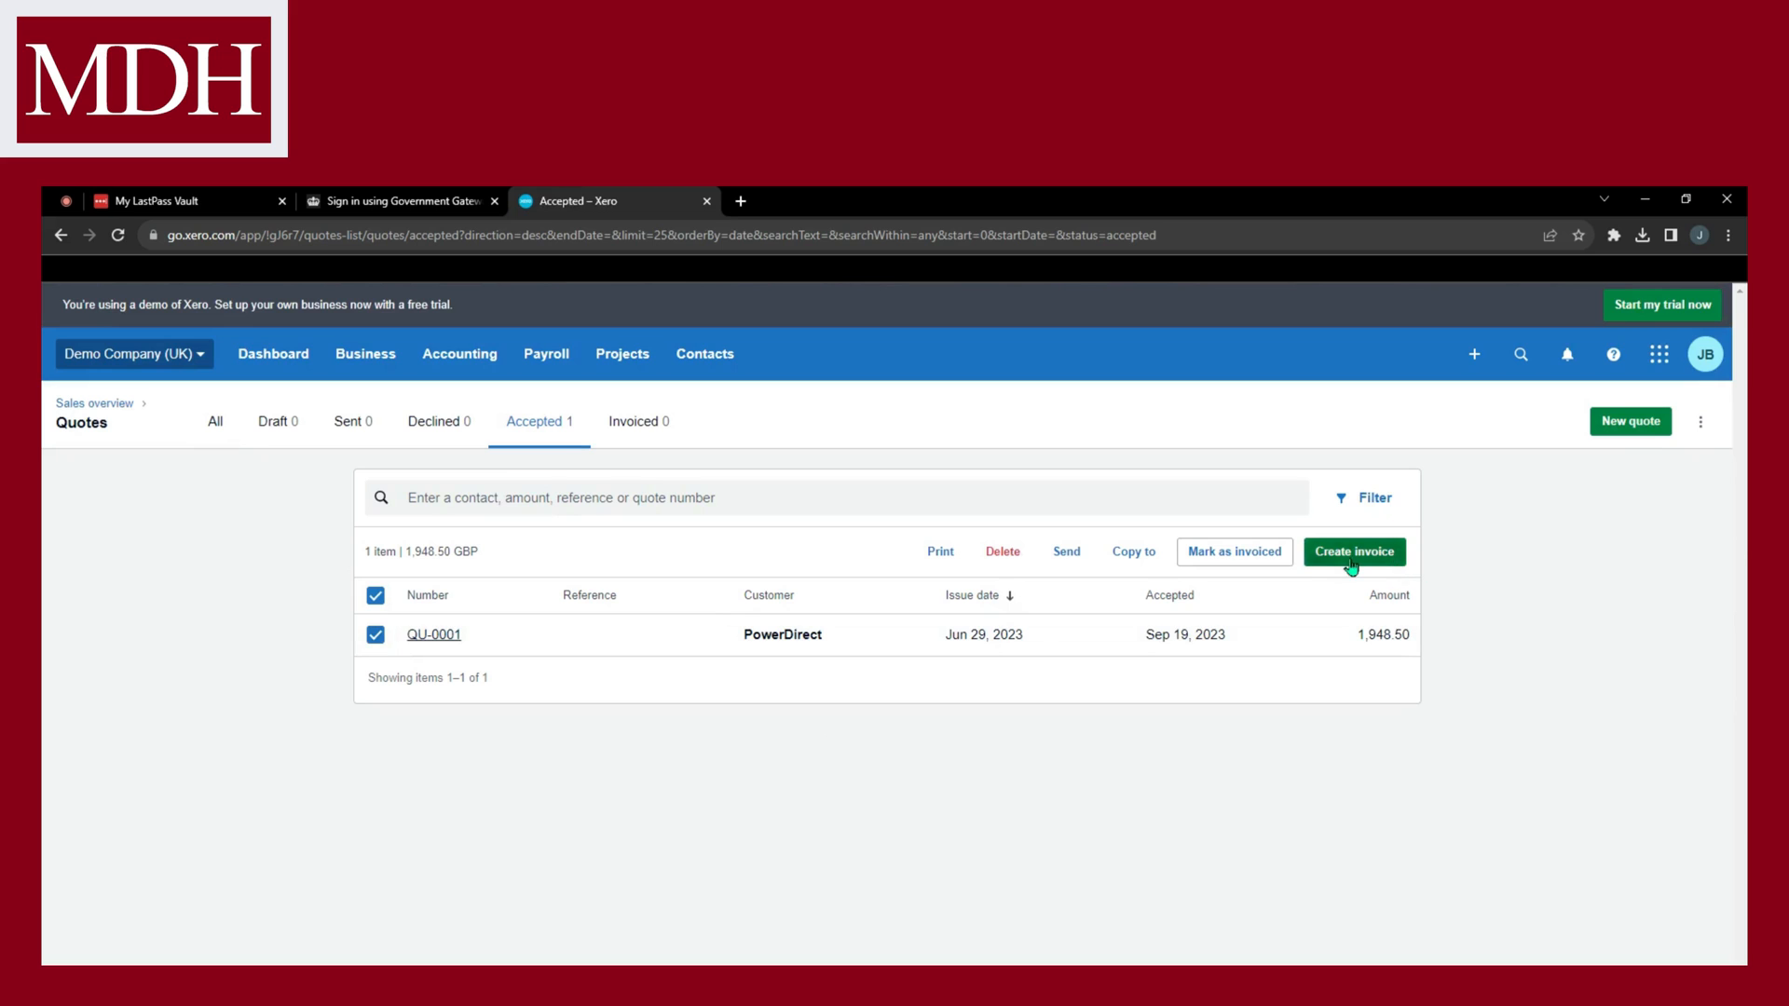
click(1354, 552)
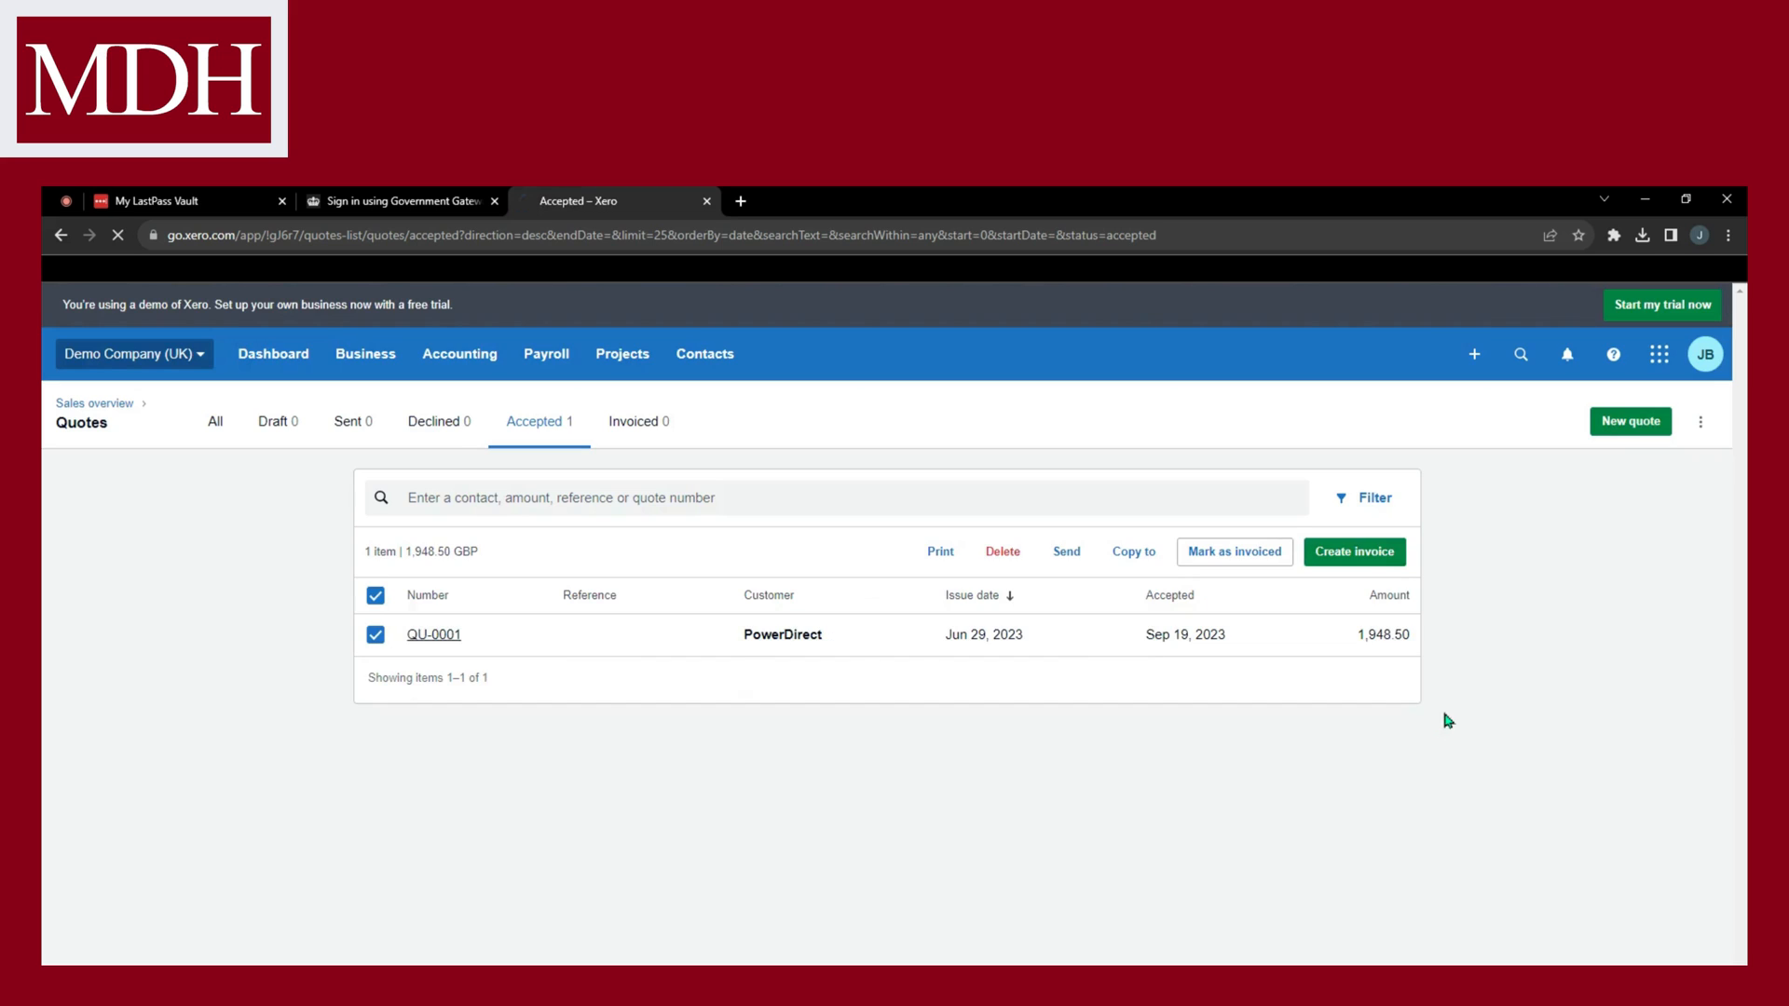
click(1353, 551)
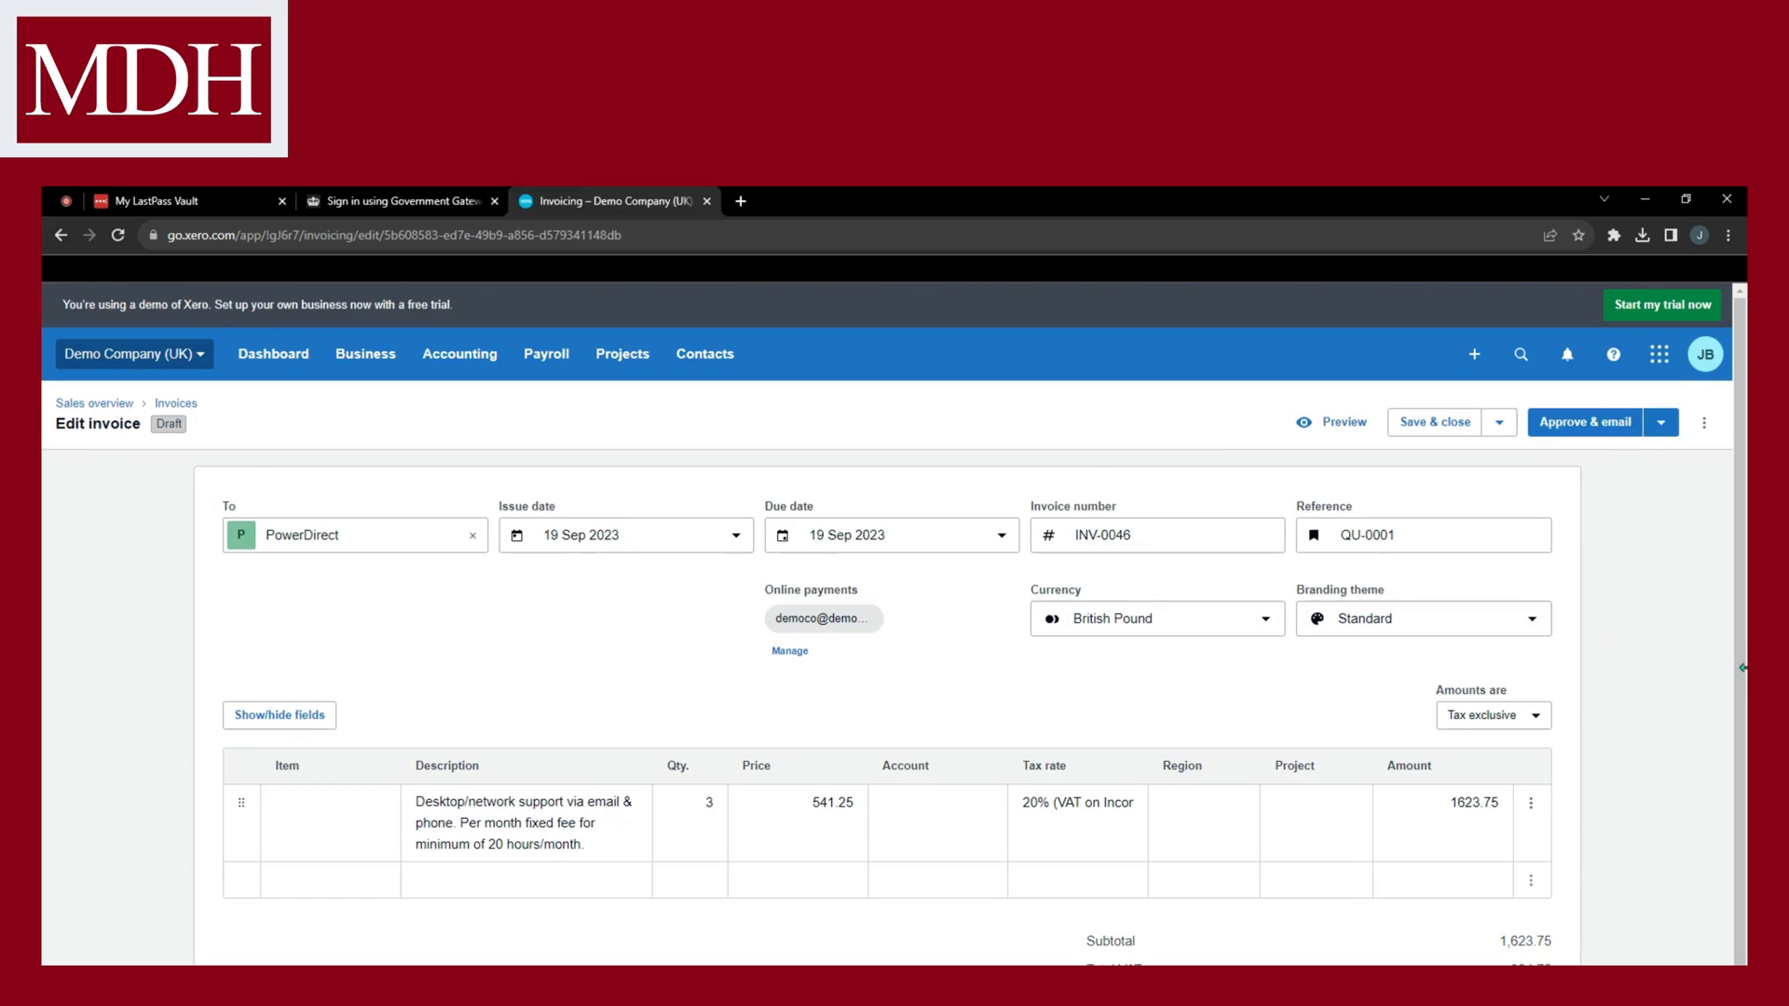
Review draft INV-0046, then approve it and bring up its customer email
scroll(down, 3)
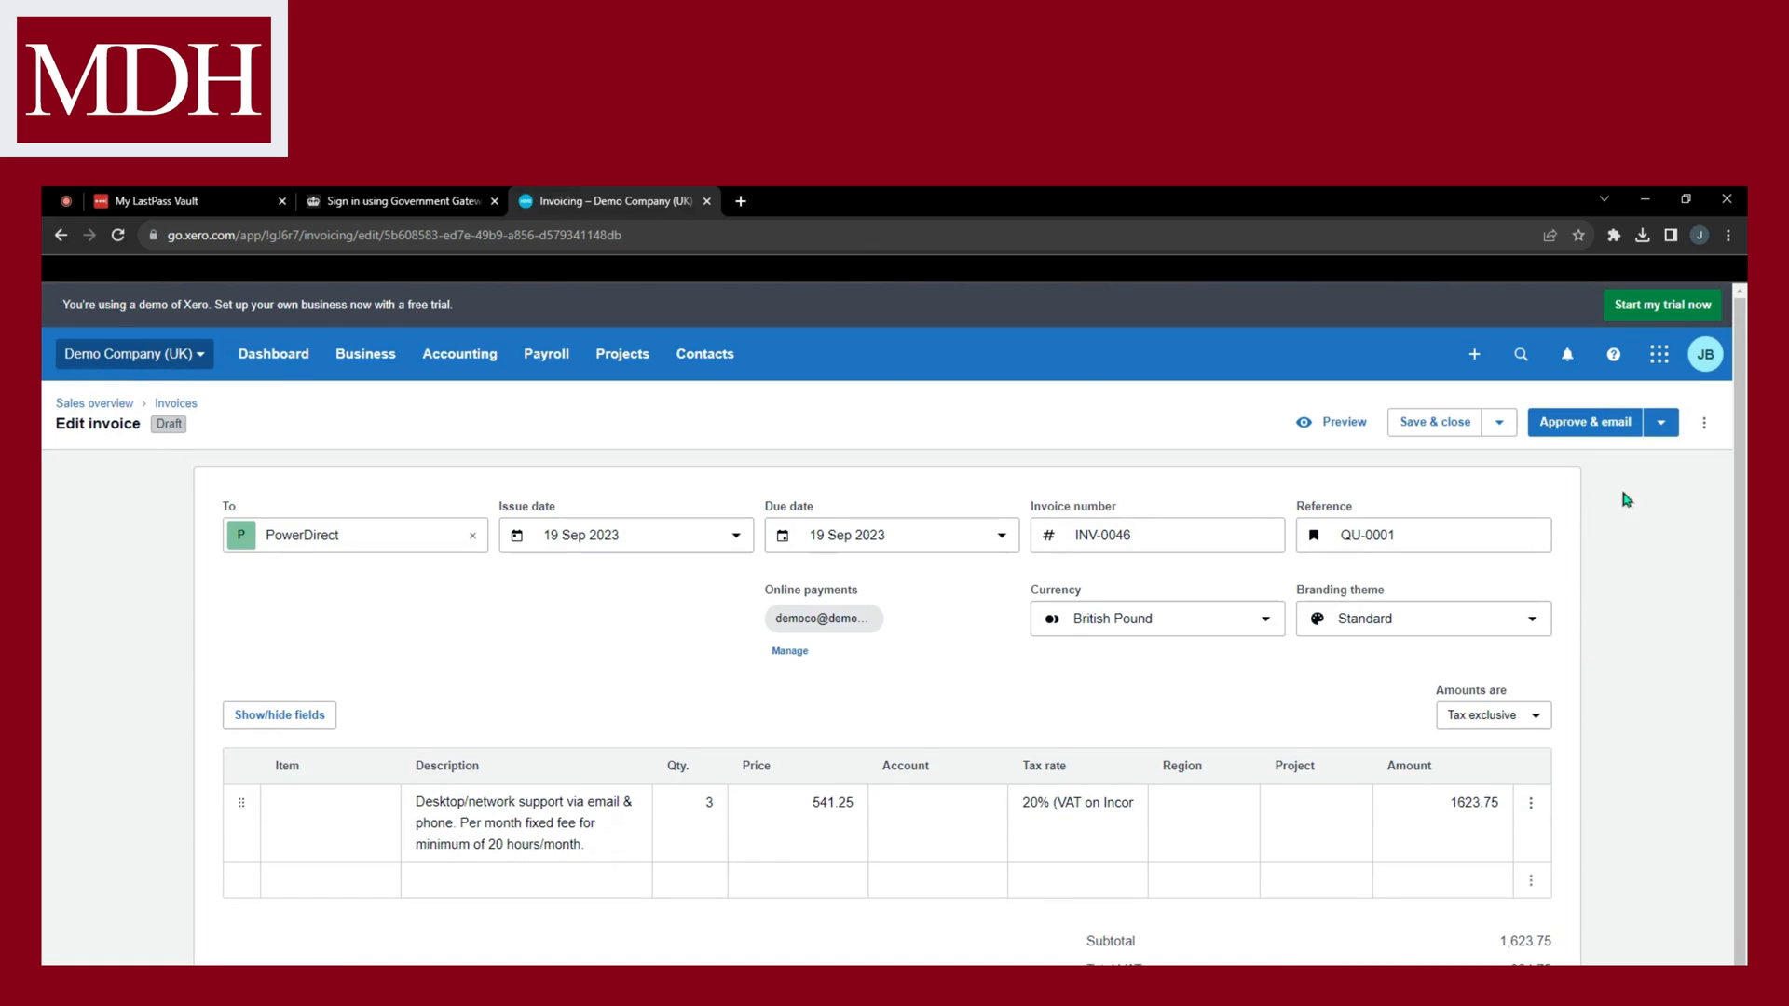
scroll(down, 3)
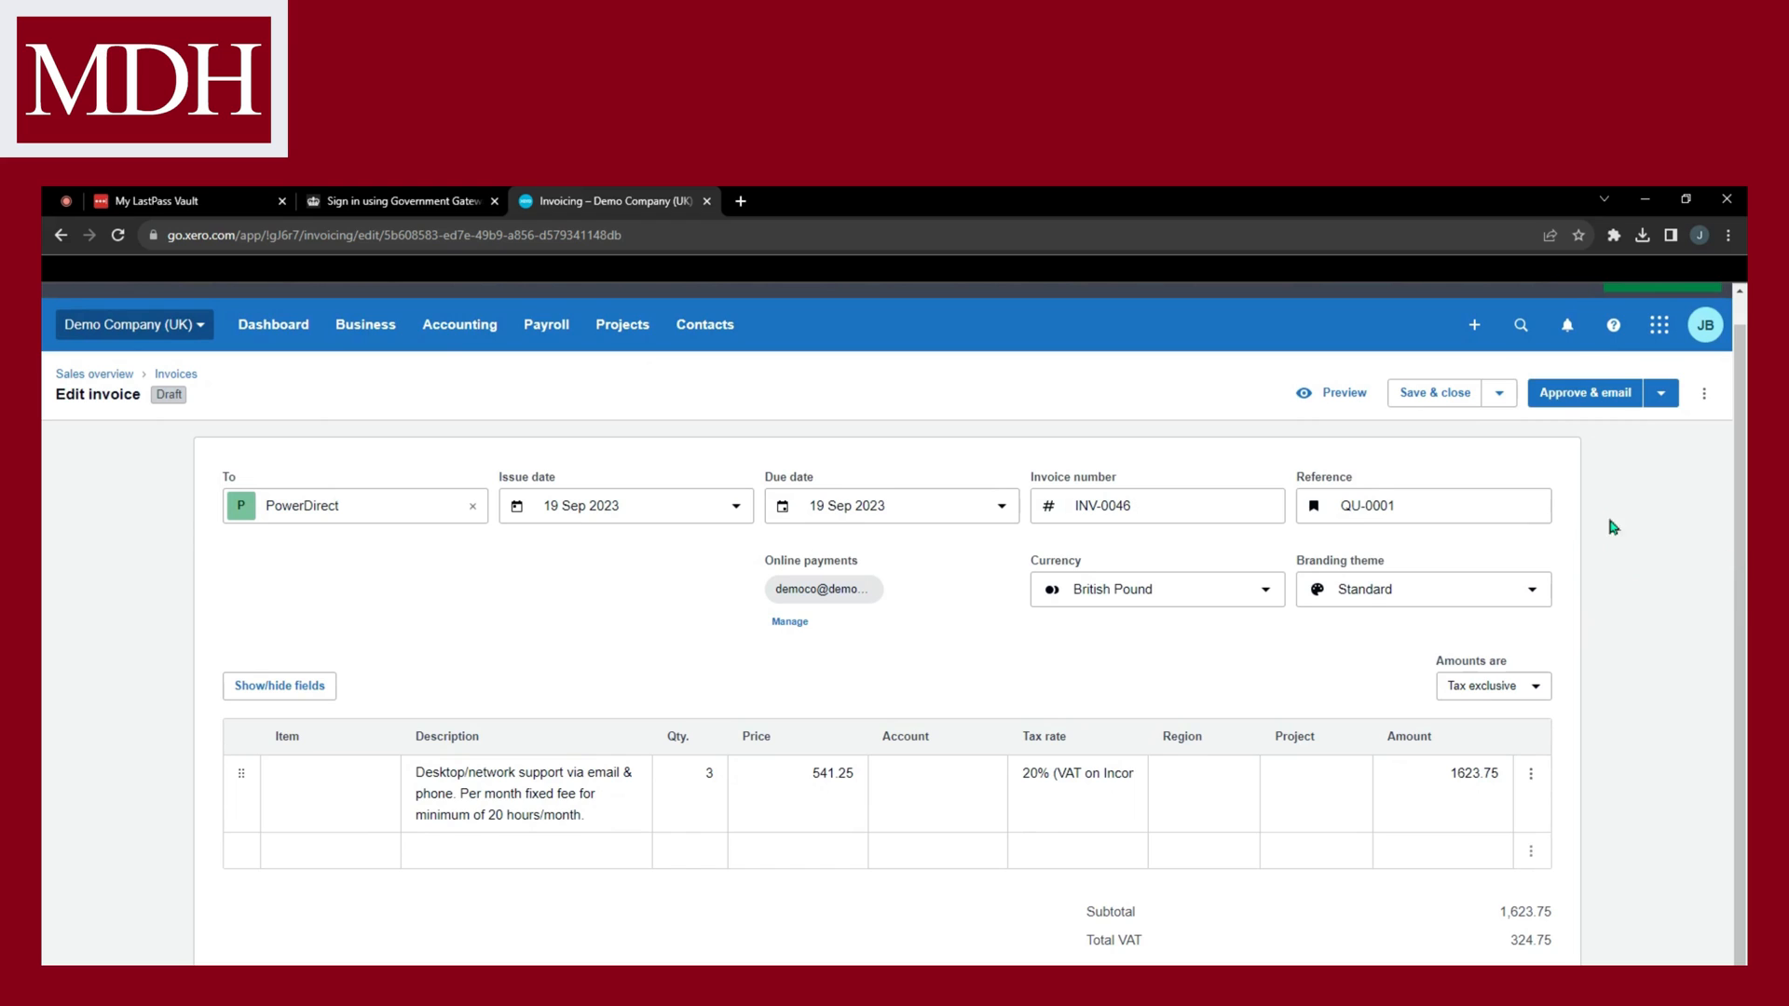
click(1585, 392)
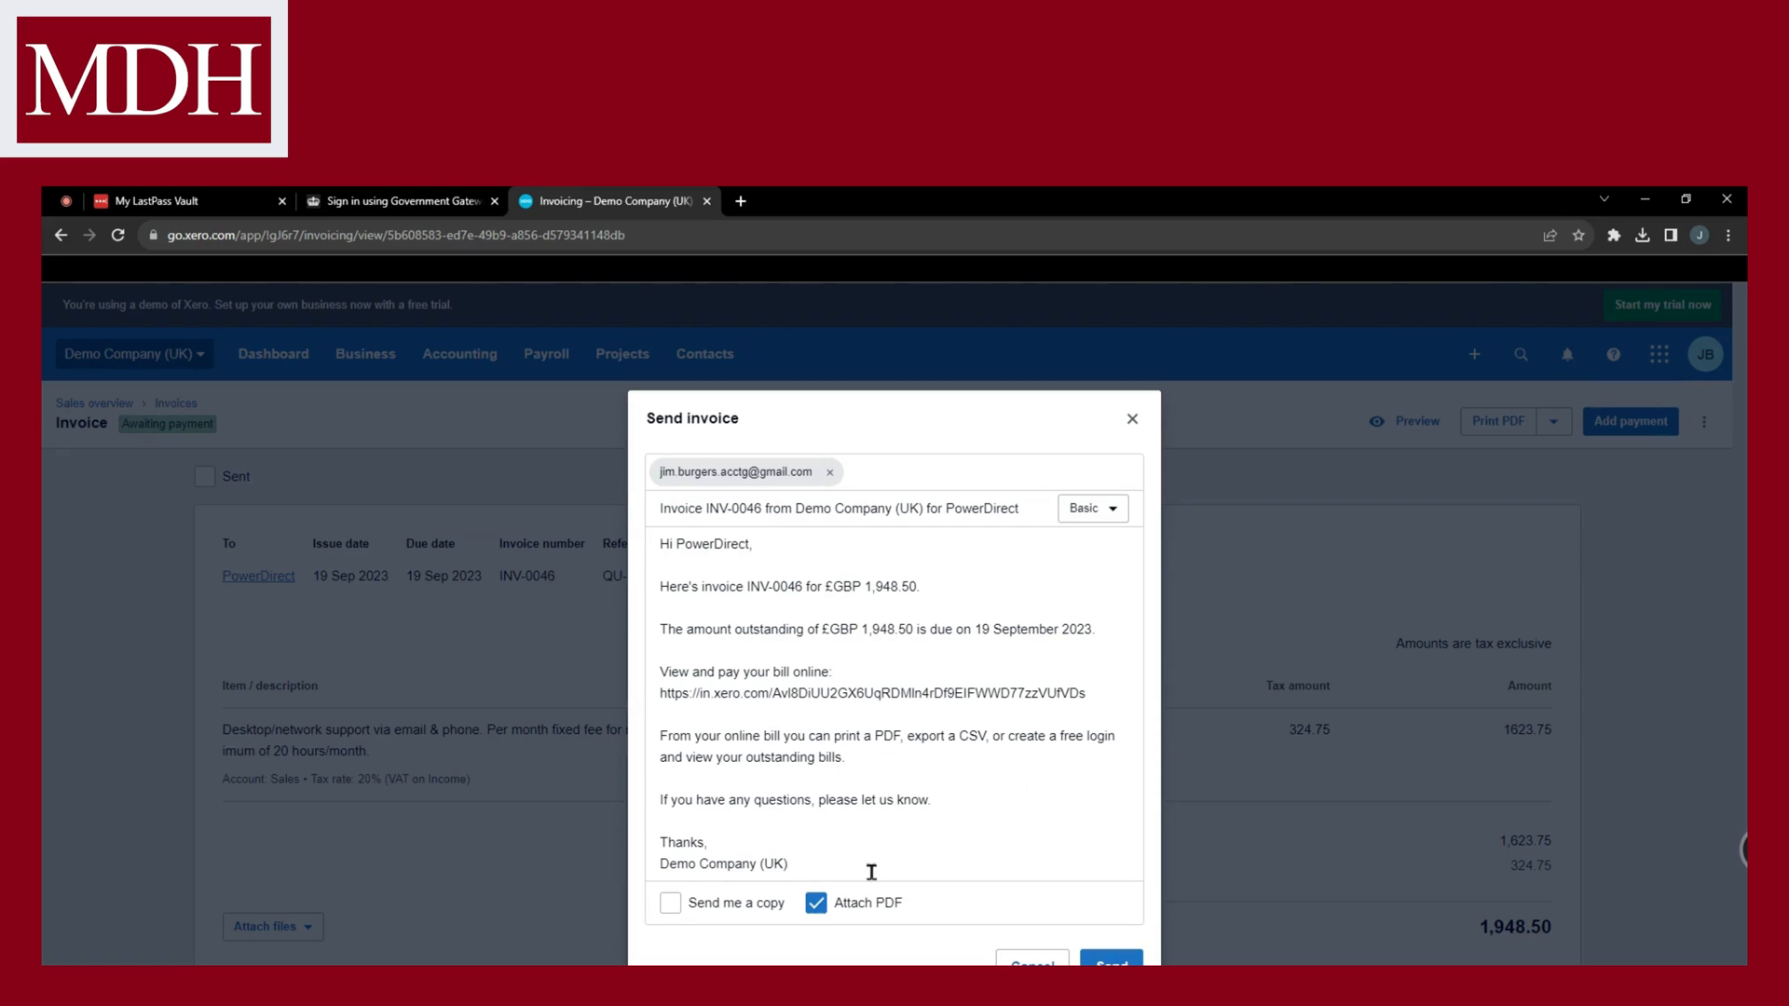
Send the INV-0046 email to PowerDirect and preview the invoice
click(1110, 963)
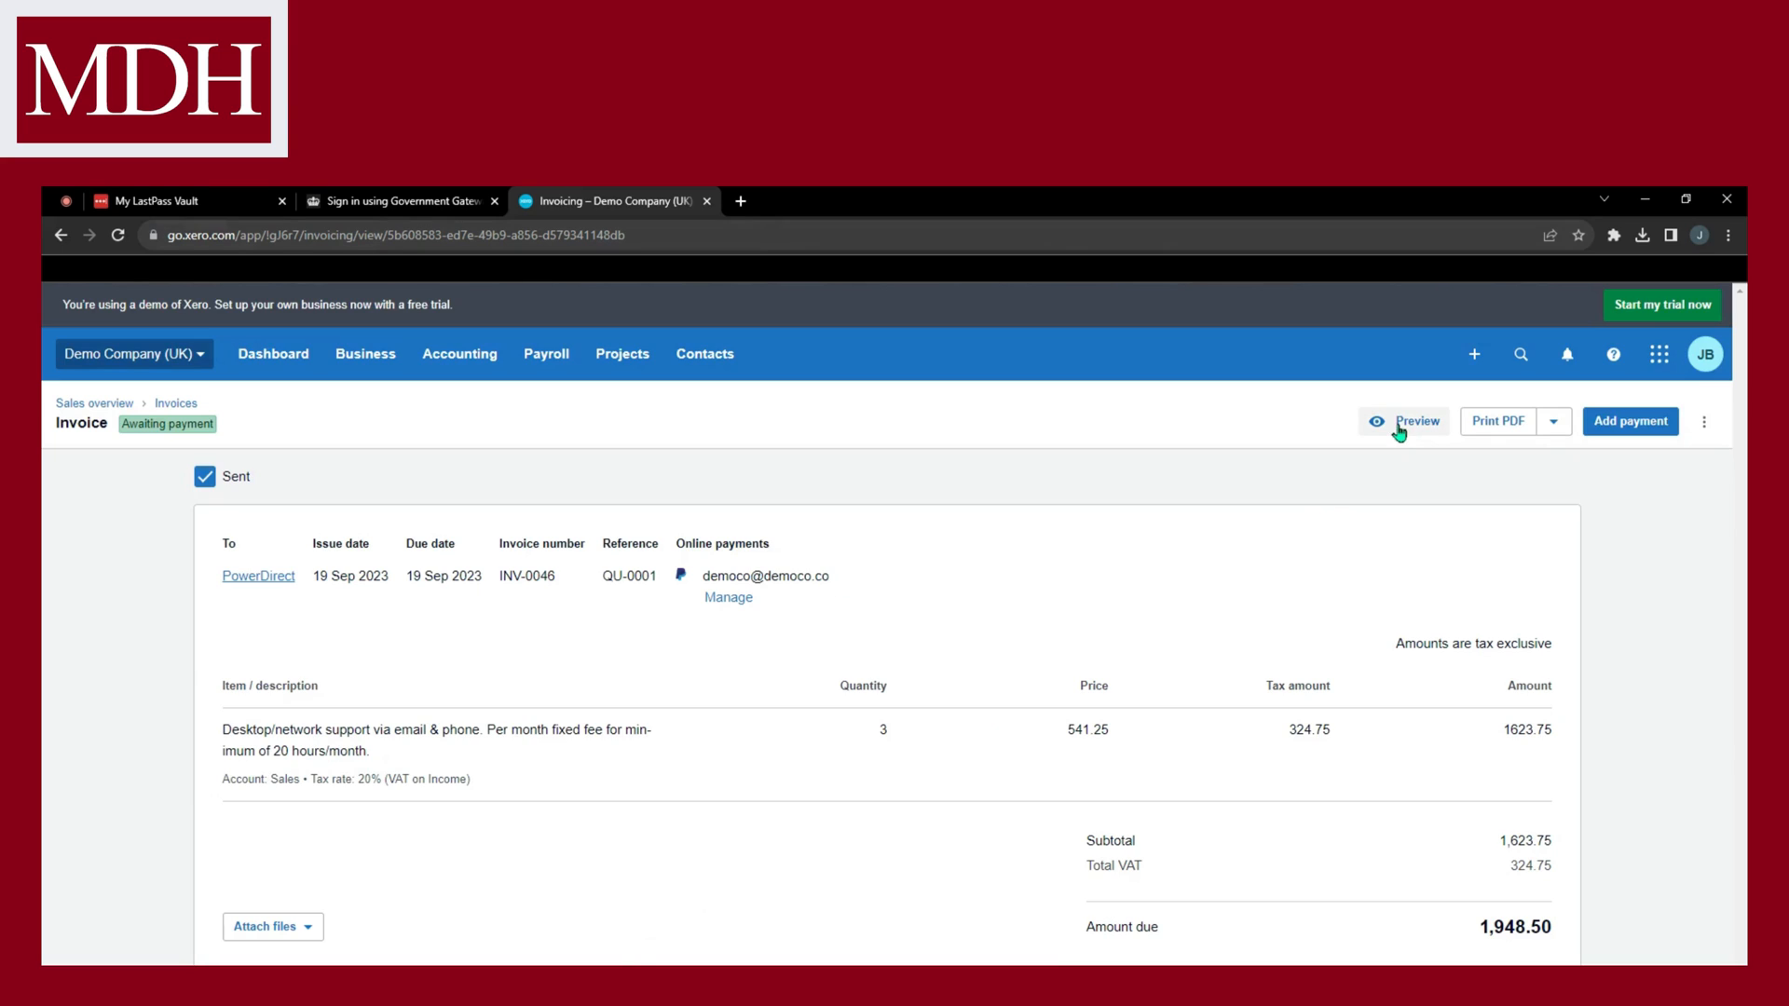
click(1405, 421)
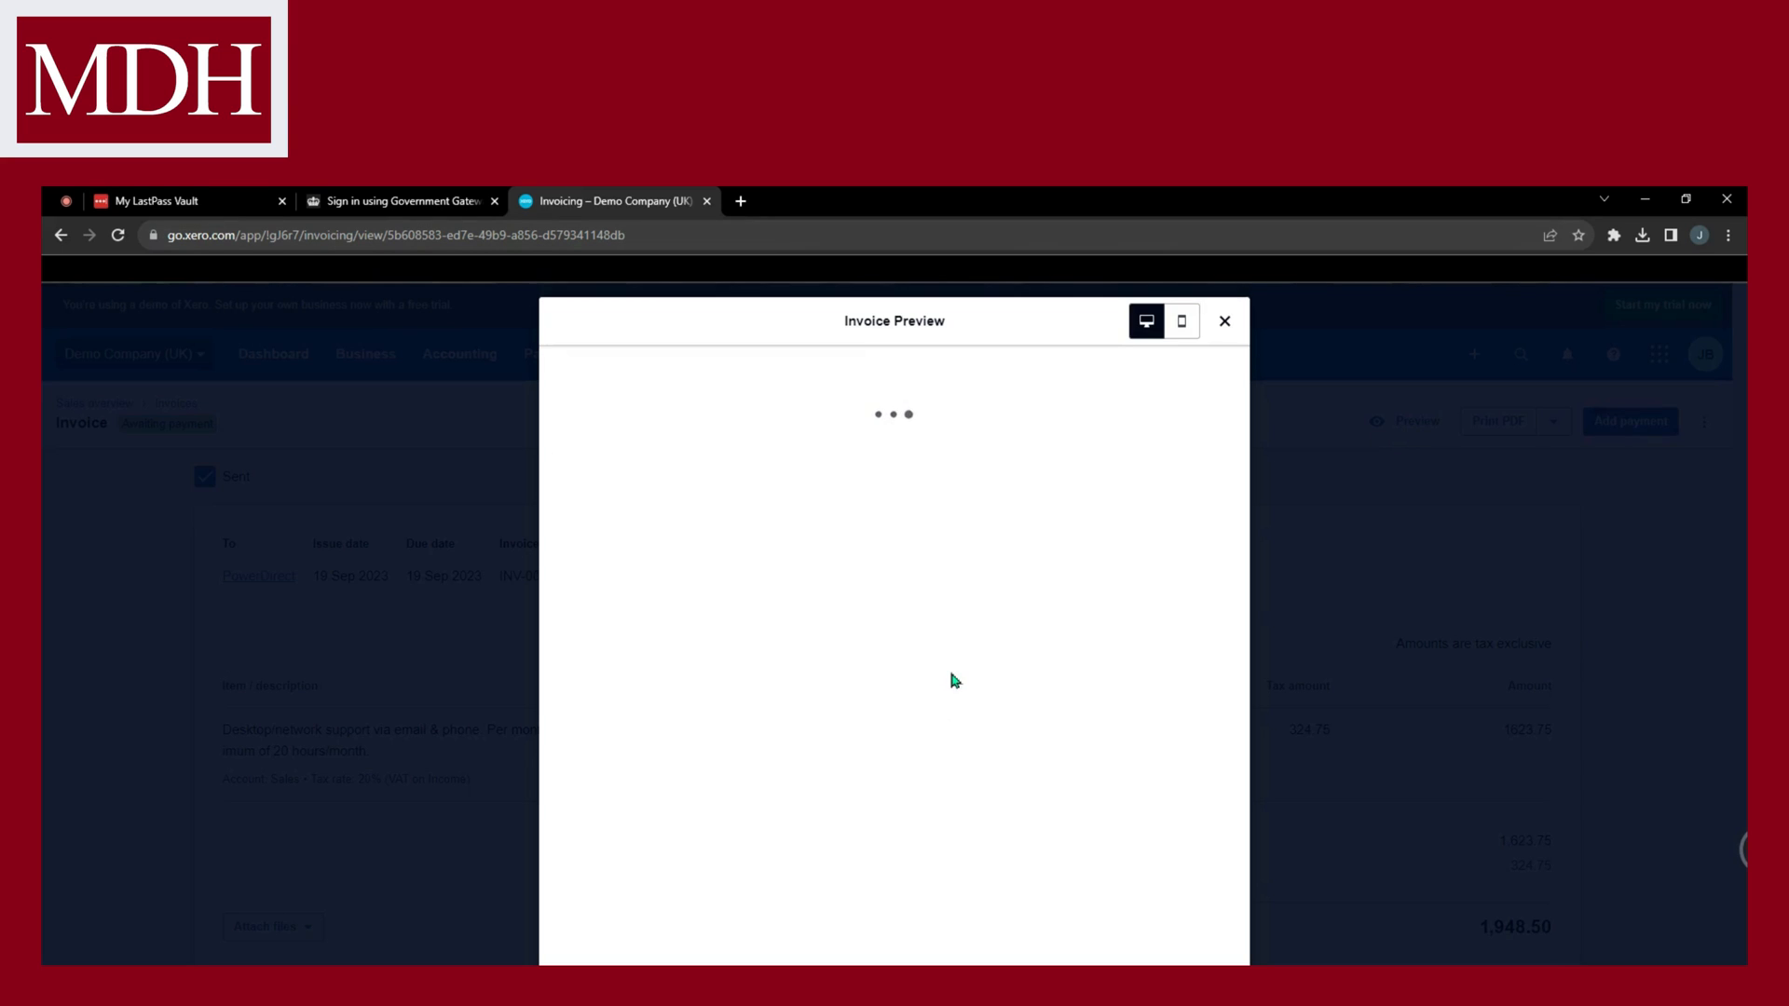